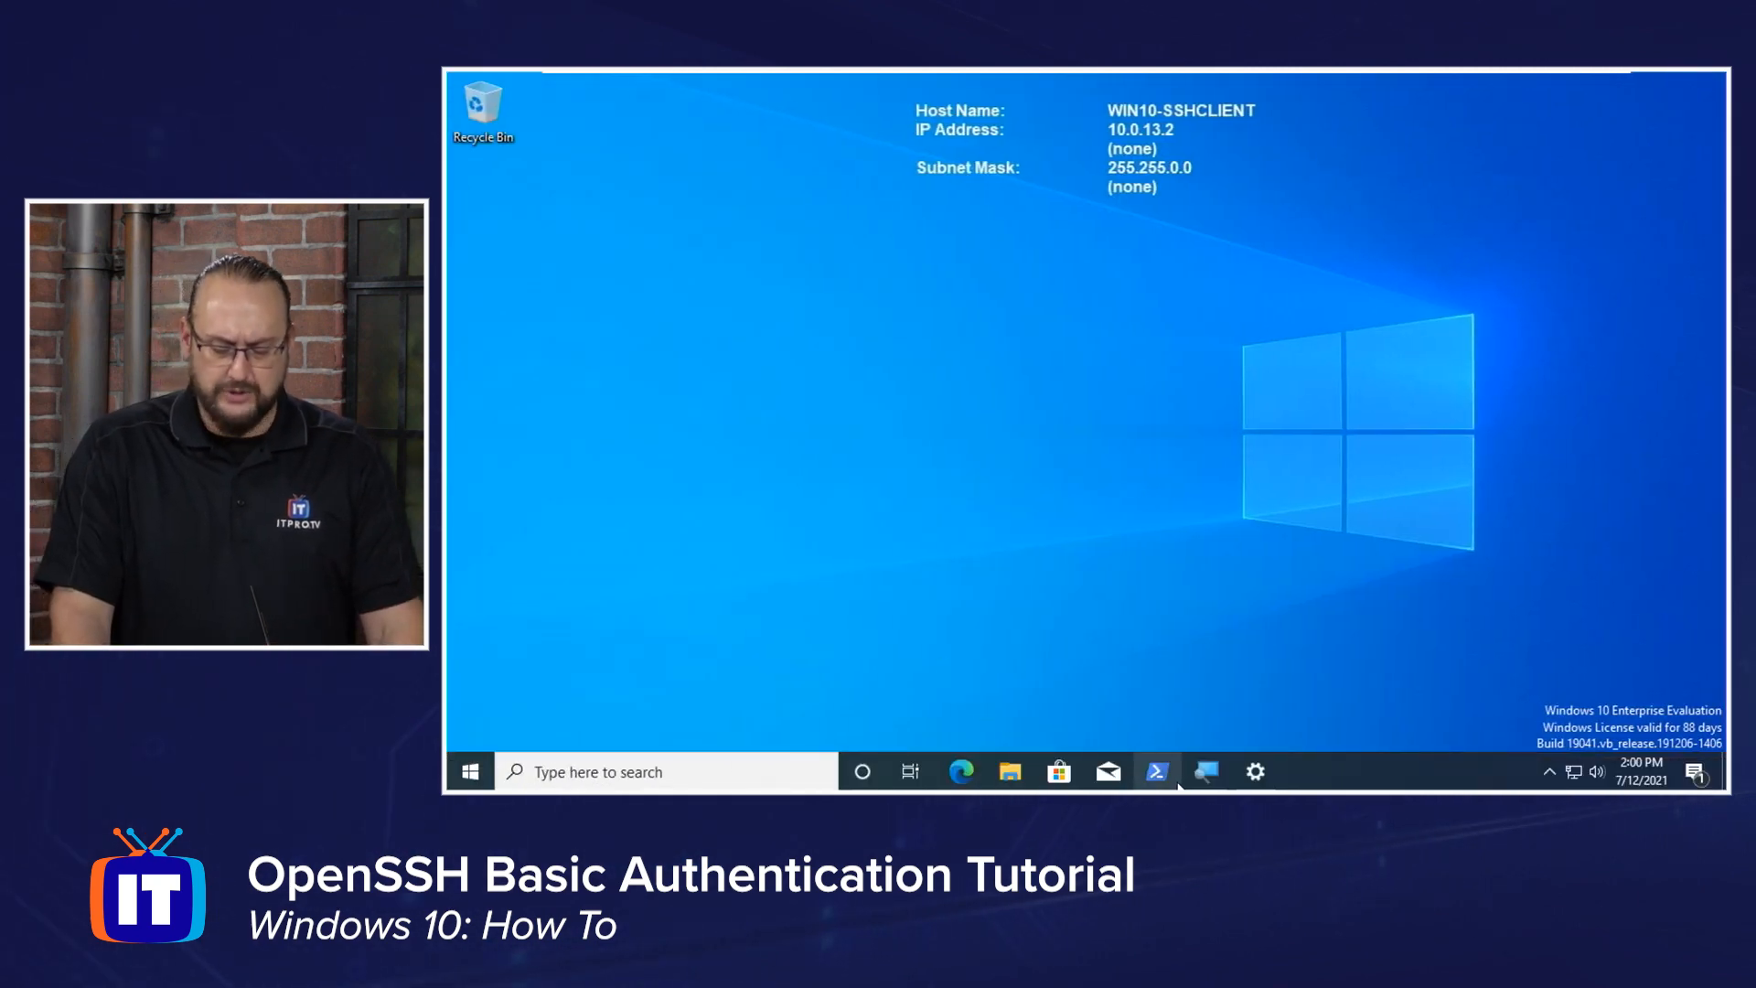
Open a PowerShell window and type a partial ssh command to 10.0.13.1.
{"action": "left_click", "coordinate": [1157, 770]}
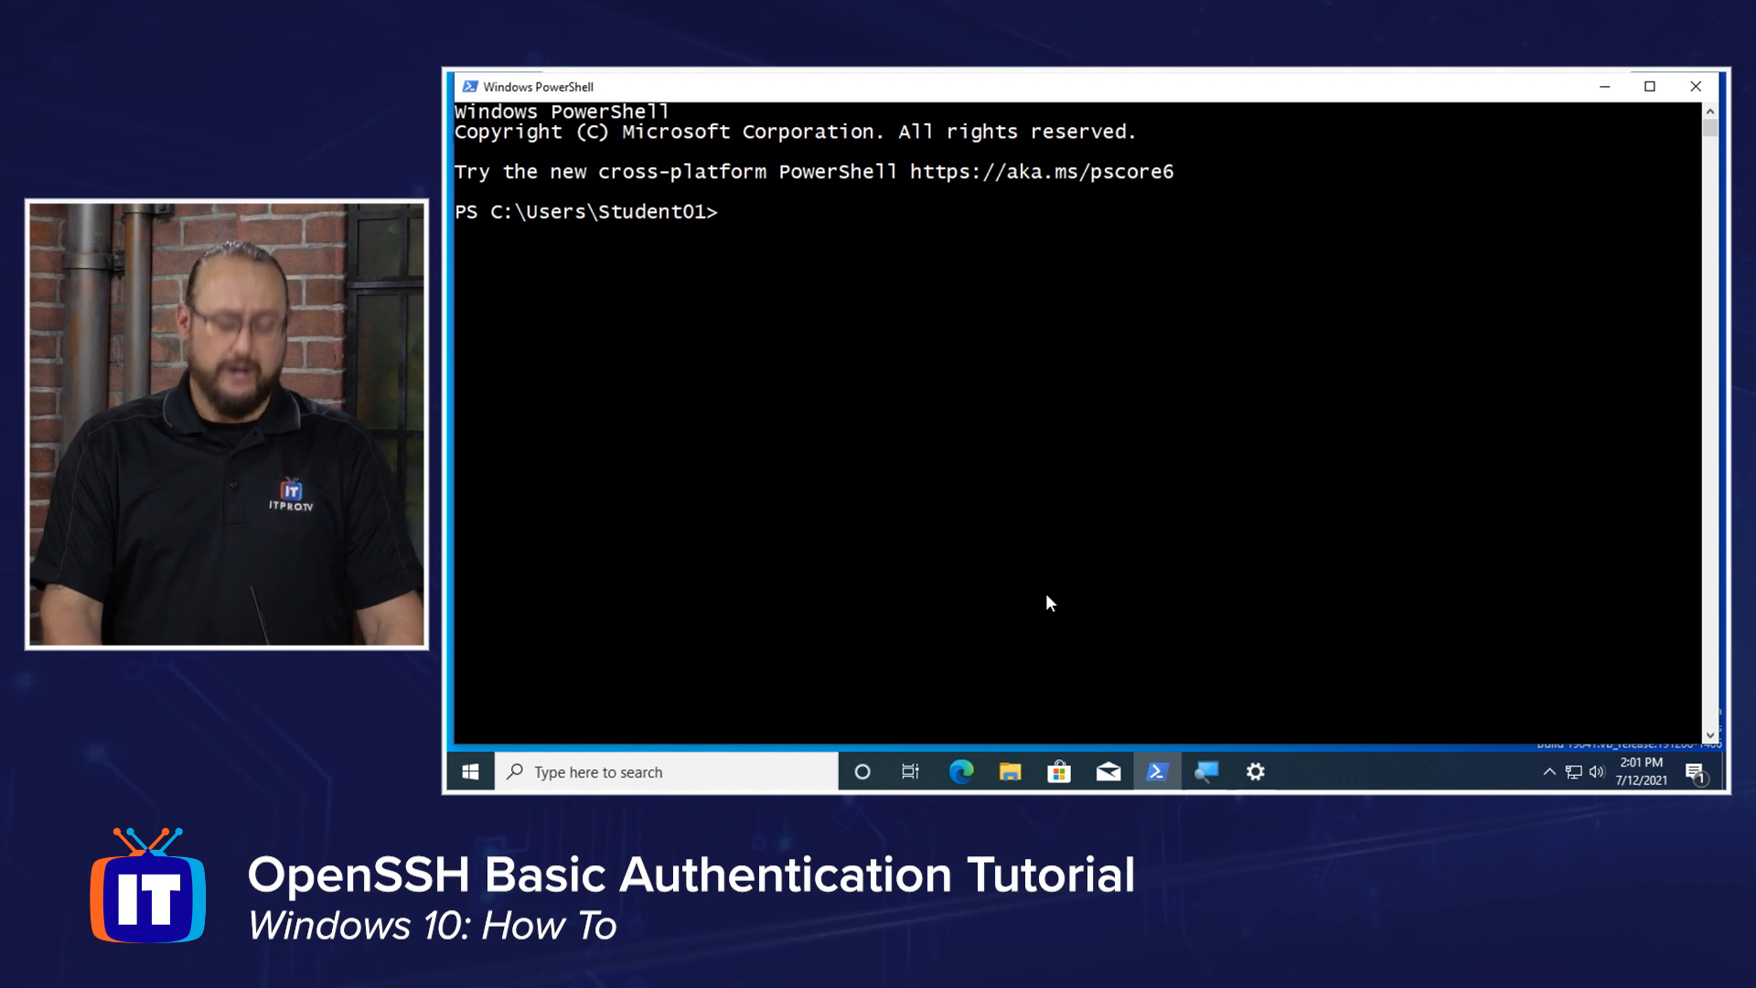
{"action": "type", "text": "sh"}
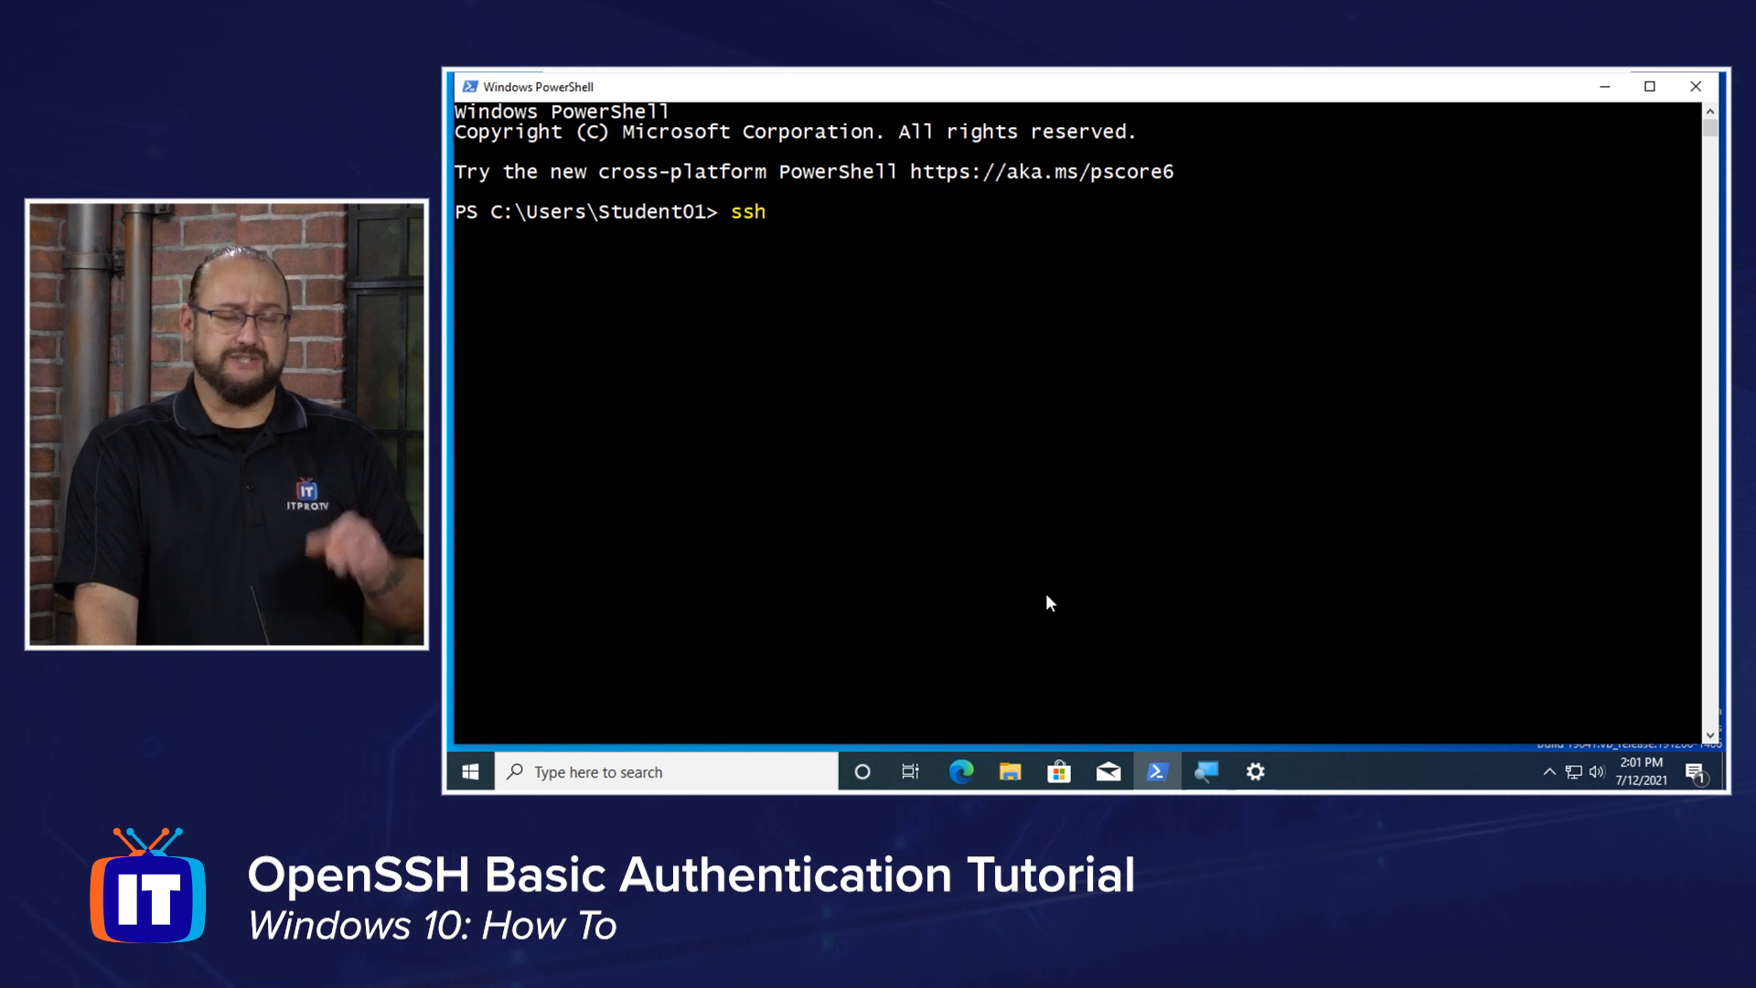
{"action": "type", "text": "std"}
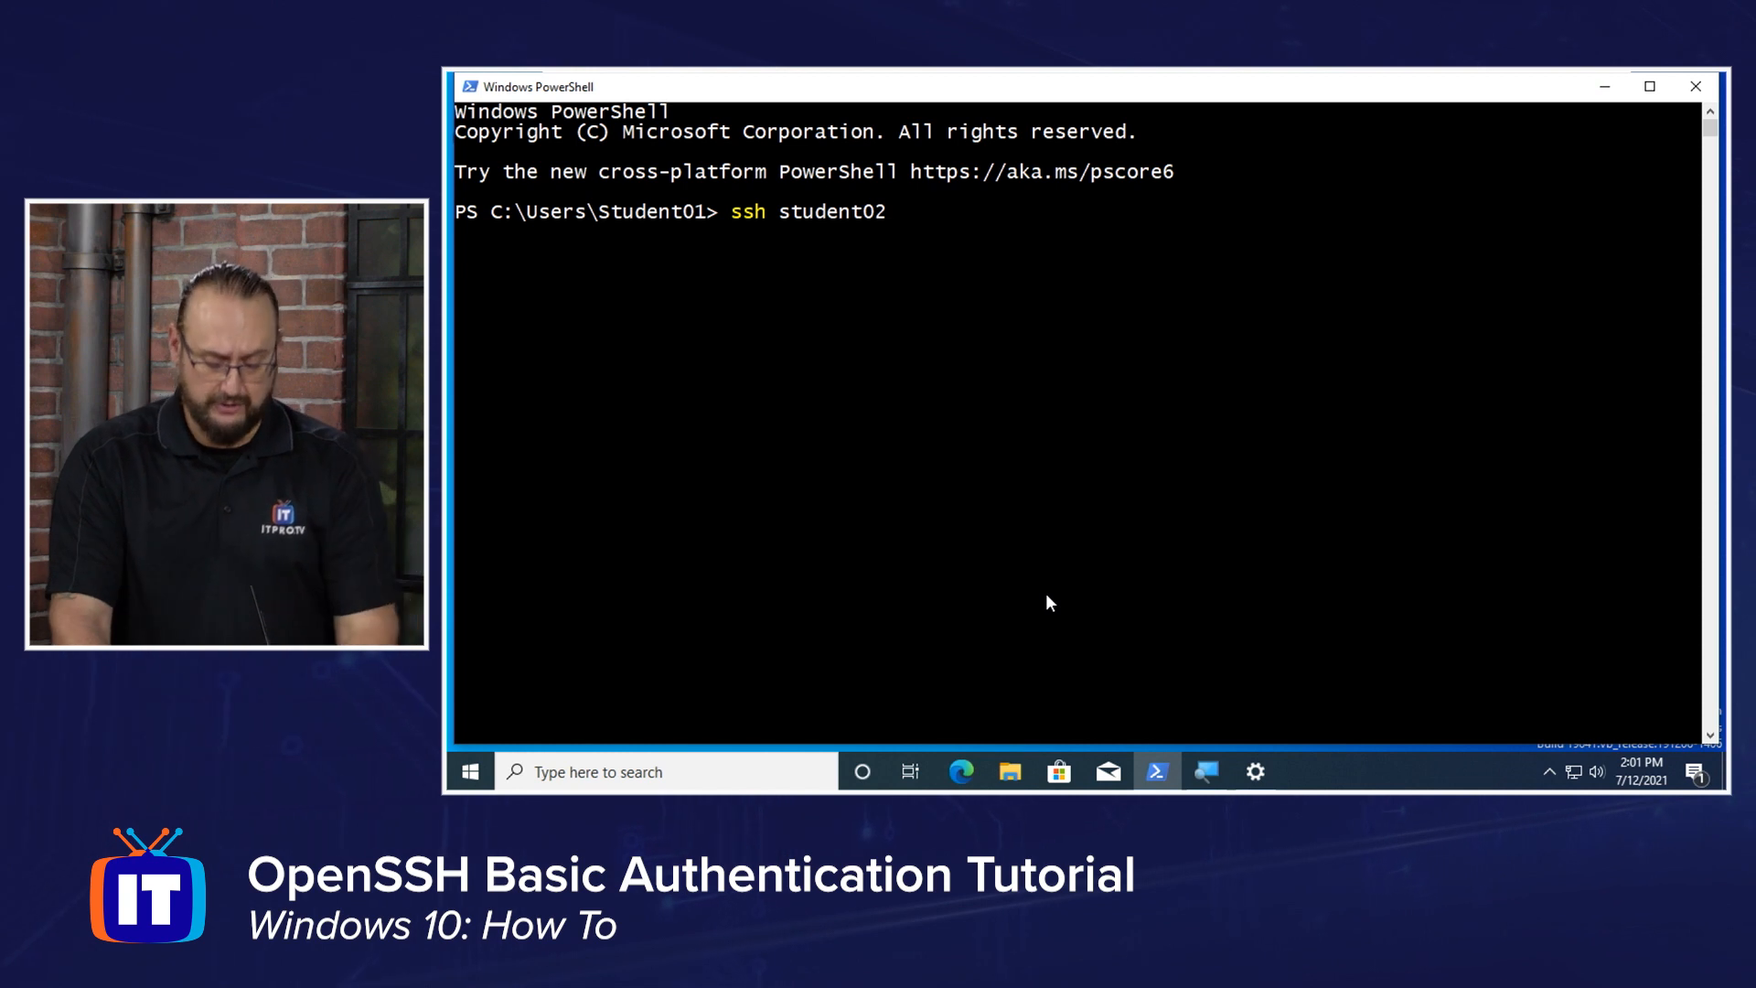
{"action": "type", "text": "@10.0"}
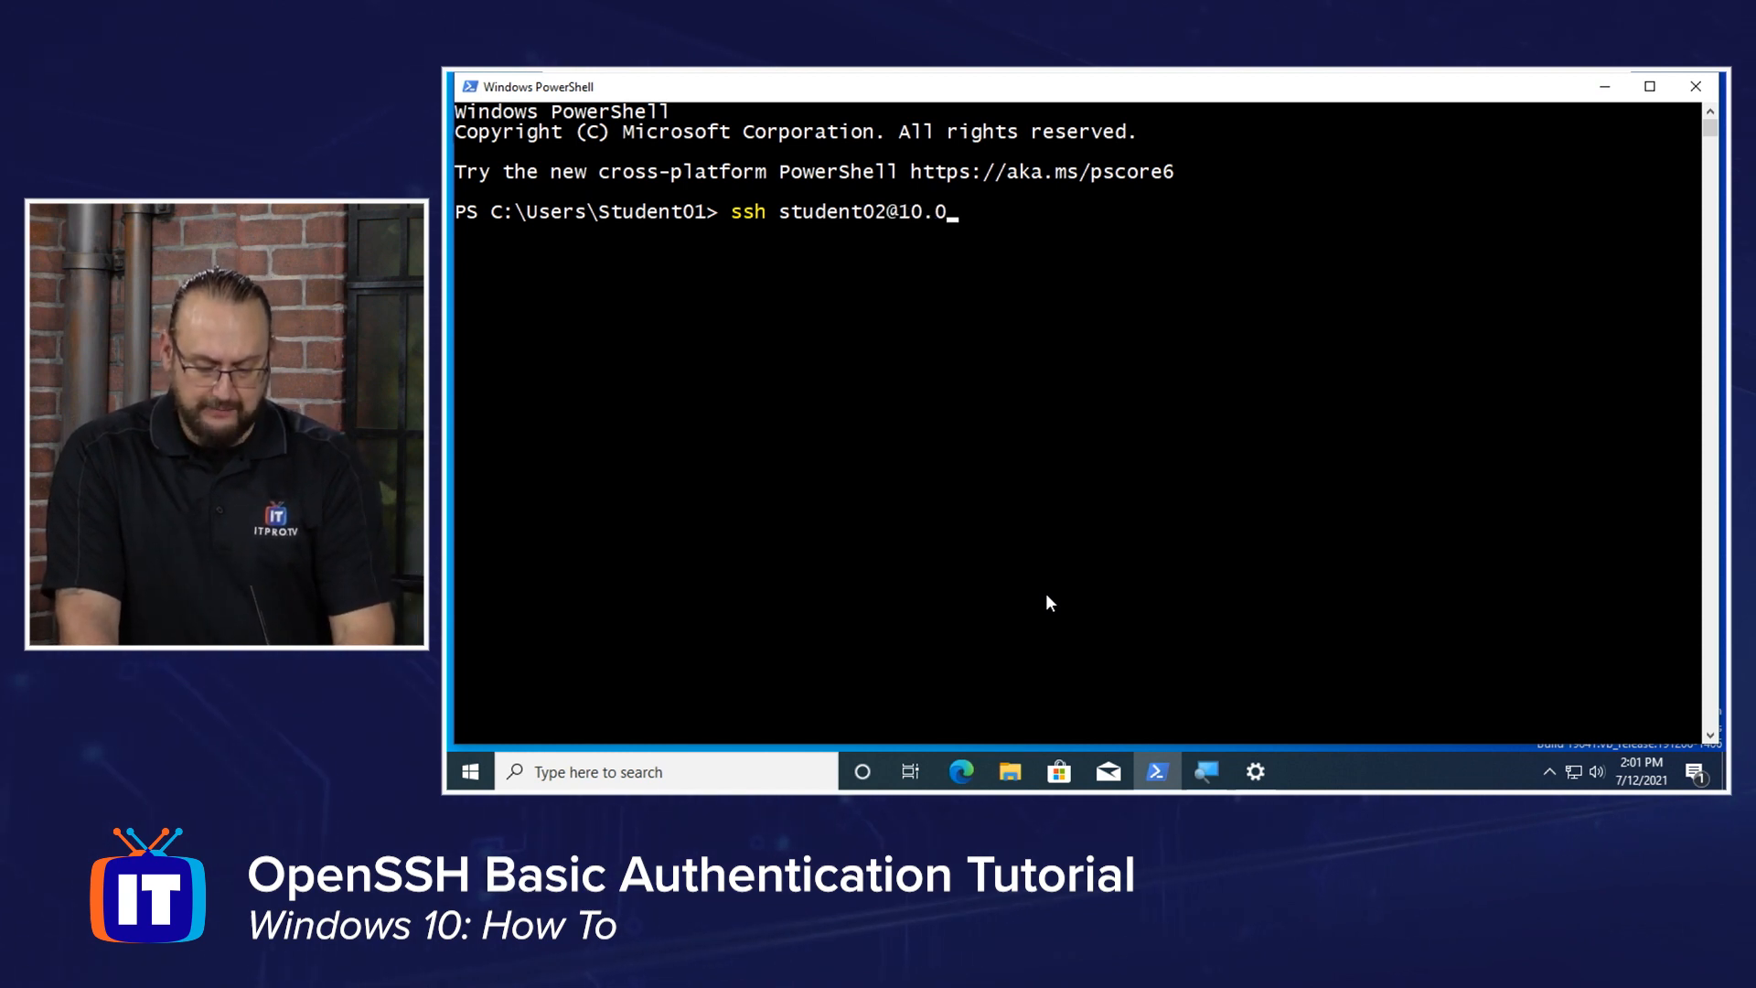
{"action": "type", "text": "13.1"}
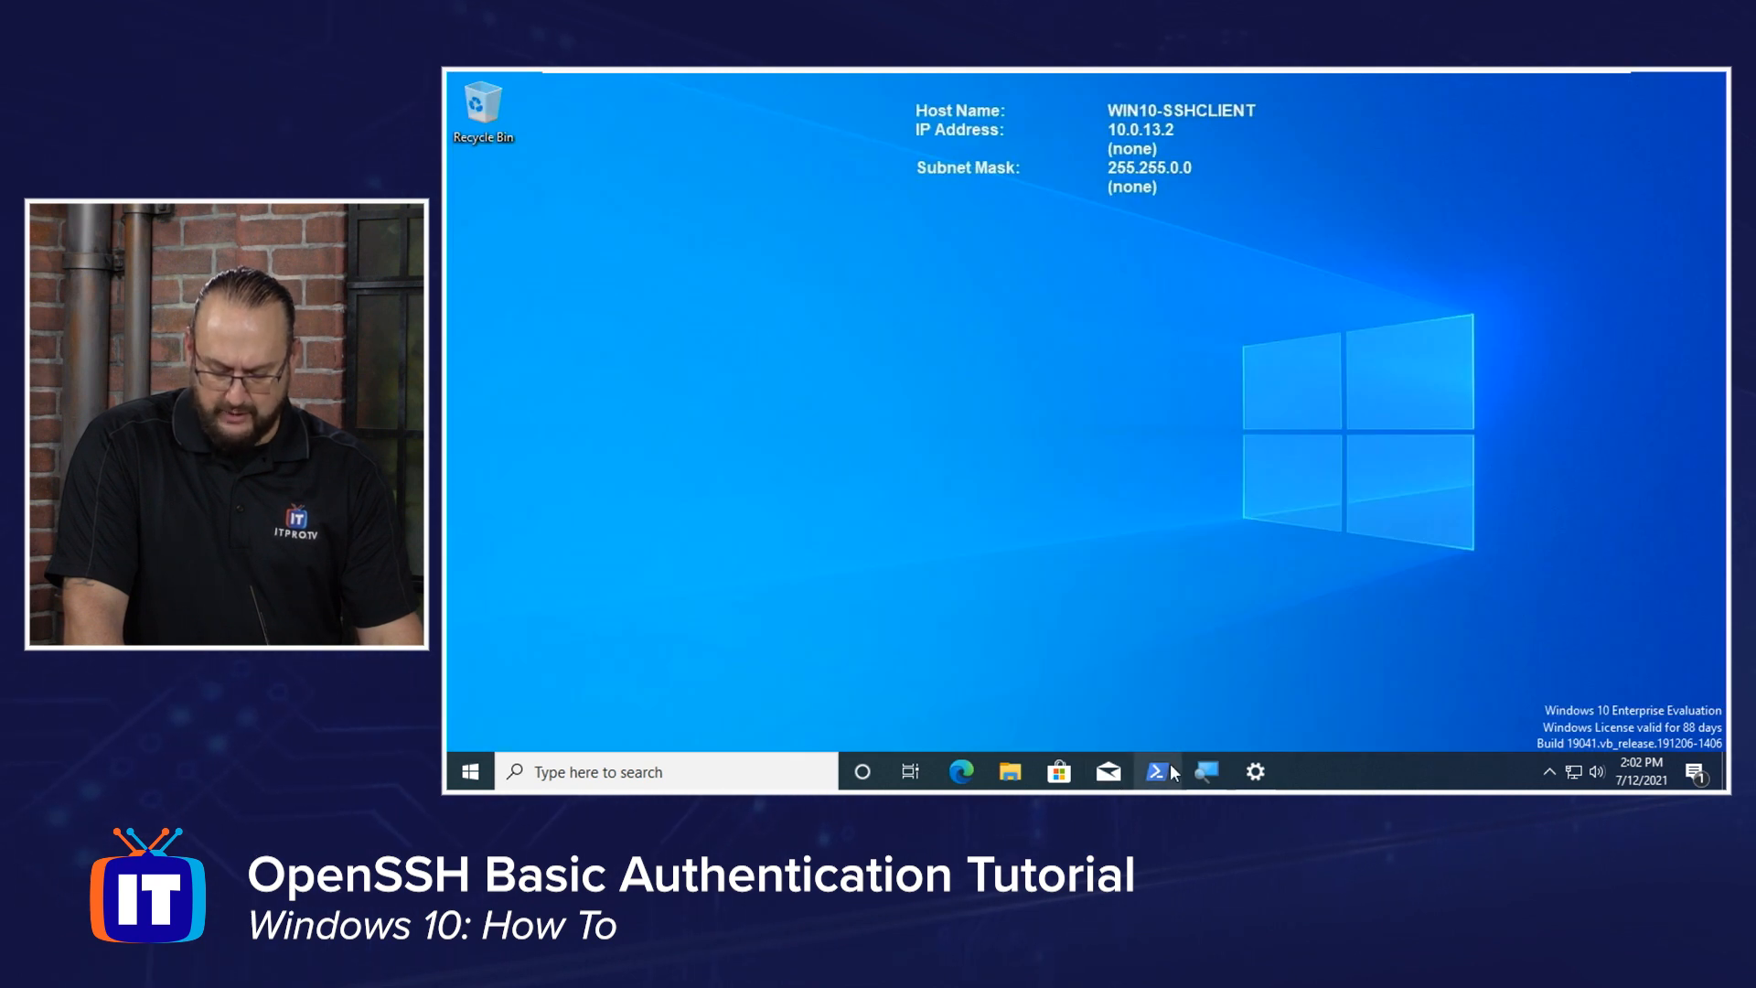
Launch PowerShell as Administrator and approve the User Account Control prompt.
{"action": "right_click", "coordinate": [1157, 770]}
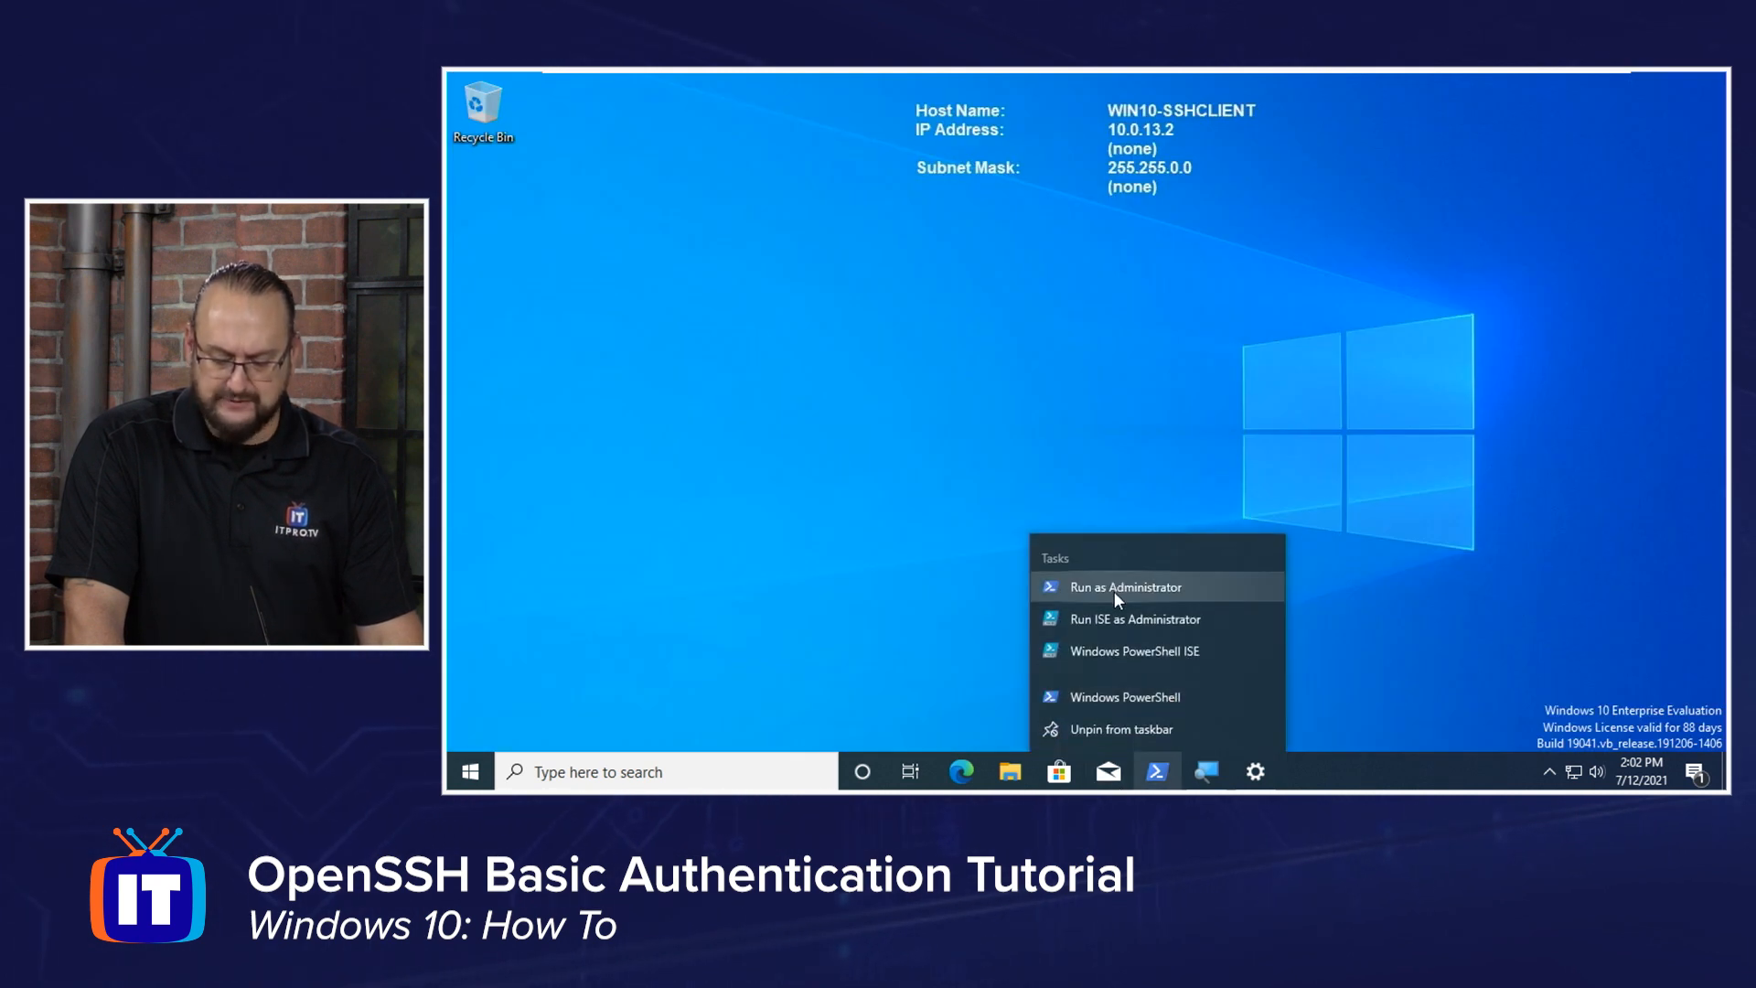
{"action": "left_click", "coordinate": [1126, 586]}
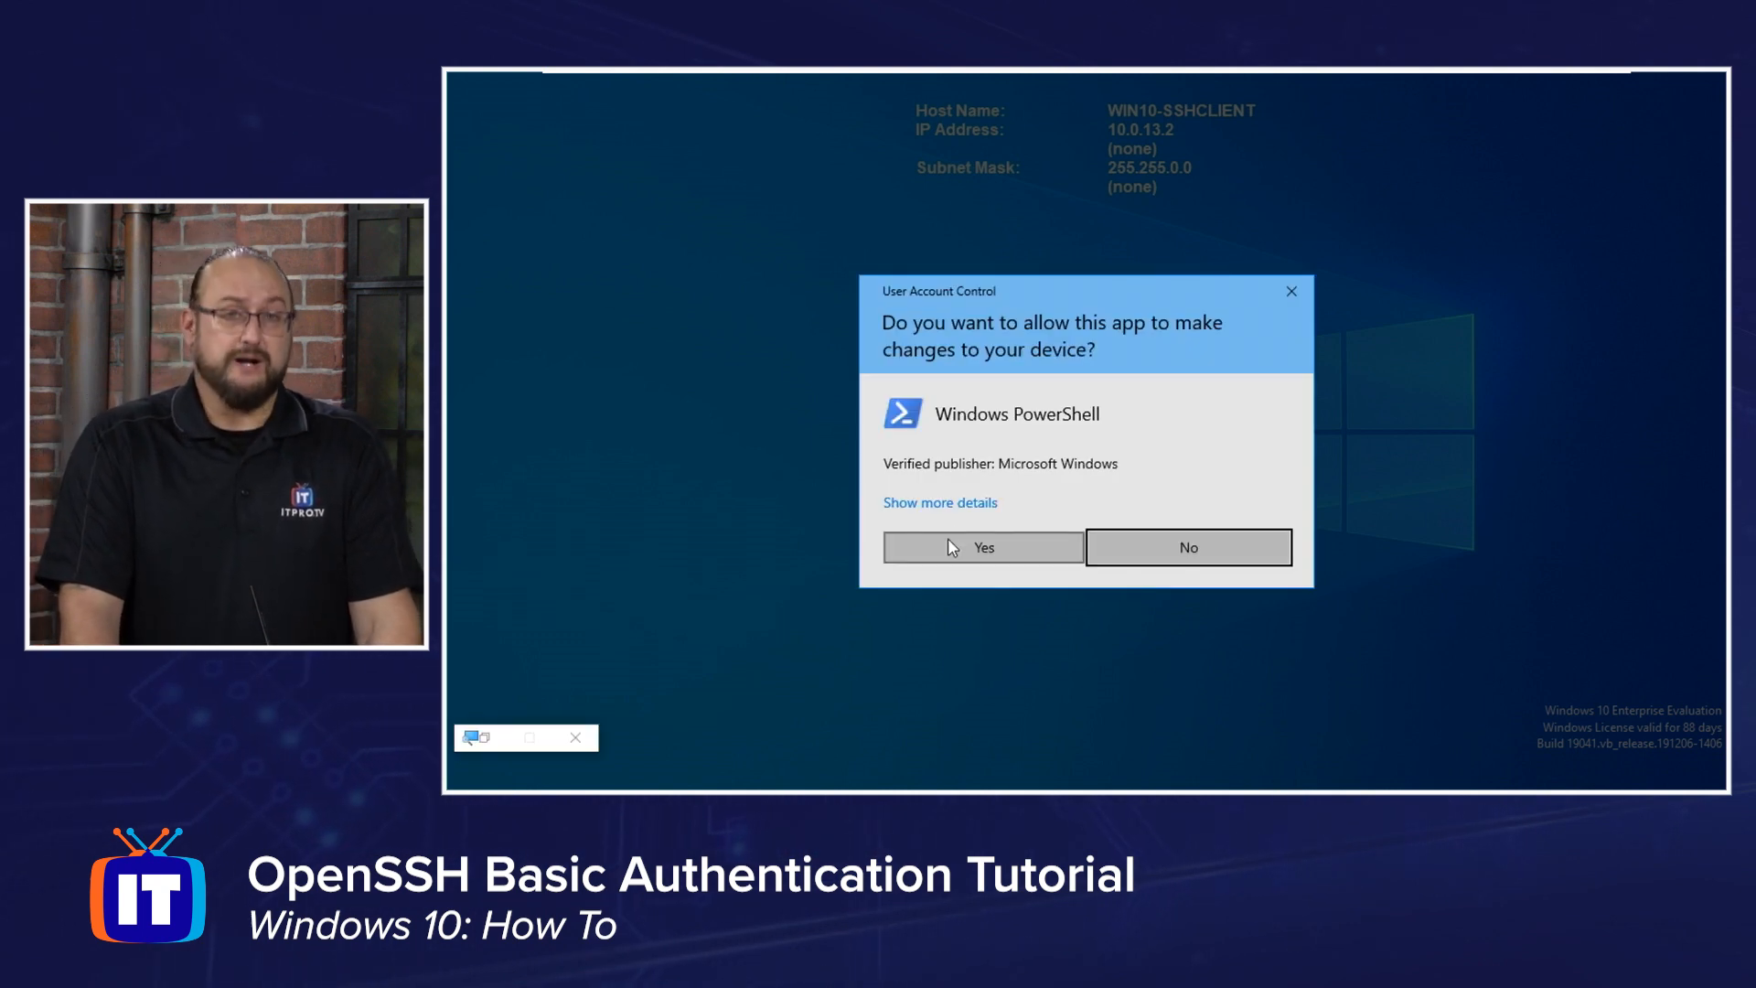
{"action": "left_click", "coordinate": [982, 548]}
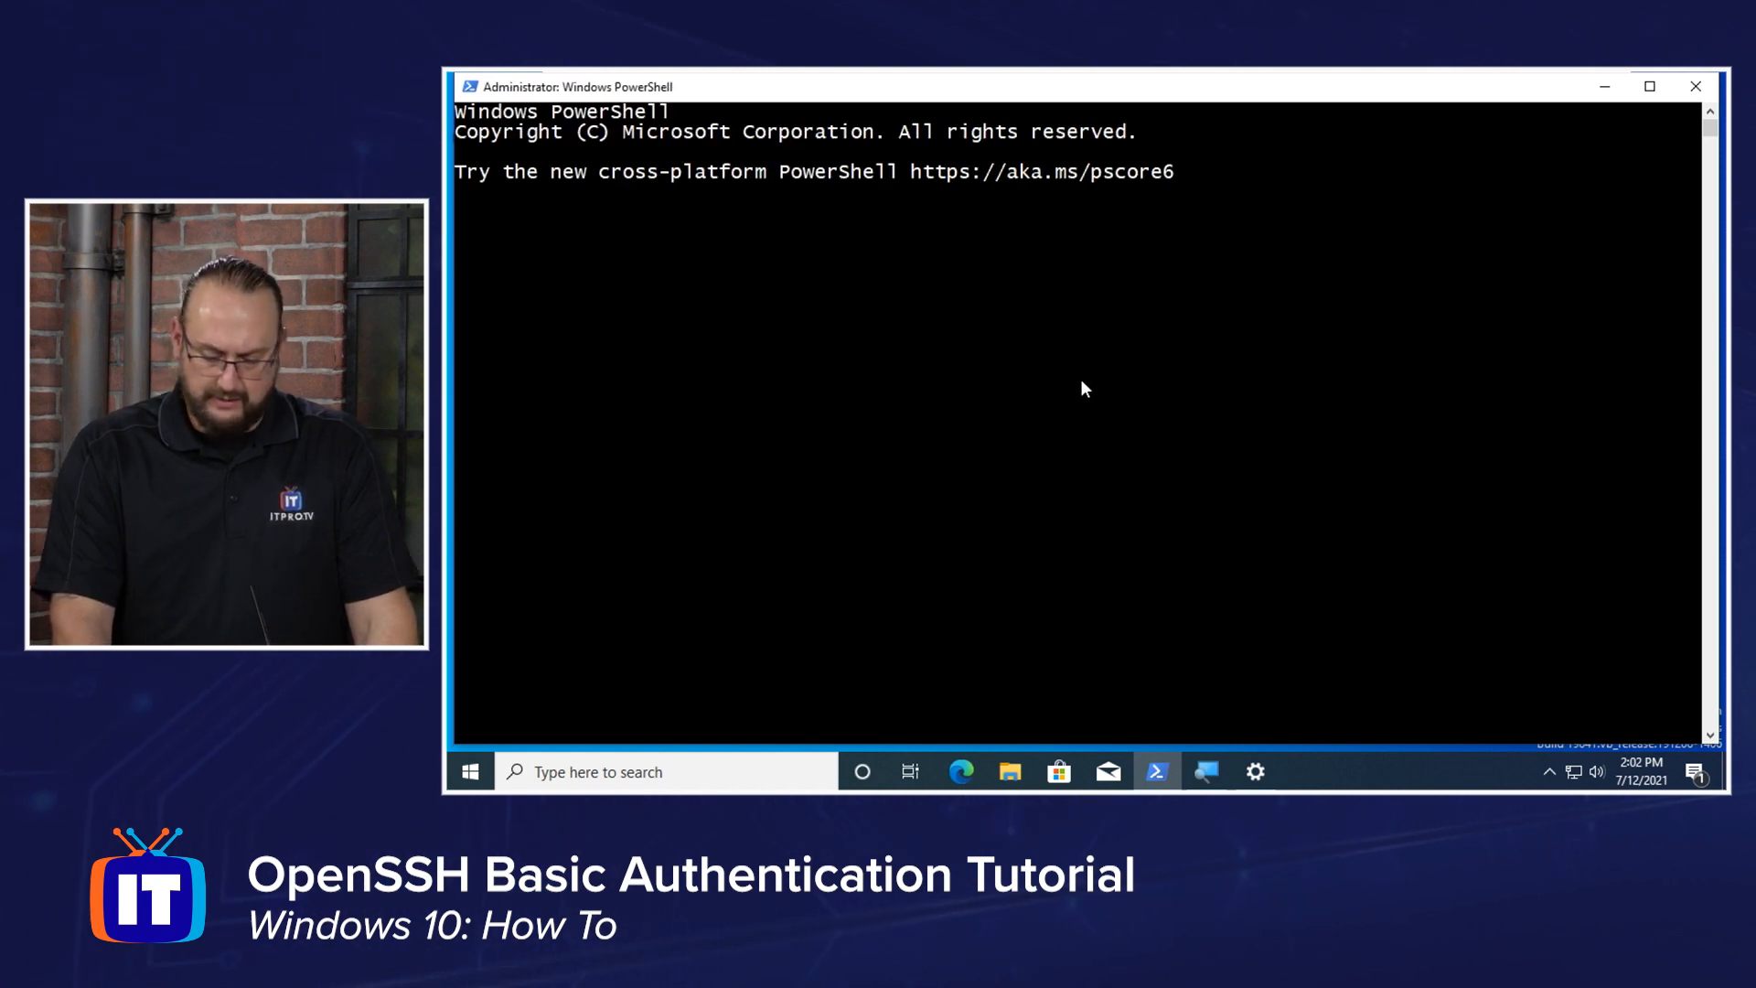
{"action": "mouse_move", "coordinate": [1071, 380]}
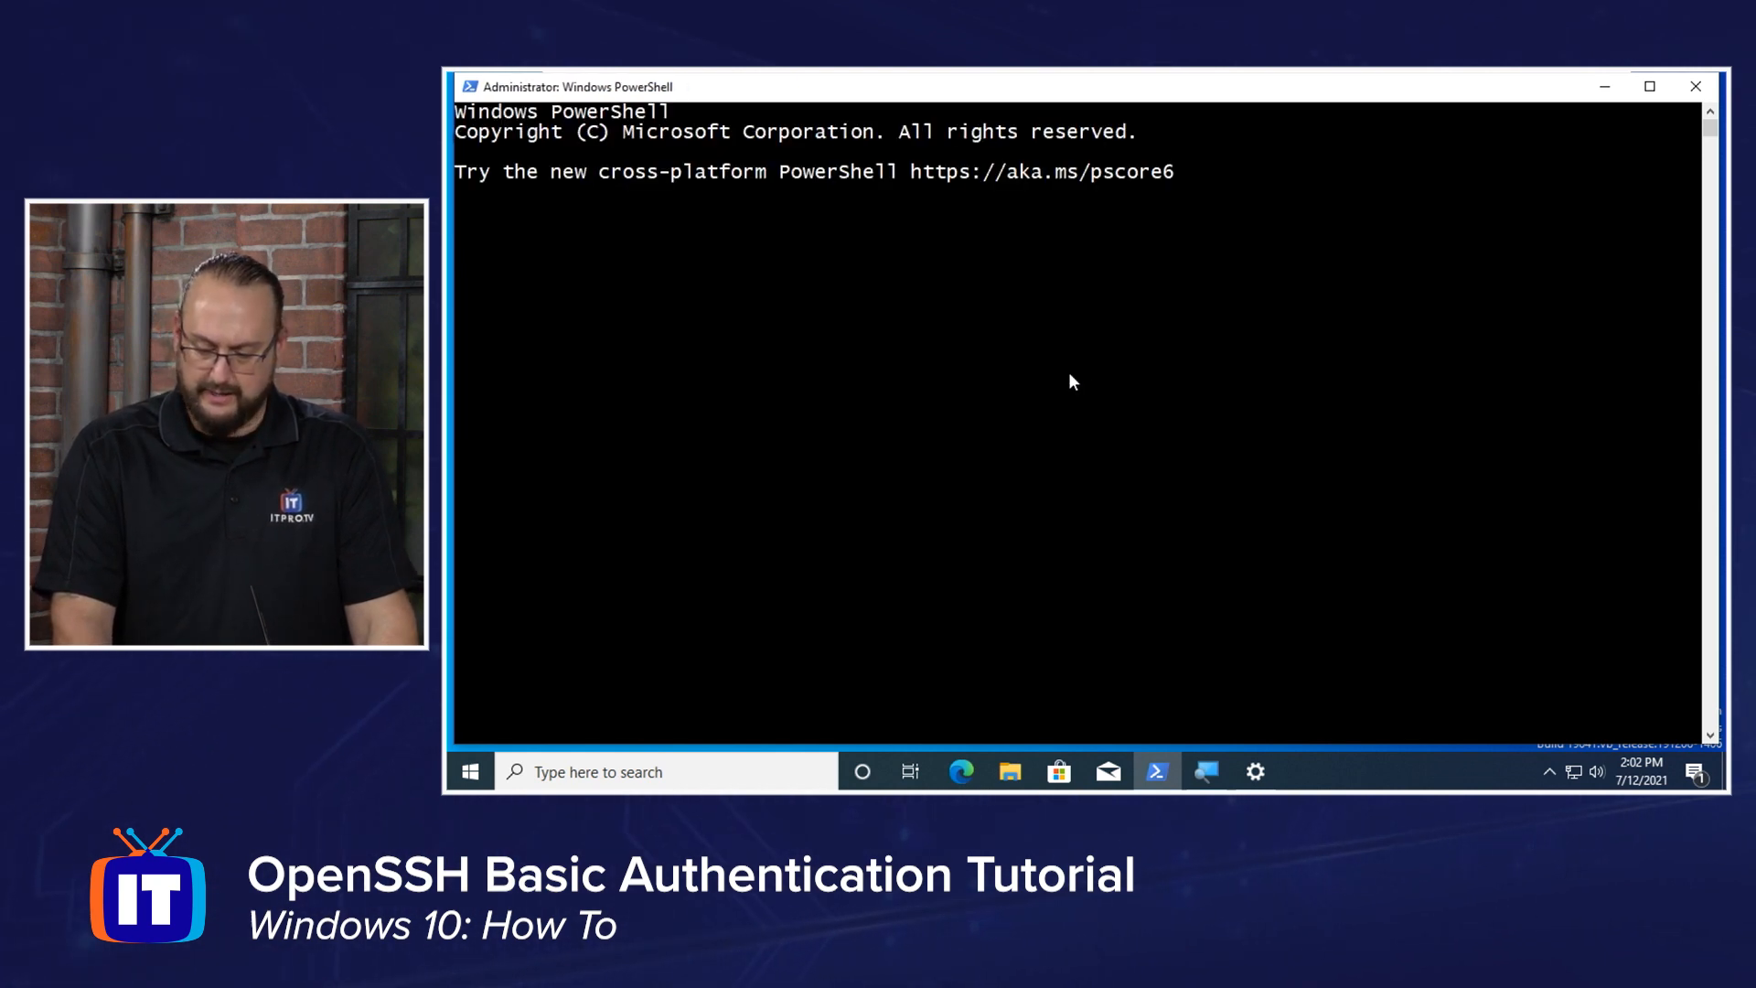
{"action": "type", "text": "cle"}
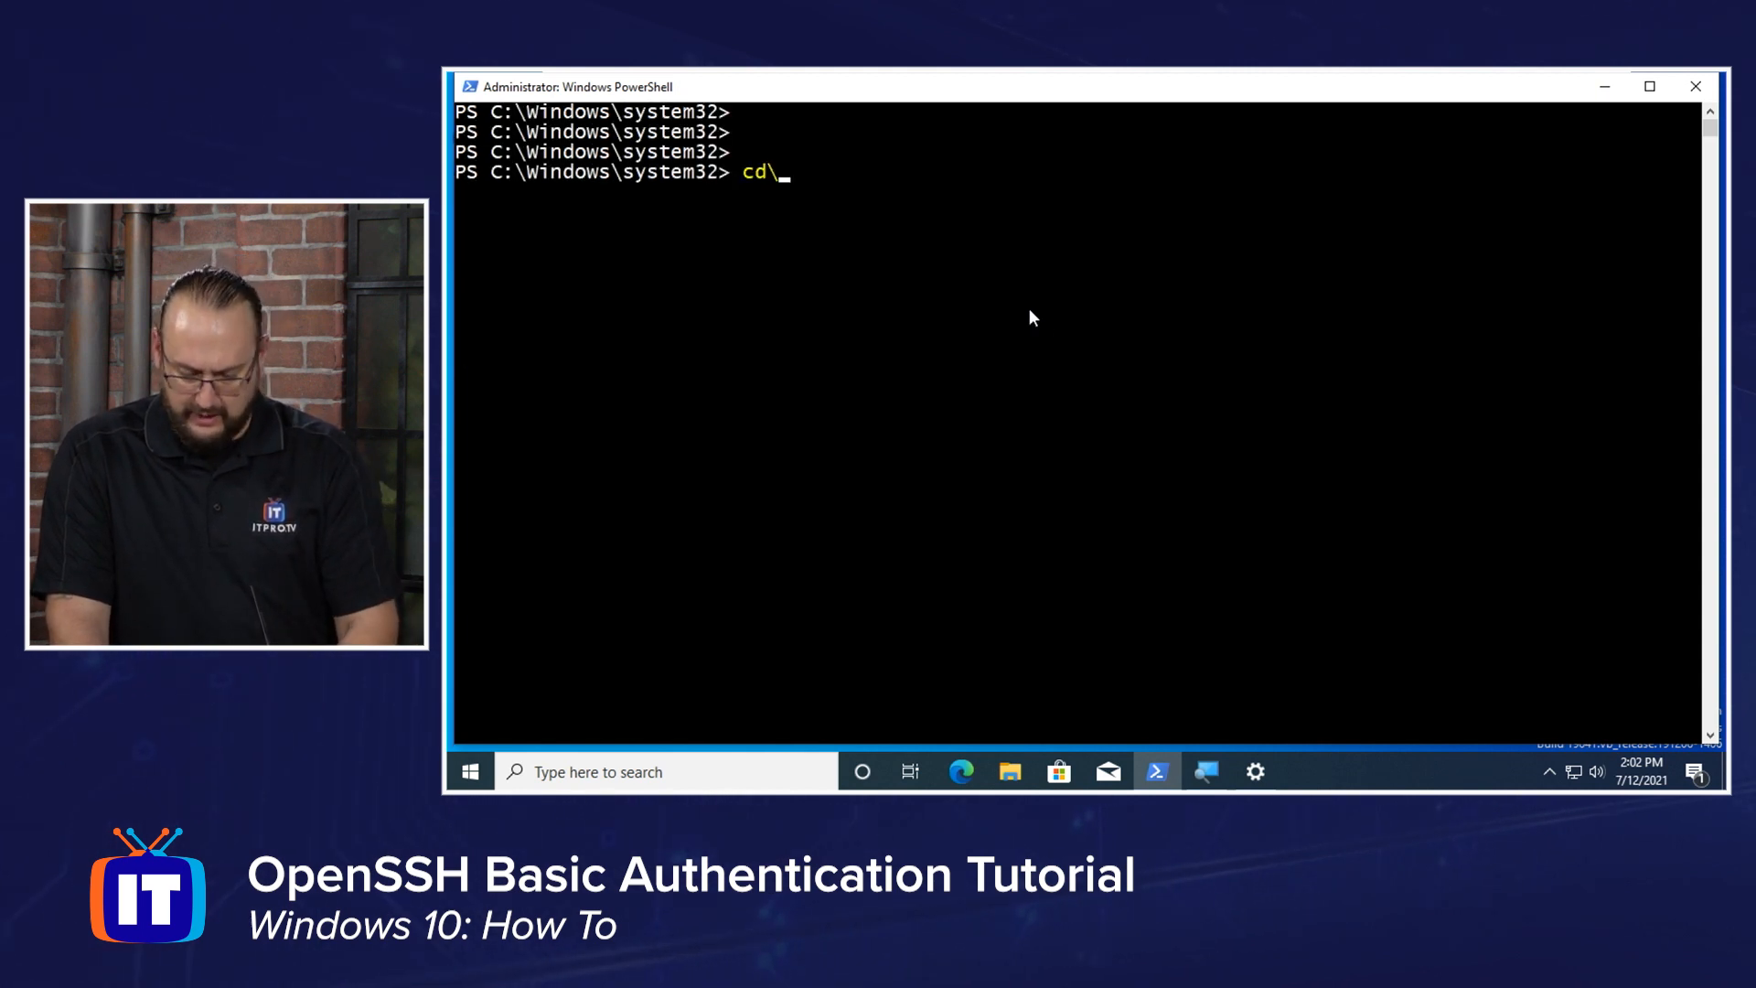
{"action": "key", "text": "Enter"}
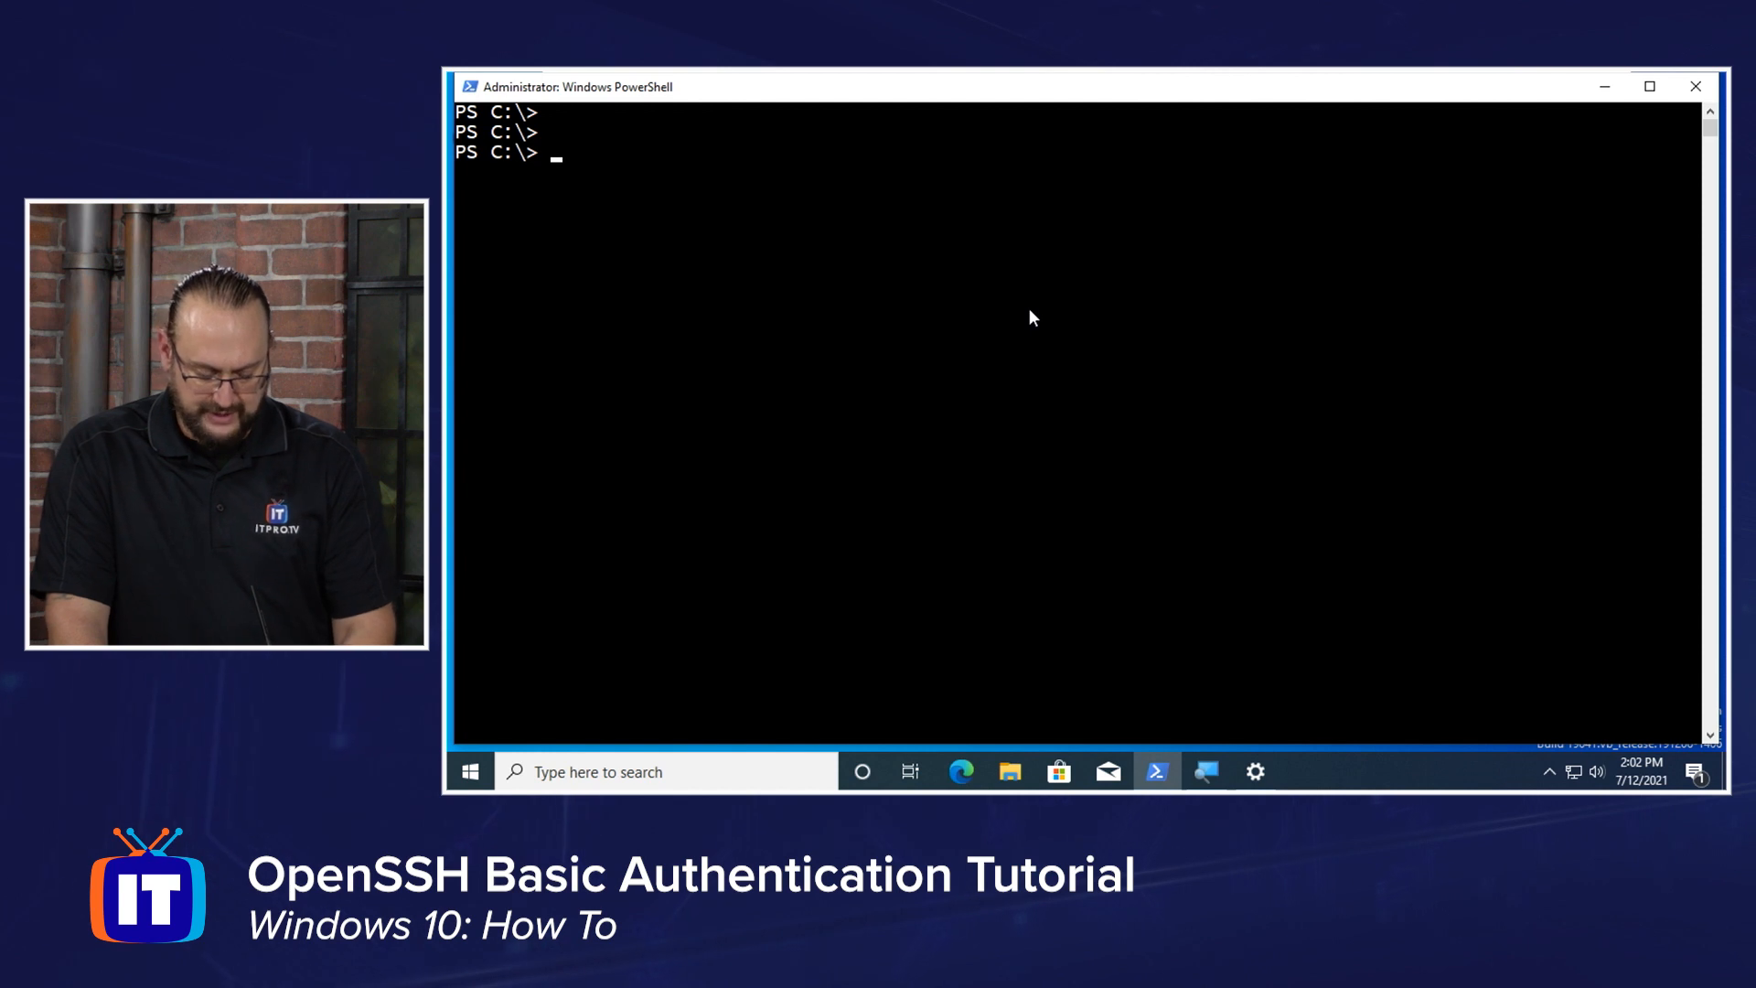
{"action": "type", "text": "ssh"}
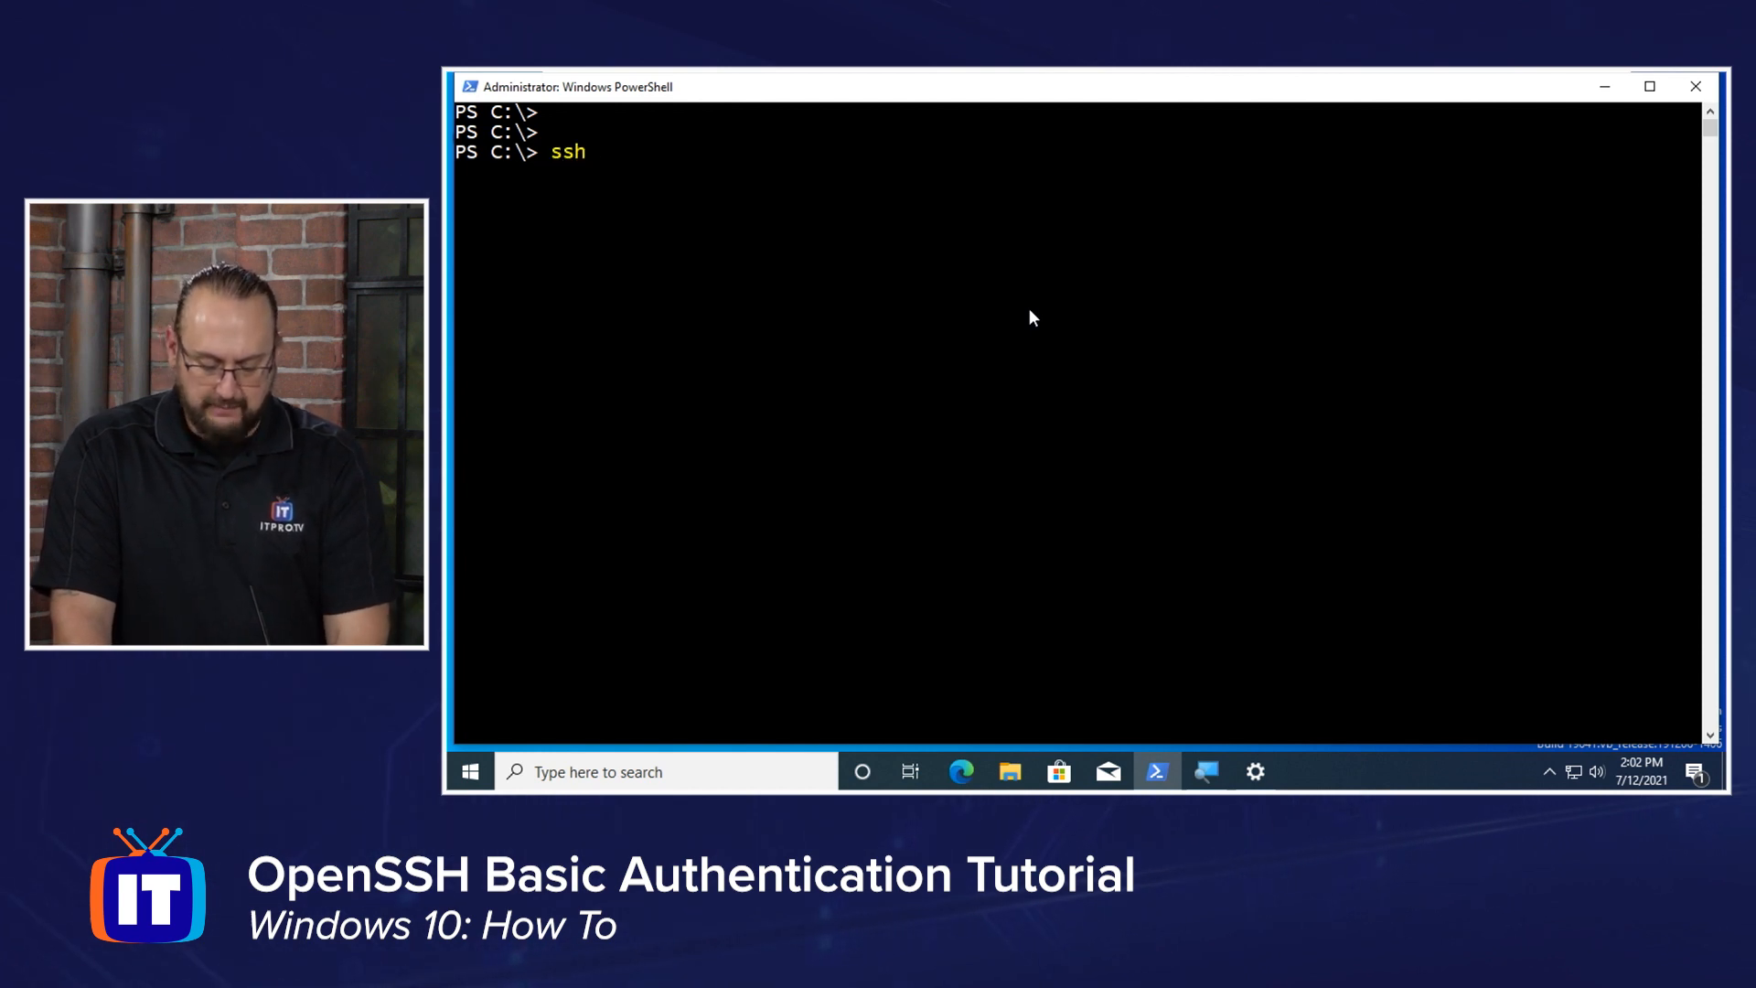
{"action": "type", "text": "stude"}
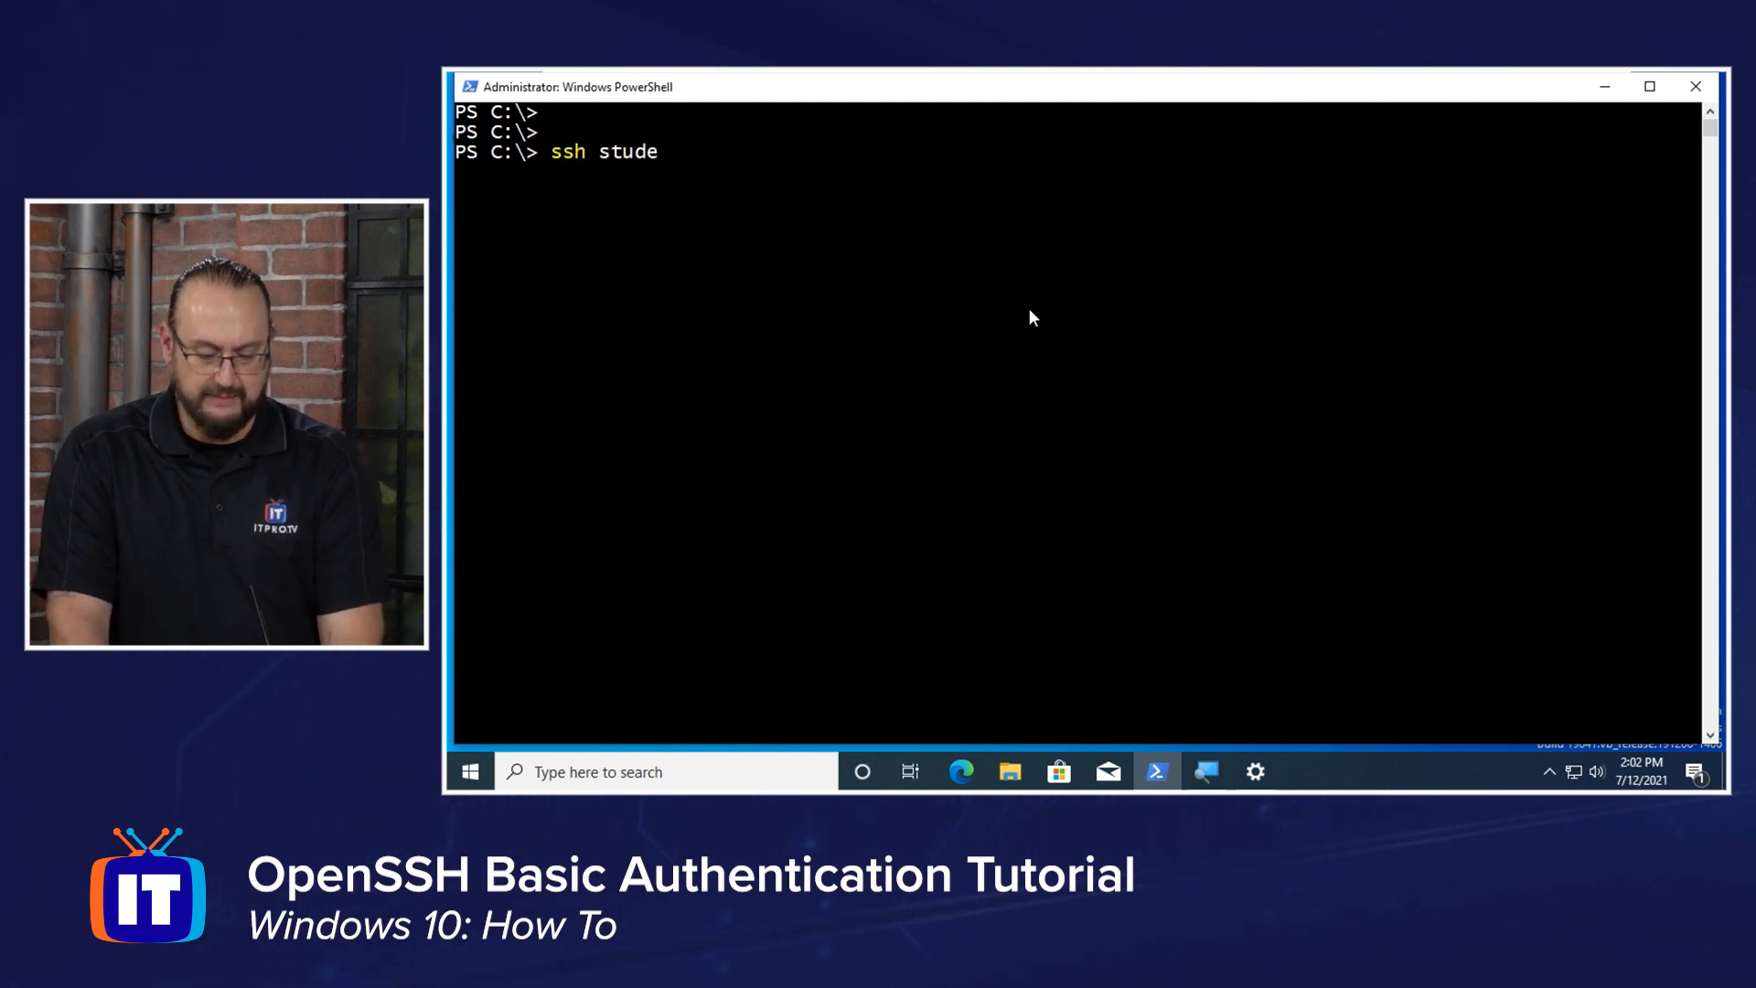
{"action": "type", "text": "nt0"}
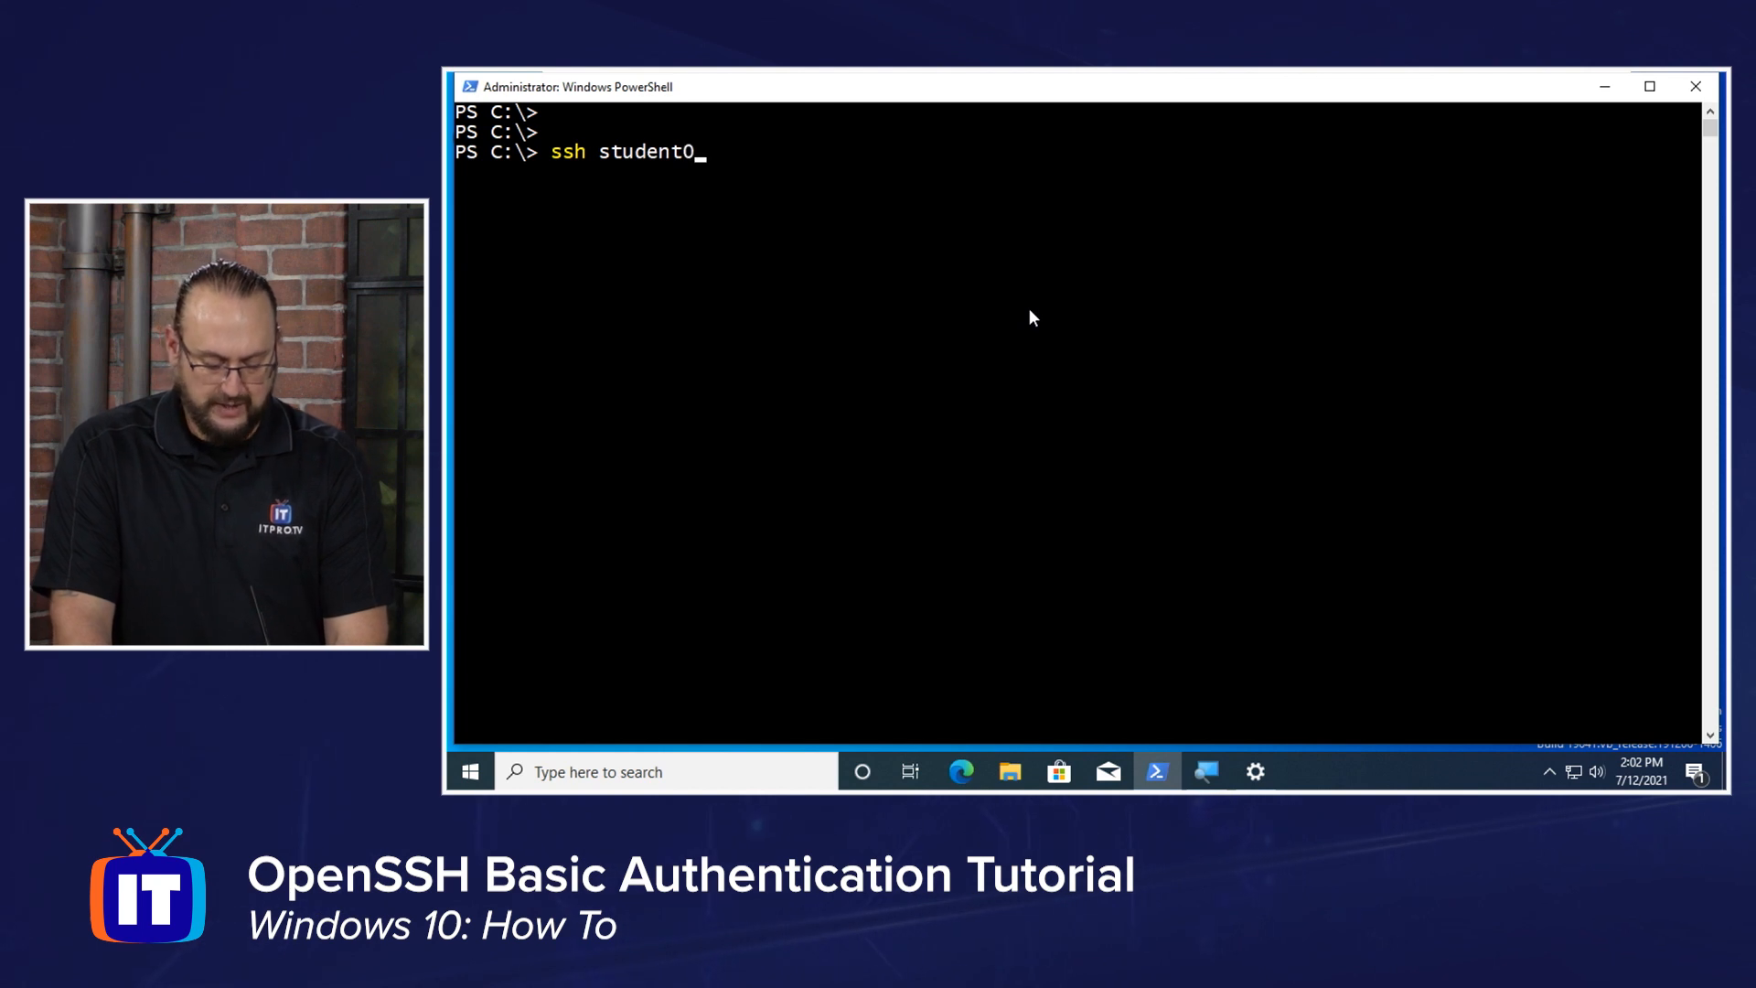
{"action": "type", "text": "2@"}
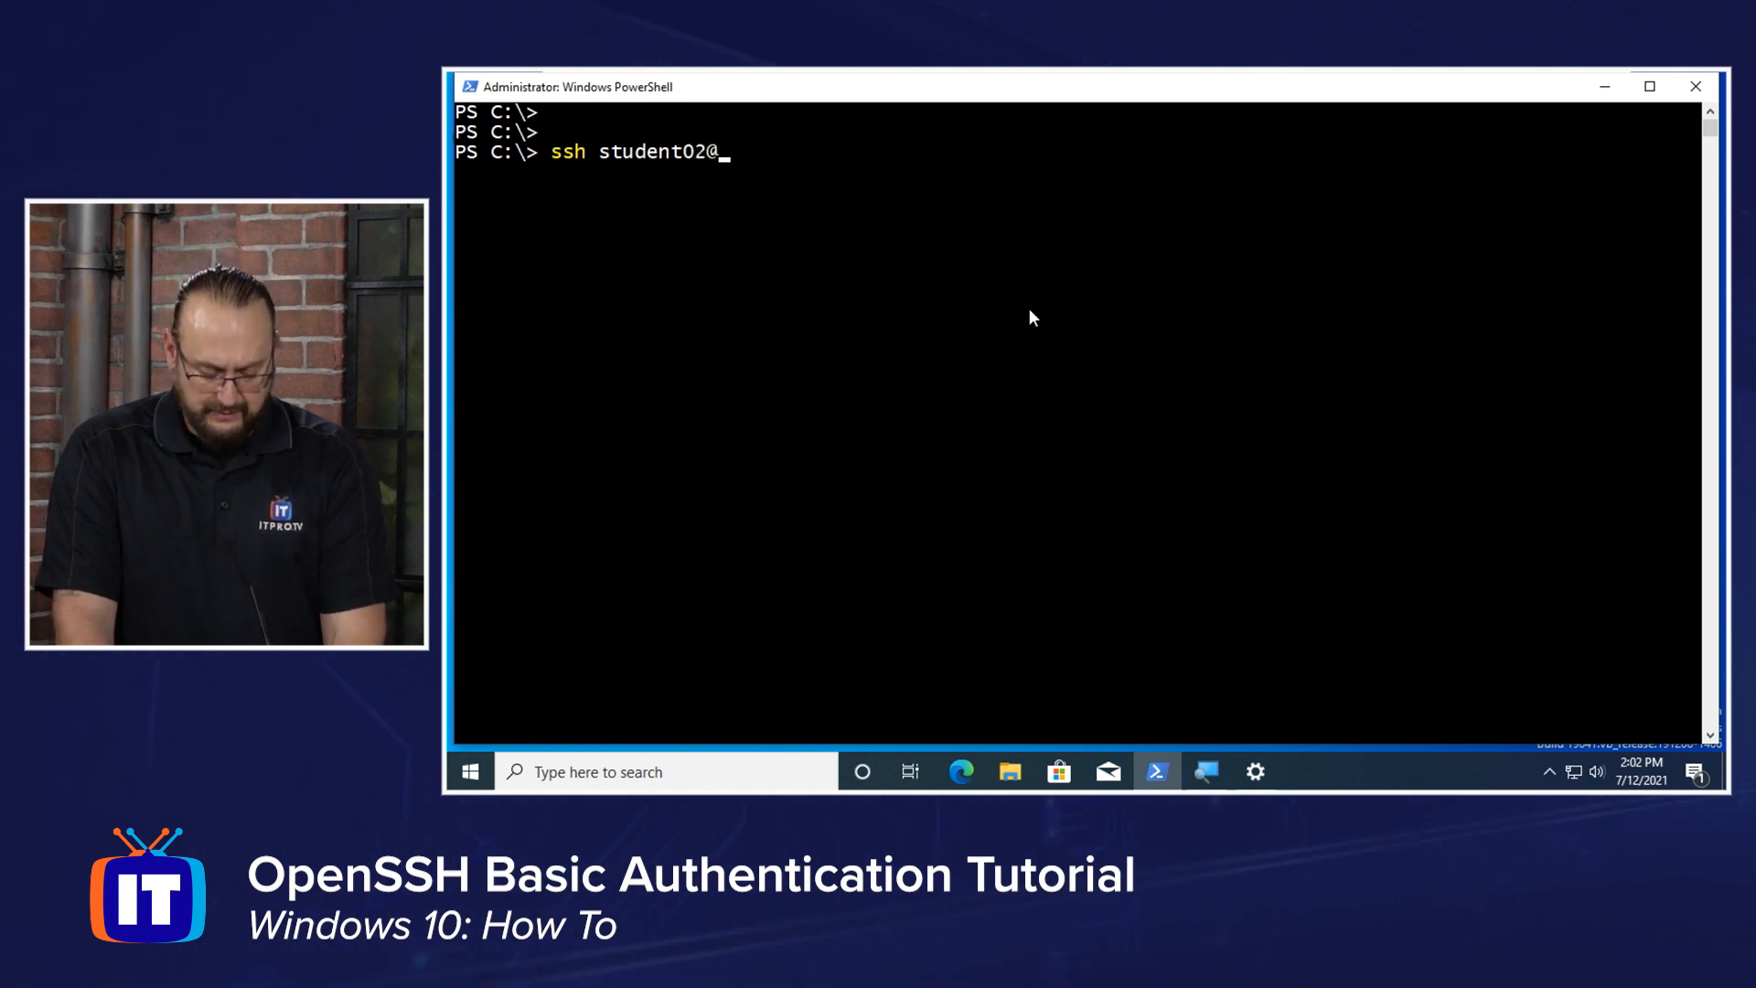
{"action": "type", "text": "10.."}
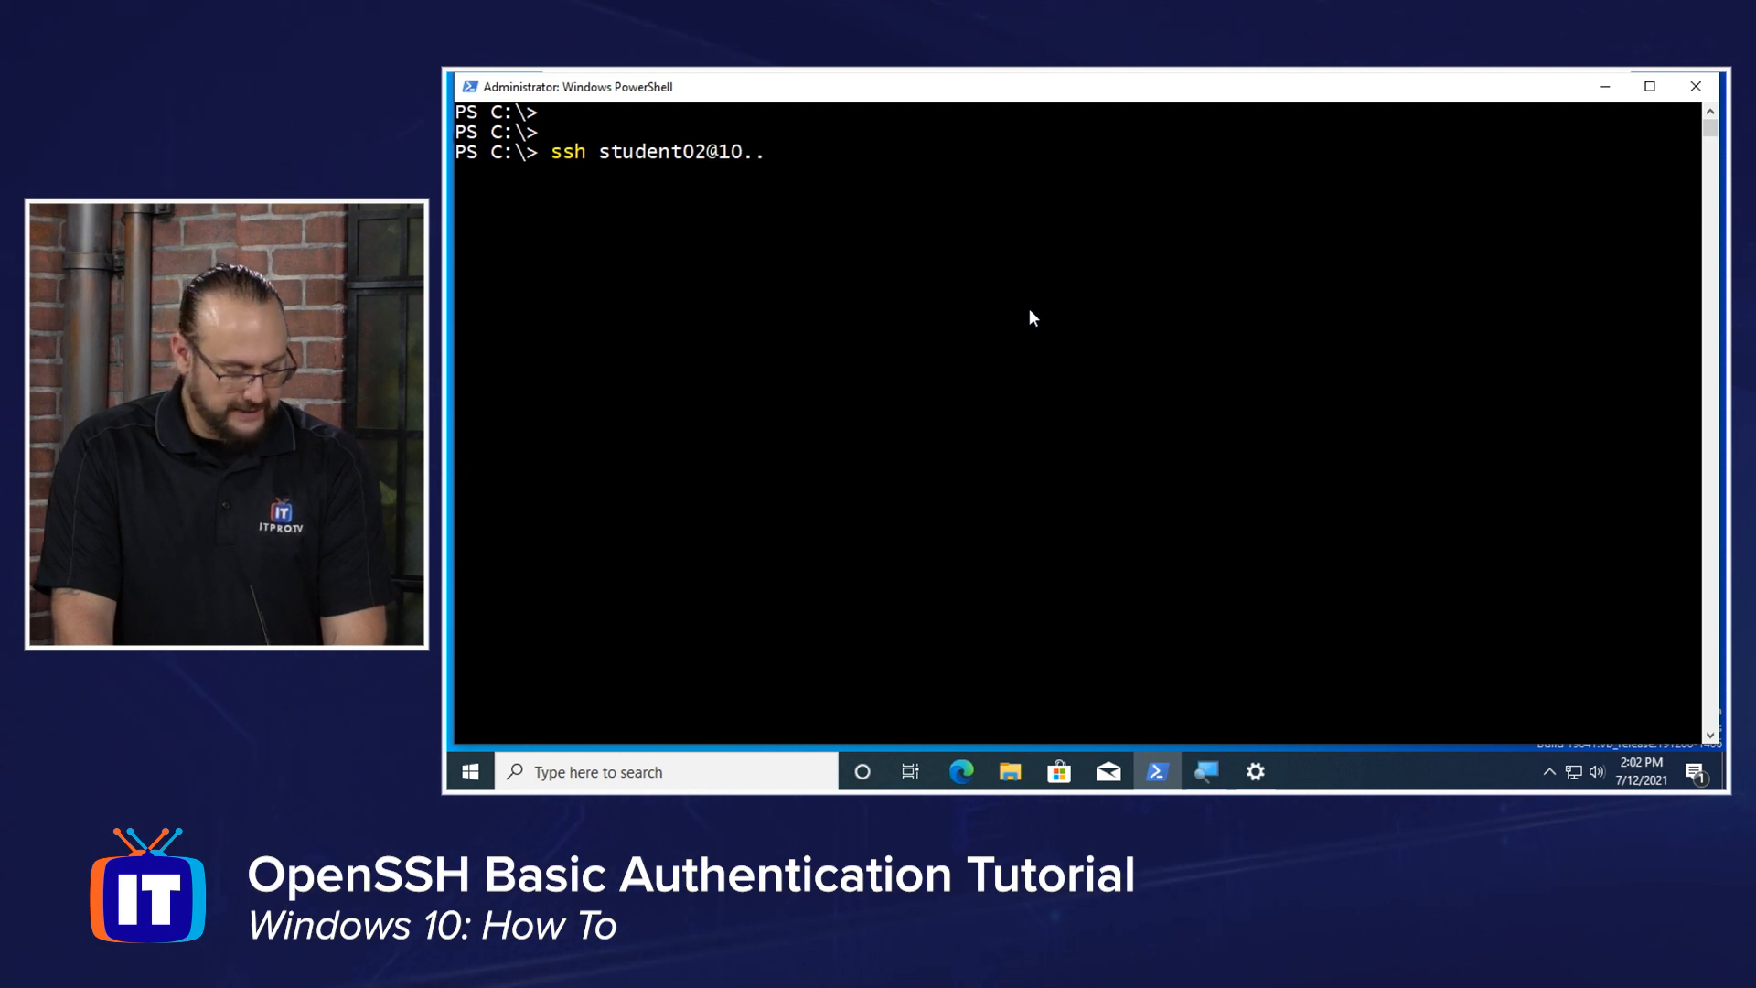
{"action": "key", "text": "Backspace"}
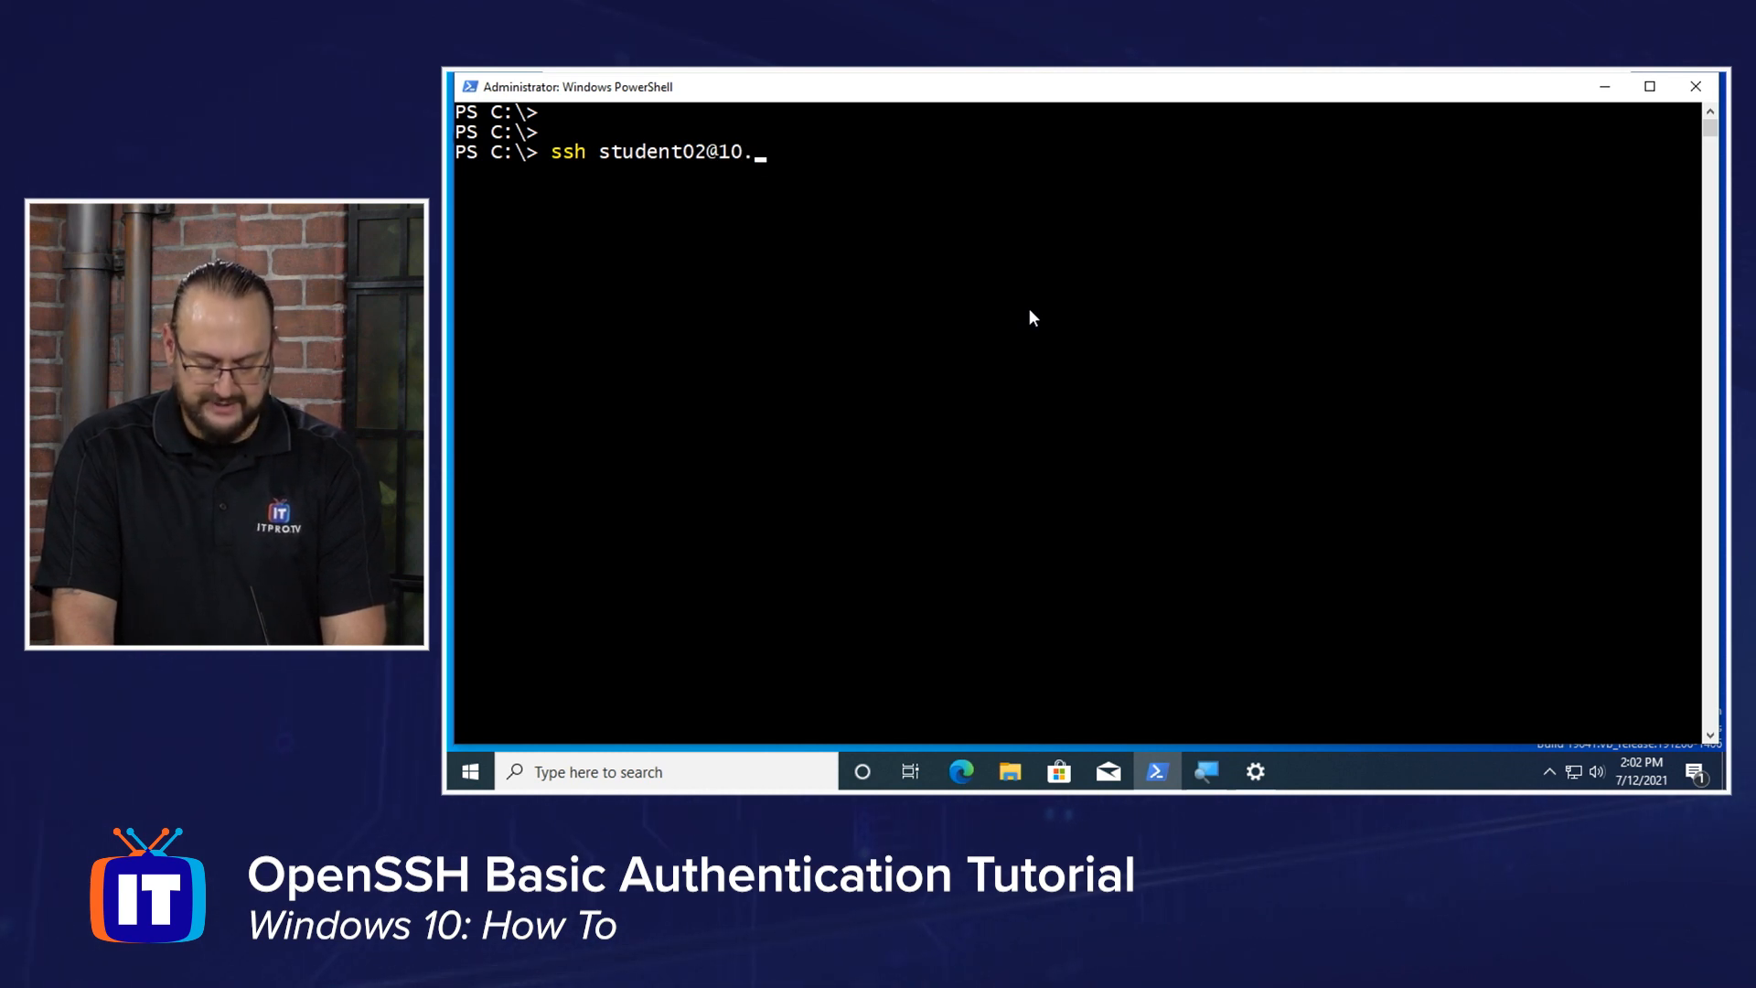
{"action": "type", "text": "0.13.1"}
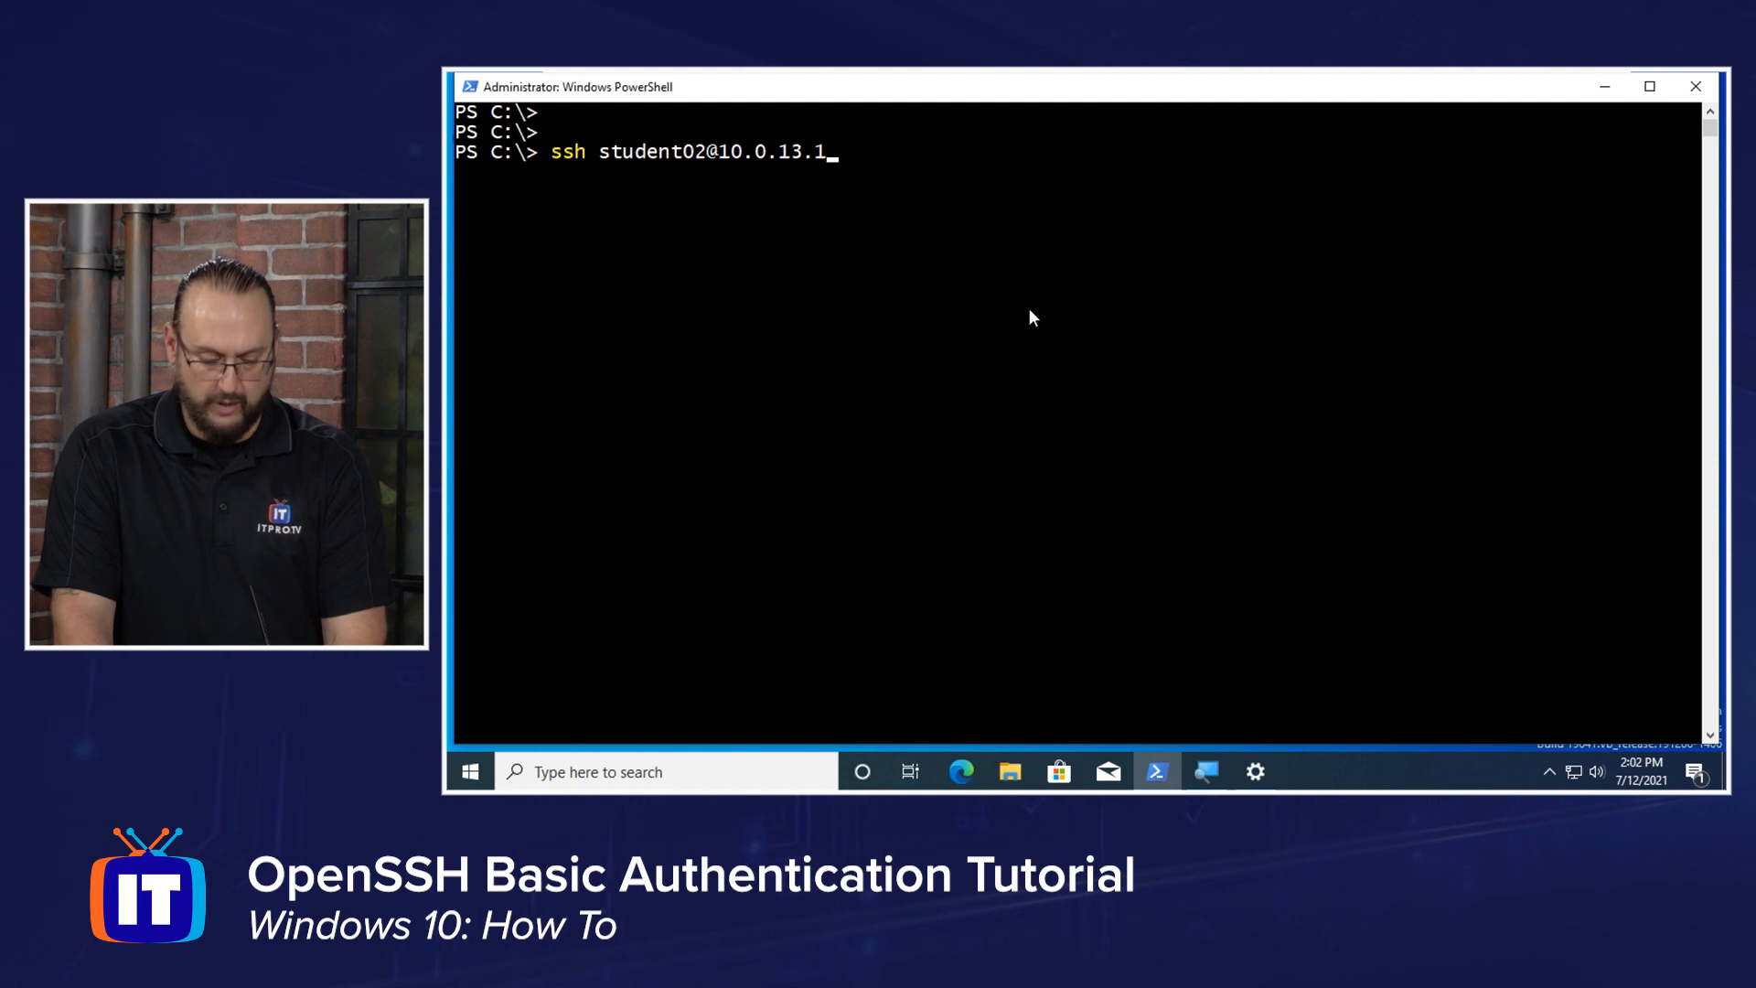
{"action": "key", "text": "Enter"}
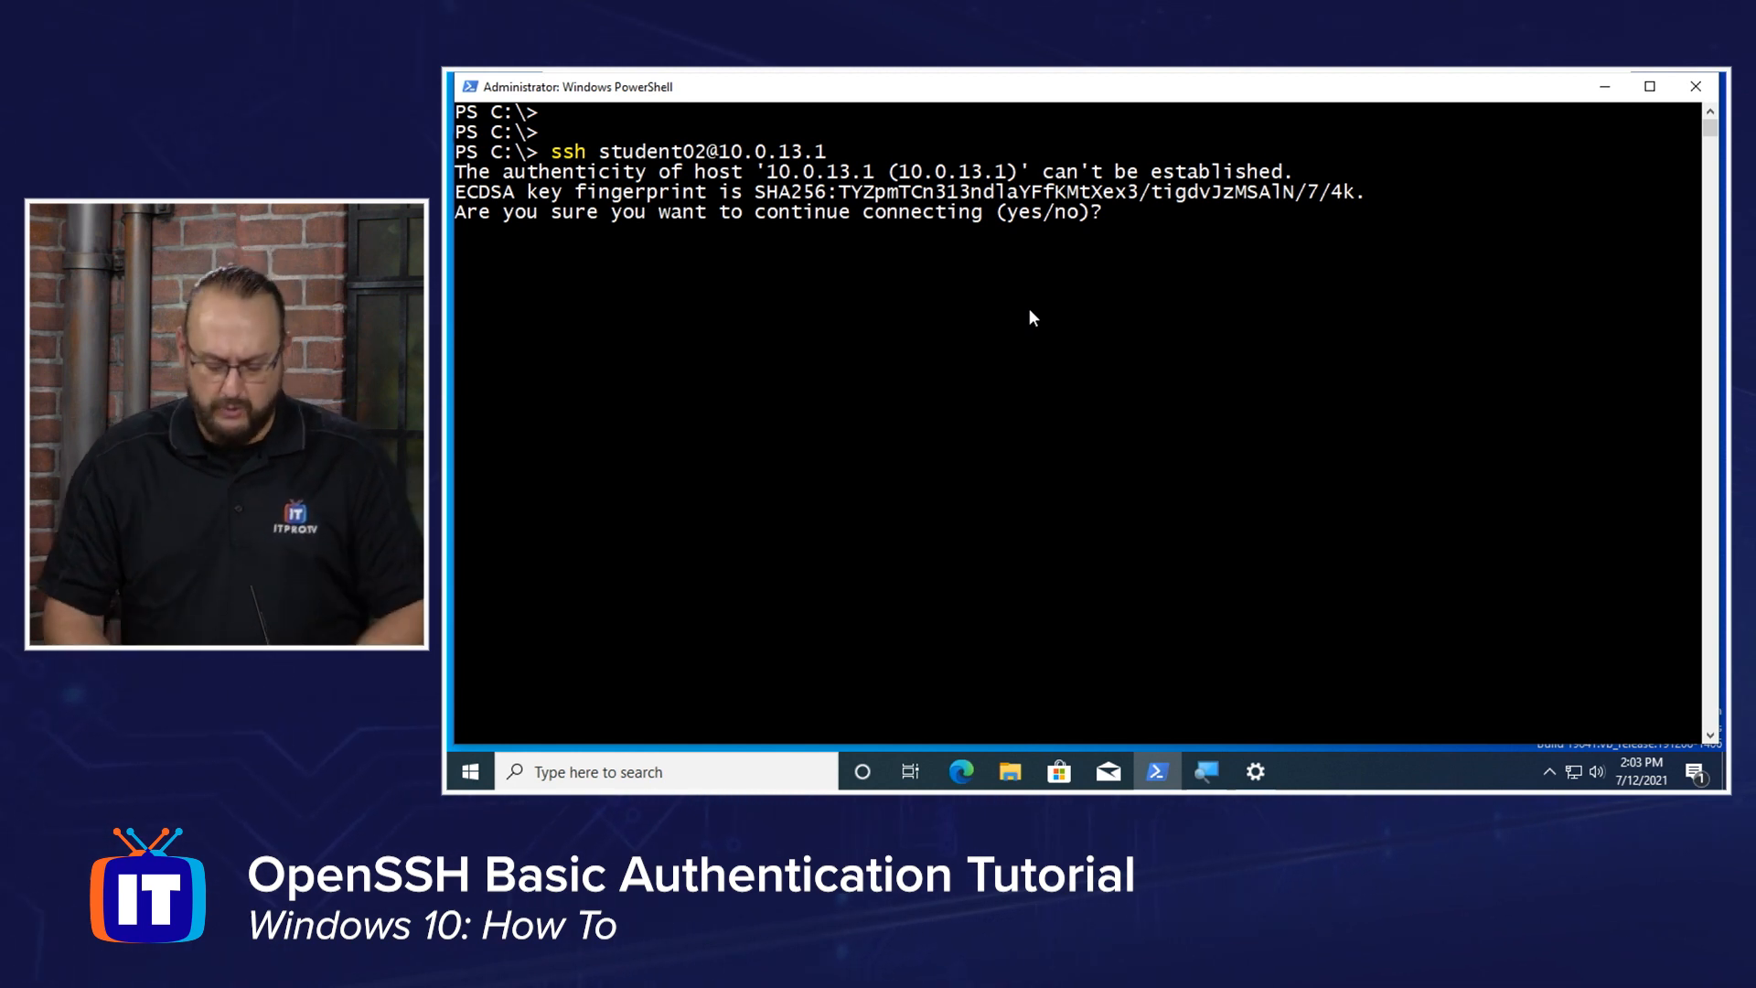
Accept the server's ECDSA host key by answering yes.
{"action": "type", "text": "yes"}
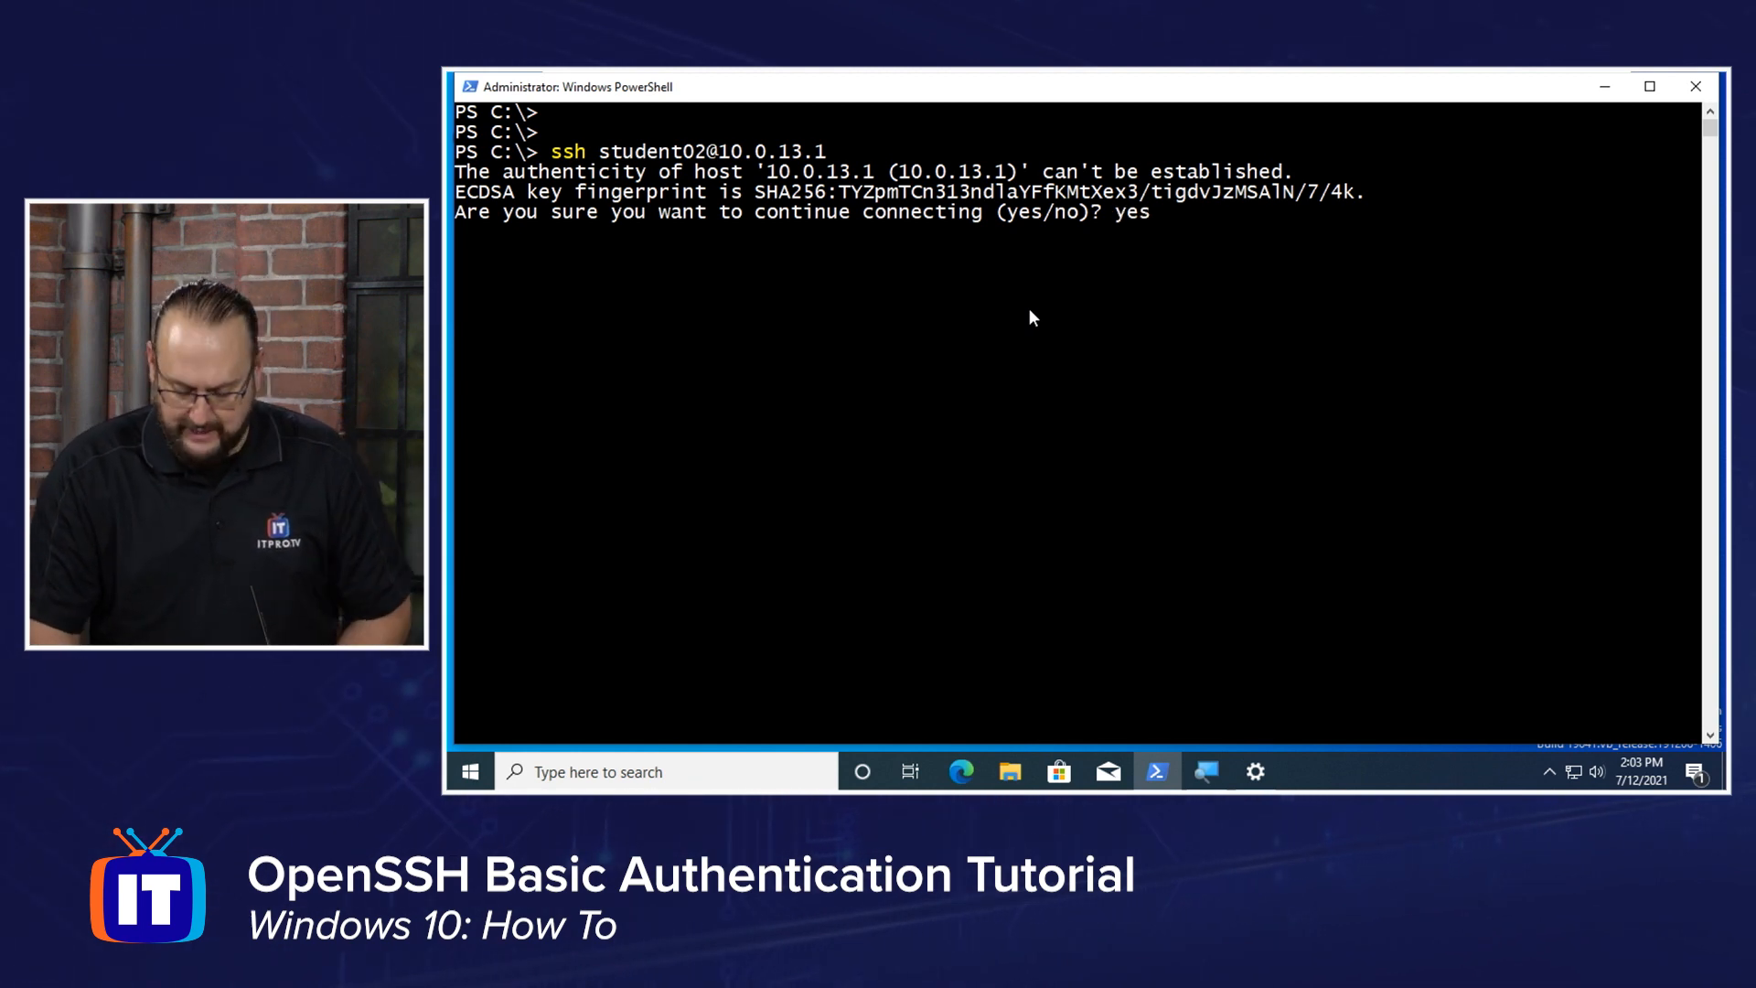
{"action": "key", "text": "Enter"}
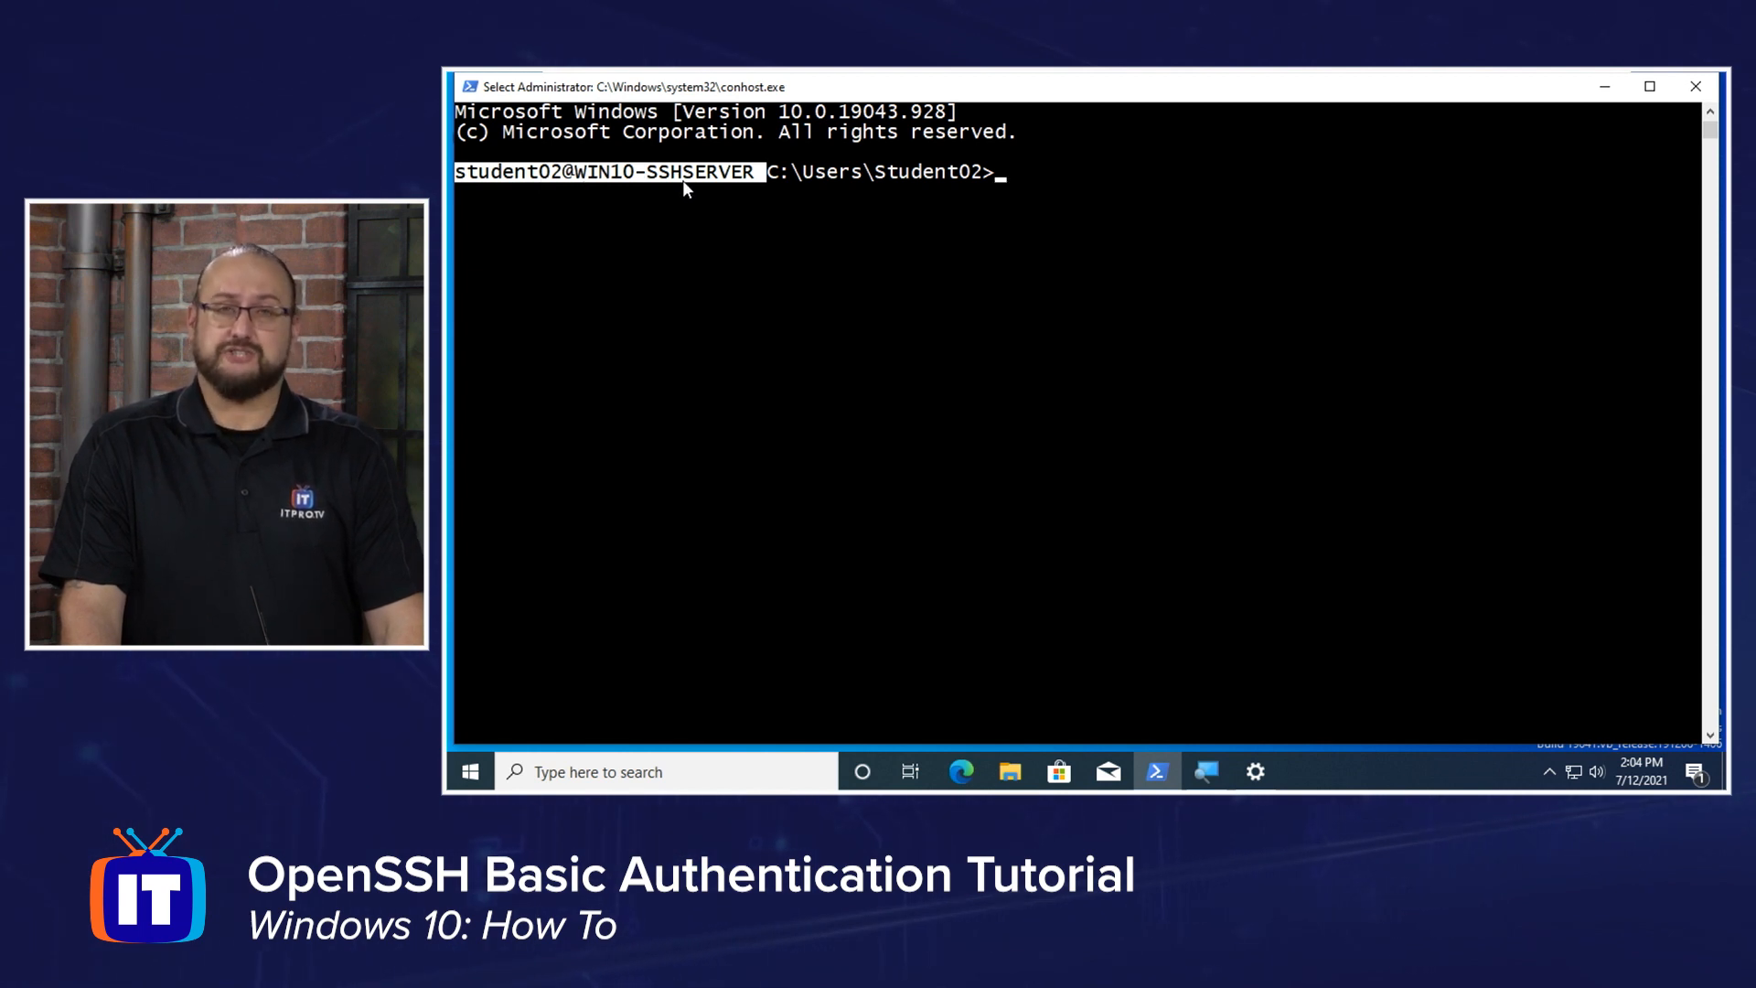
{"action": "type", "text": "exit"}
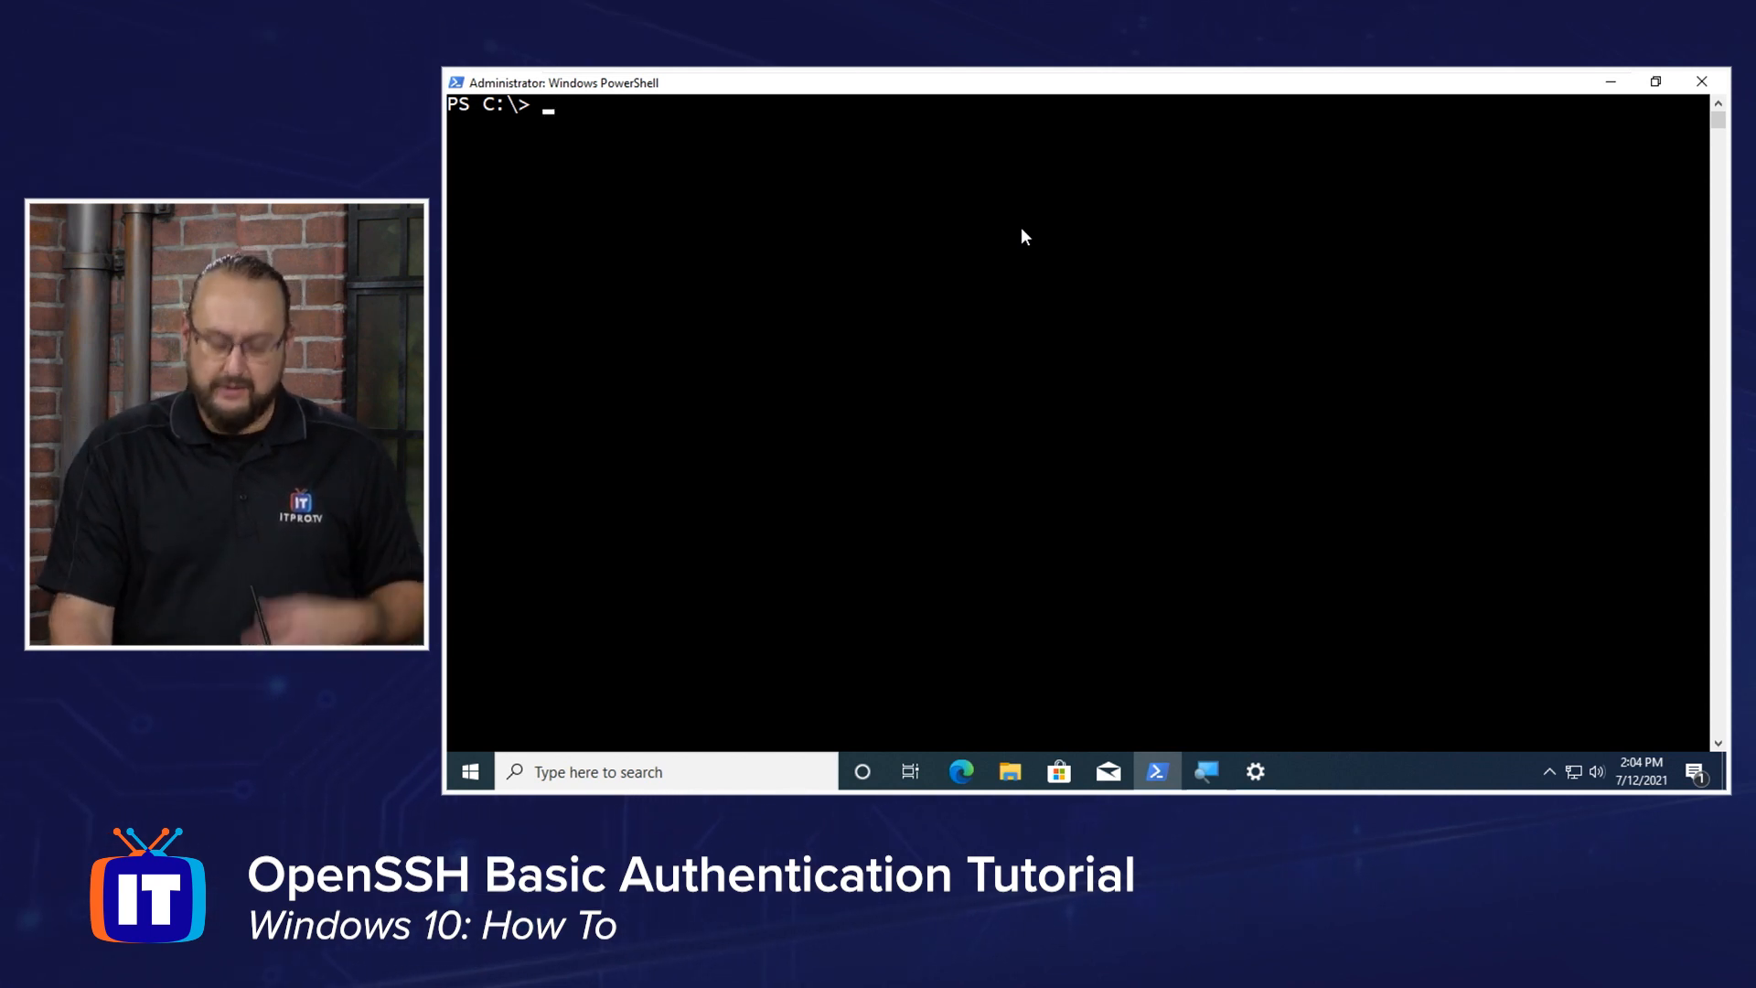
{"action": "type", "text": "clear"}
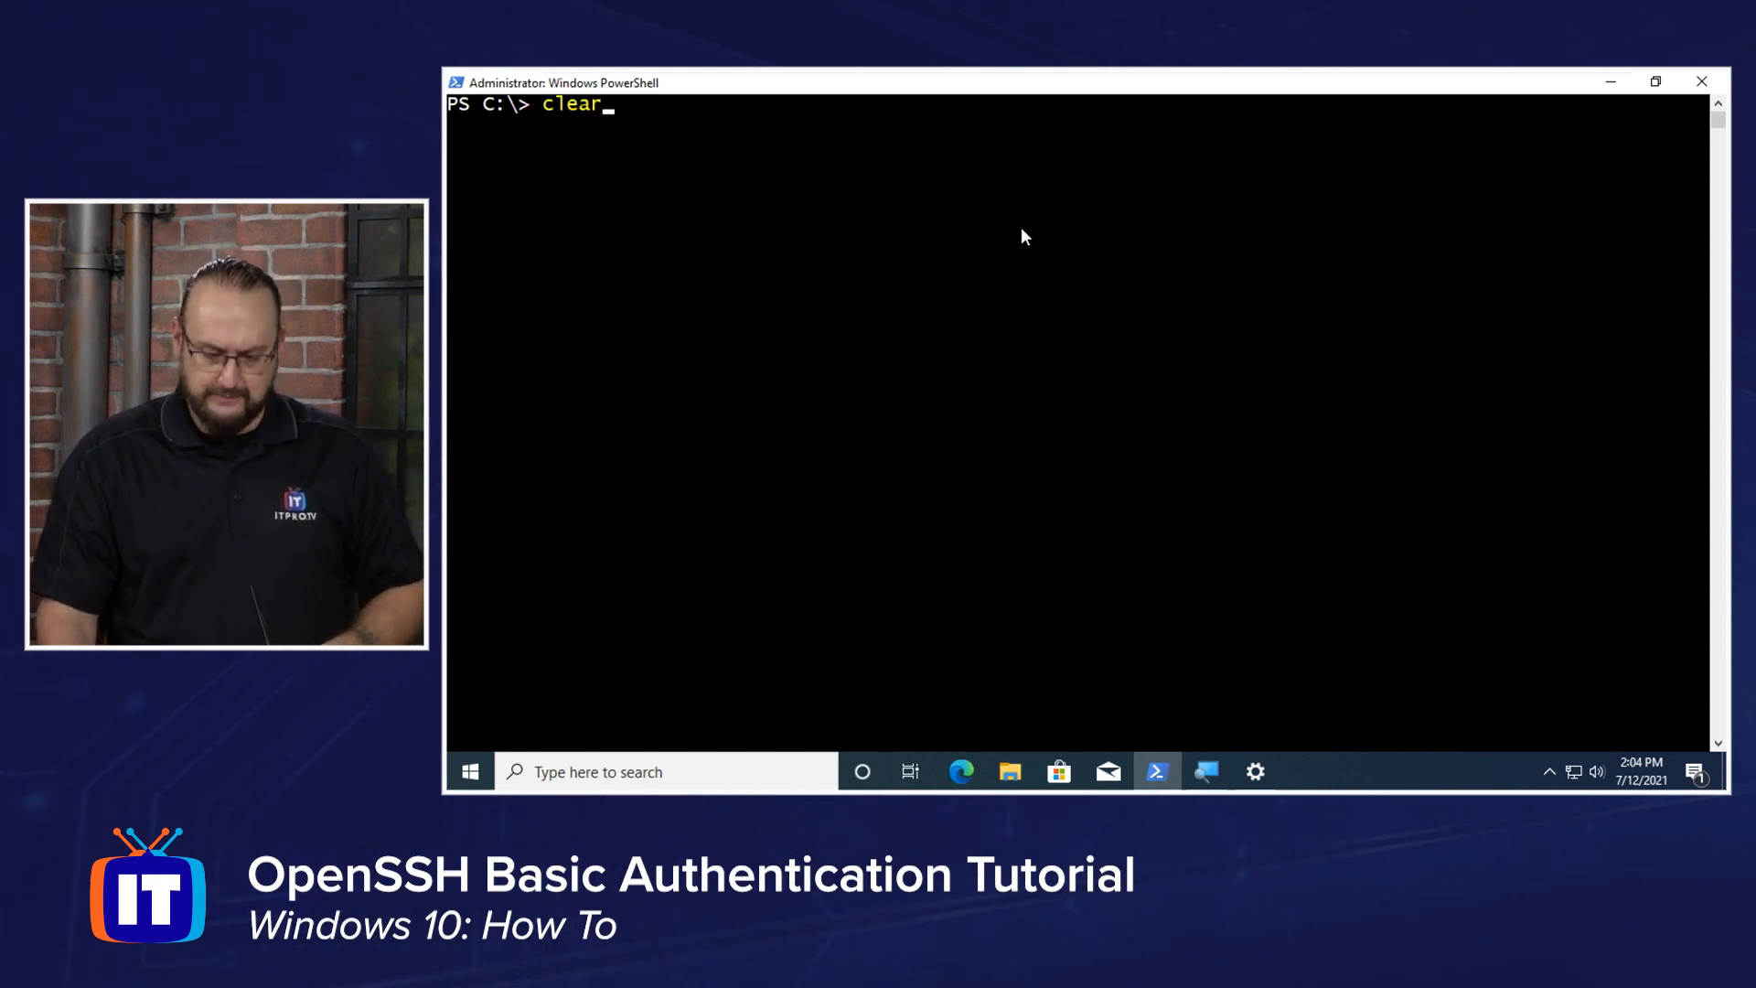
{"action": "type", "text": "ssh student02@10.0.13.1"}
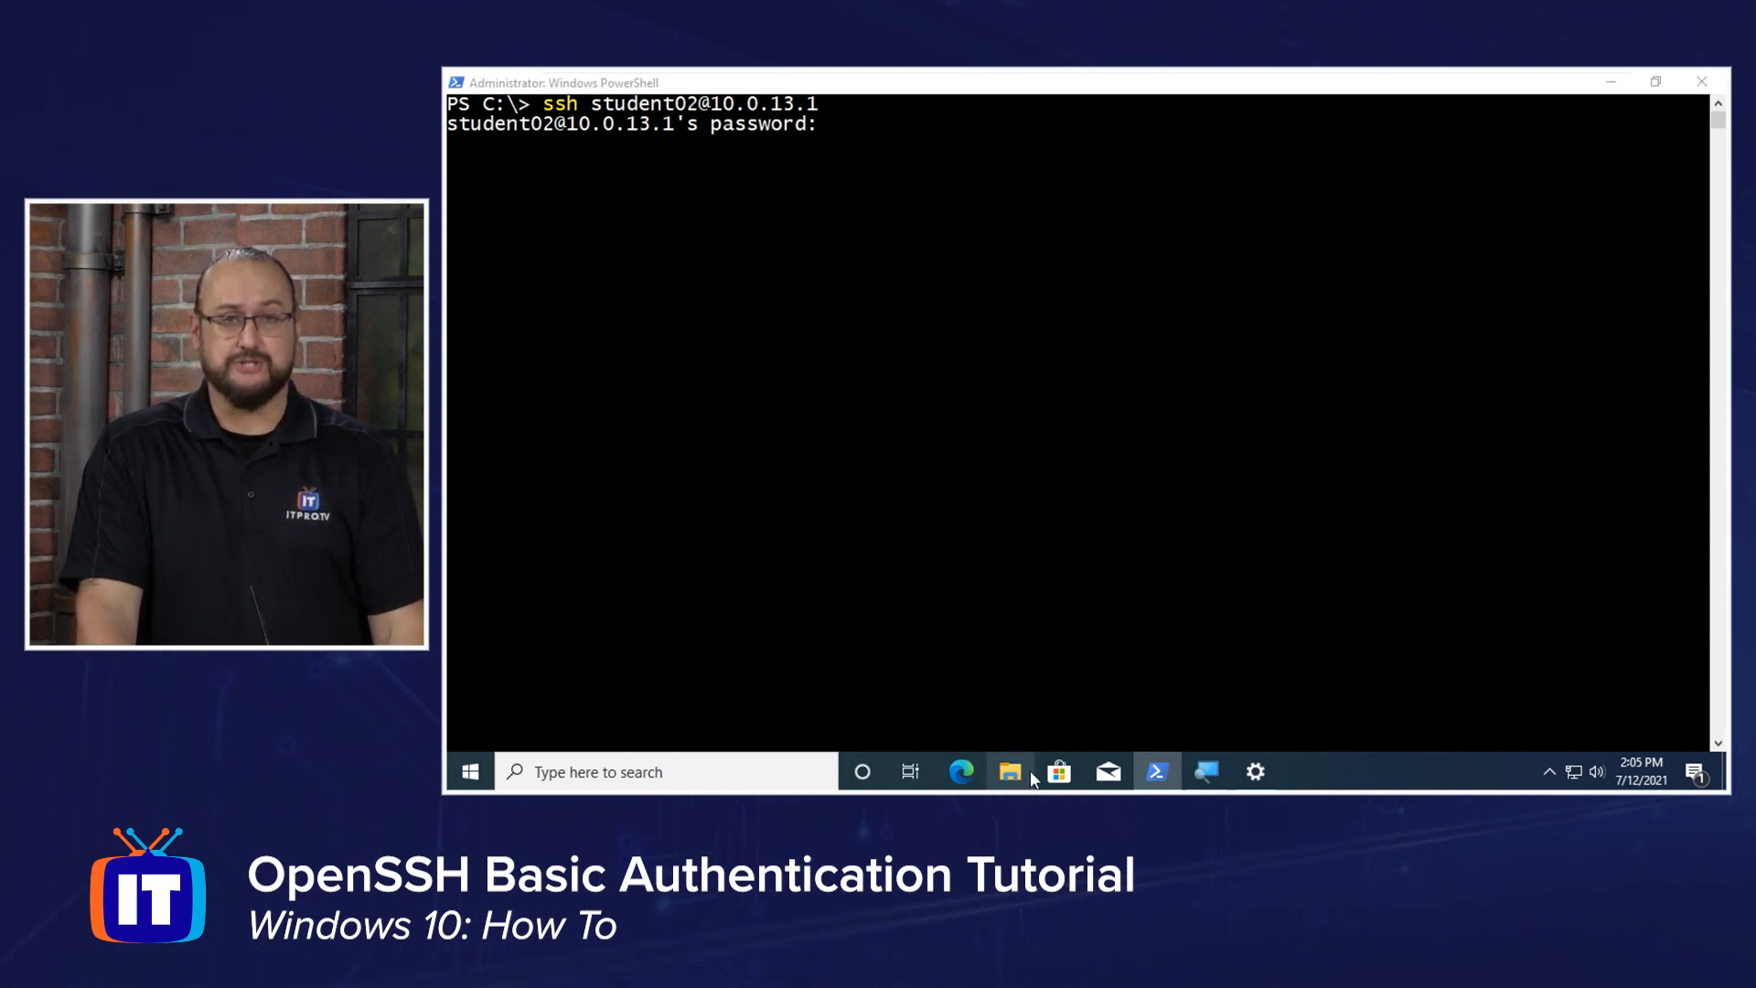
In File Explorer, browse to This PC > C: > Users > the first user's folder.
{"action": "left_click", "coordinate": [1009, 772]}
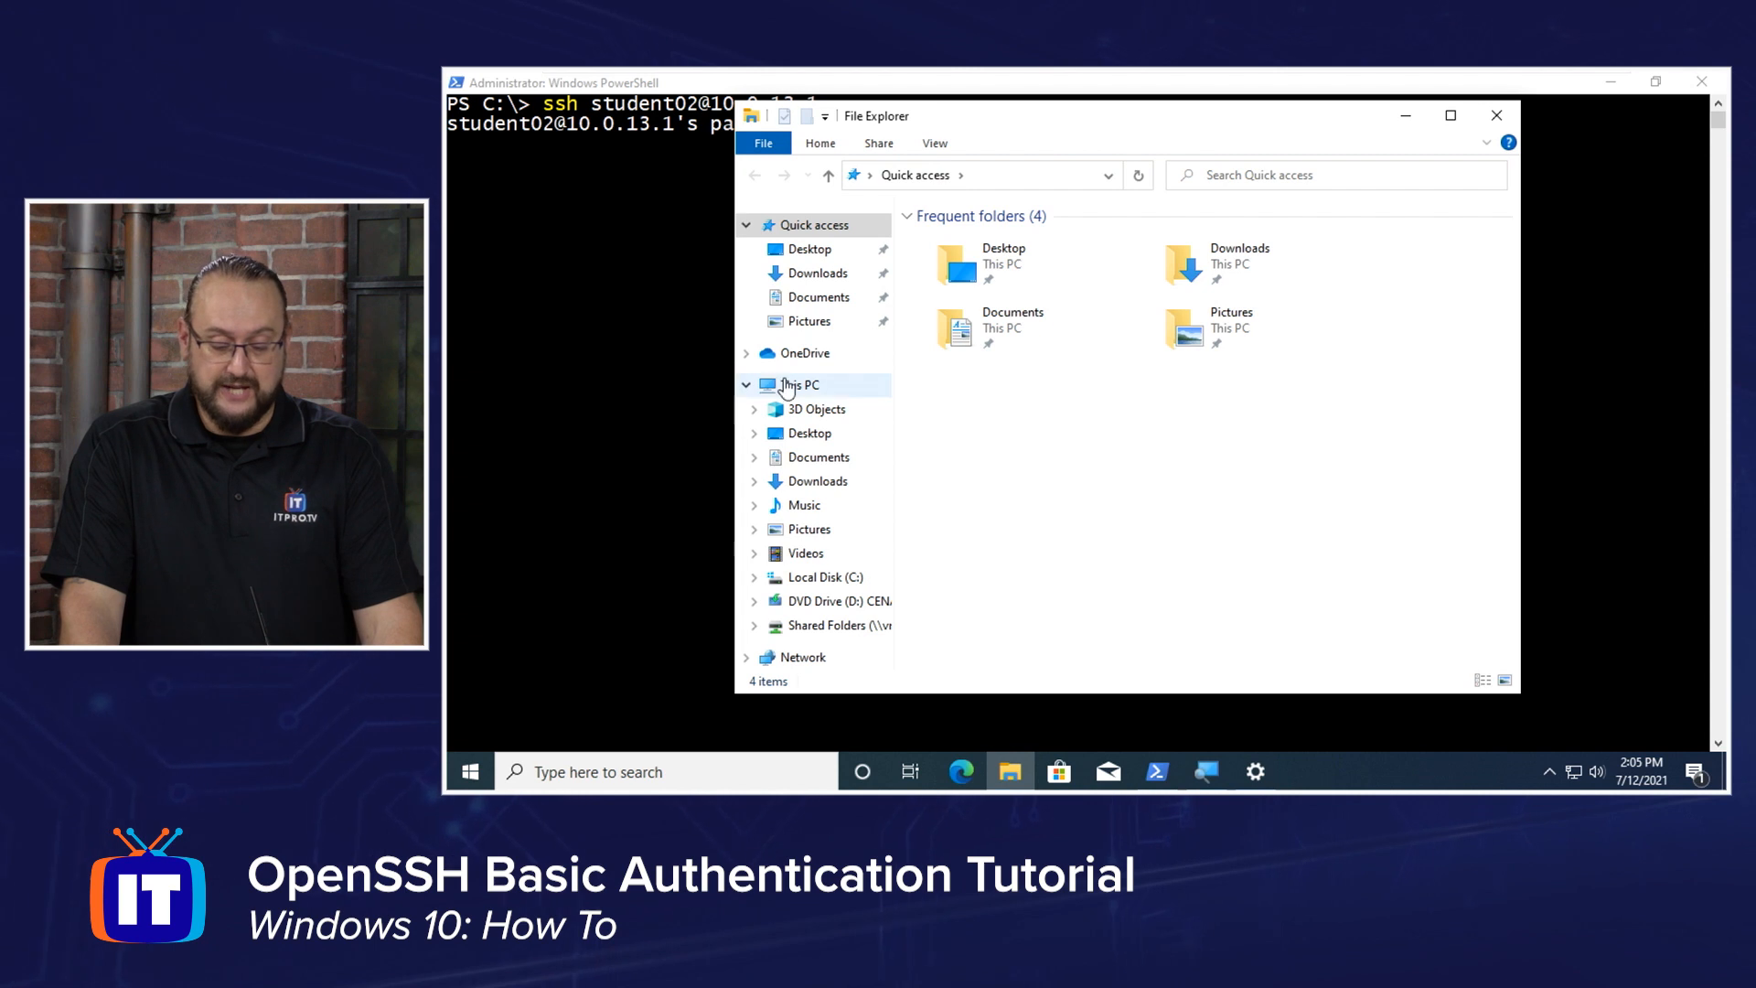
{"action": "left_click", "coordinate": [798, 384]}
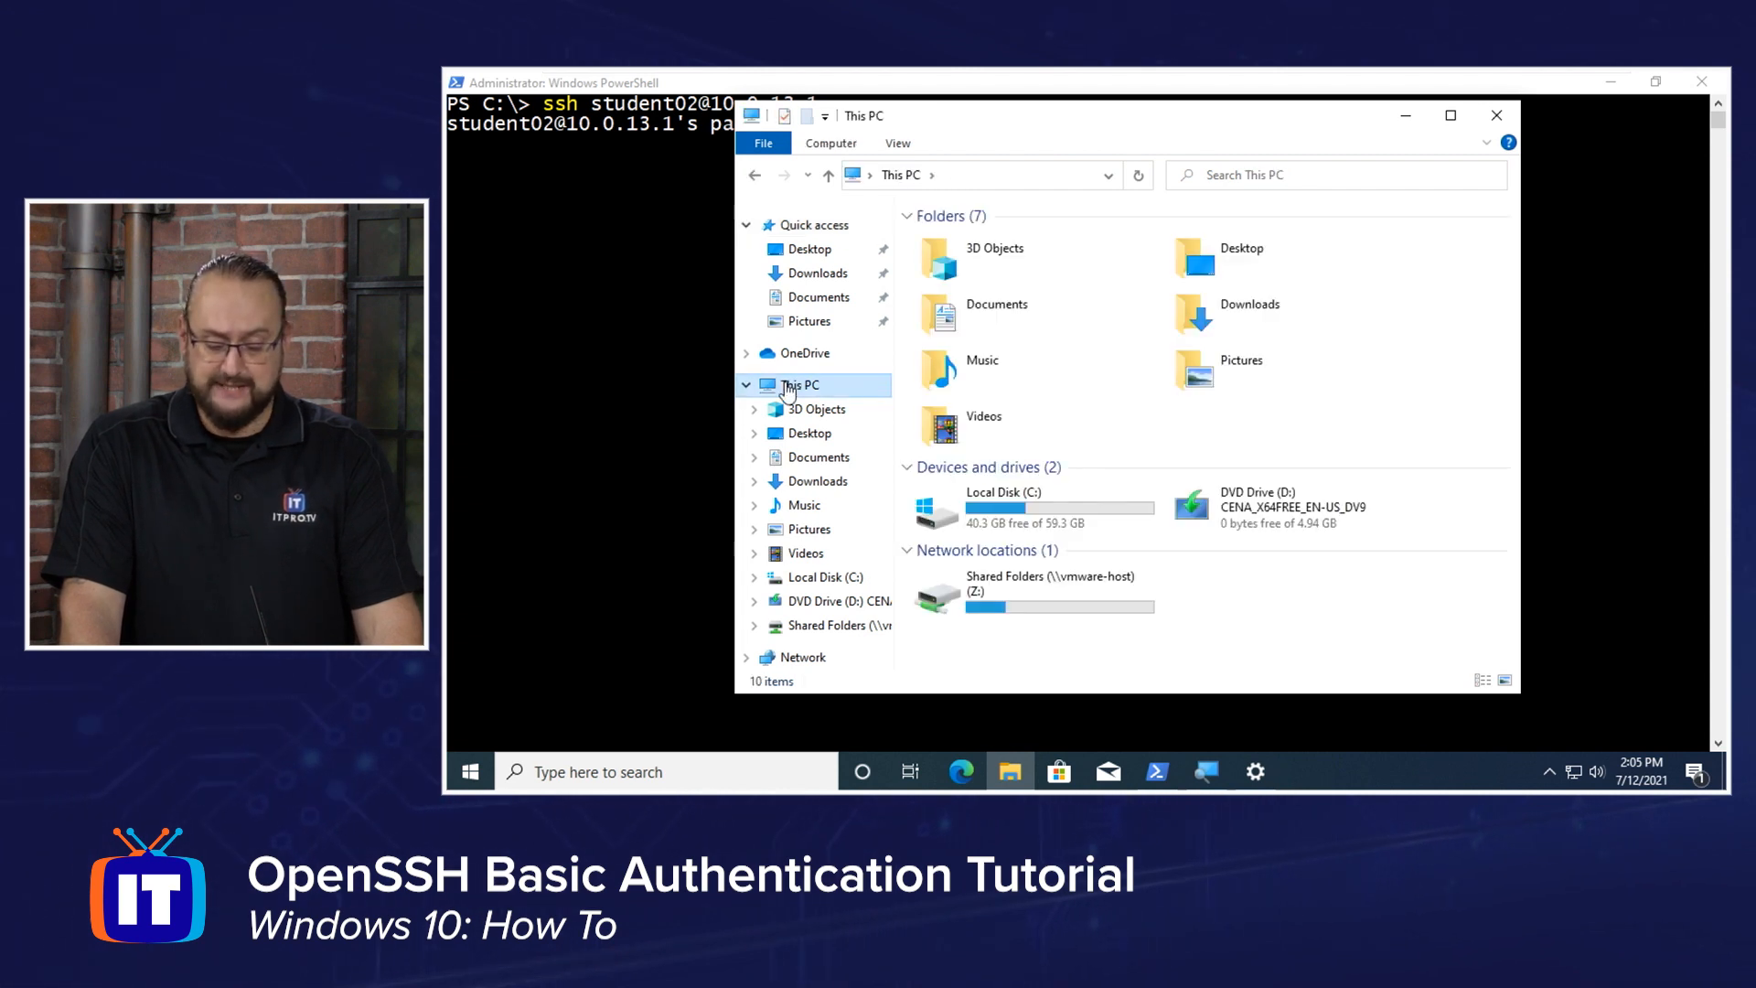
{"action": "double_click", "coordinate": [1002, 504]}
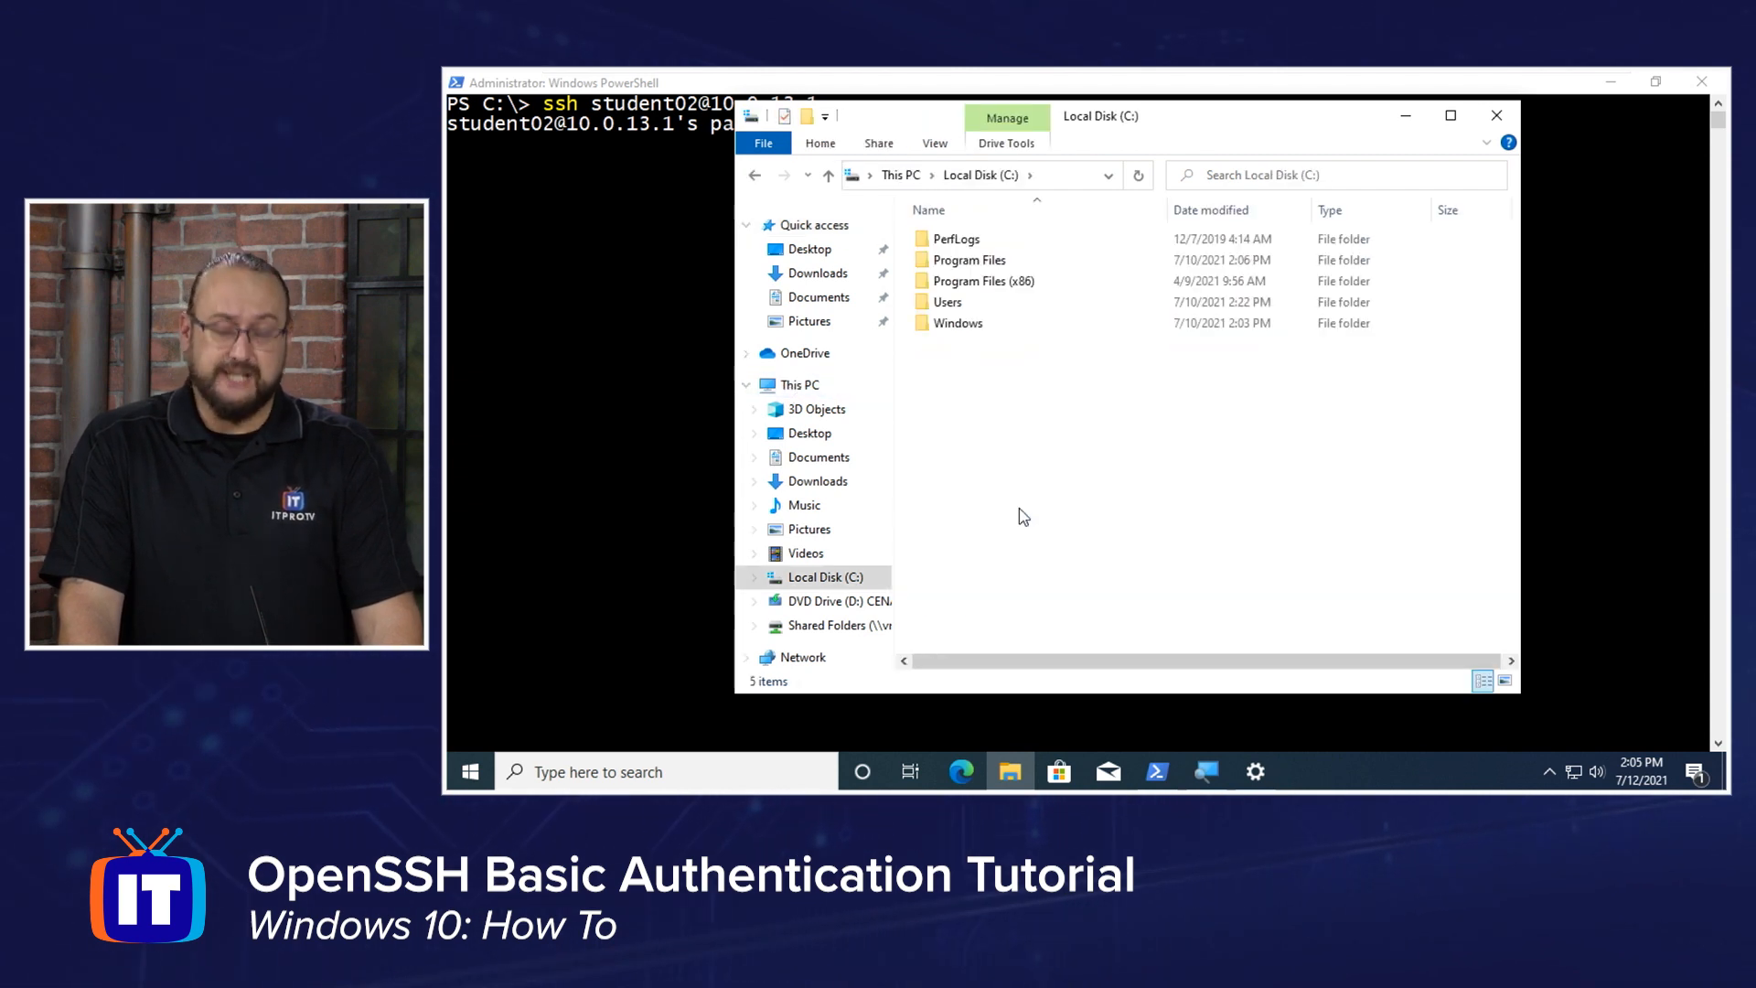
{"action": "double_click", "coordinate": [948, 301]}
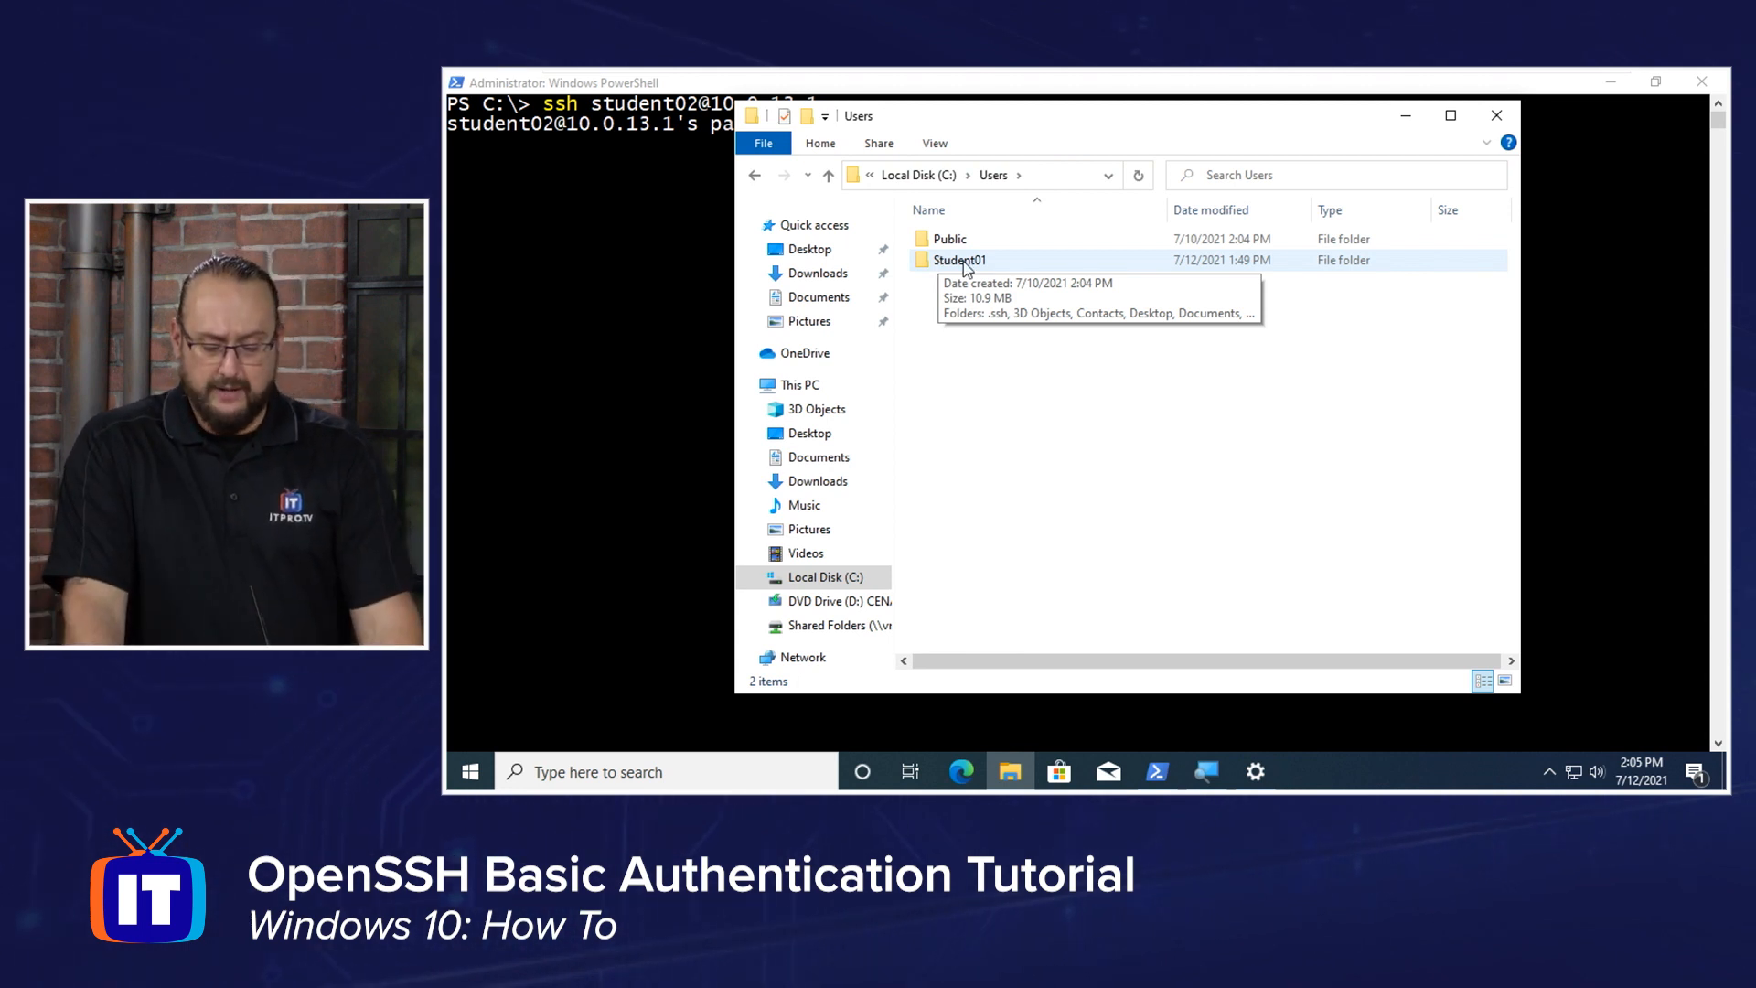
{"action": "double_click", "coordinate": [958, 260]}
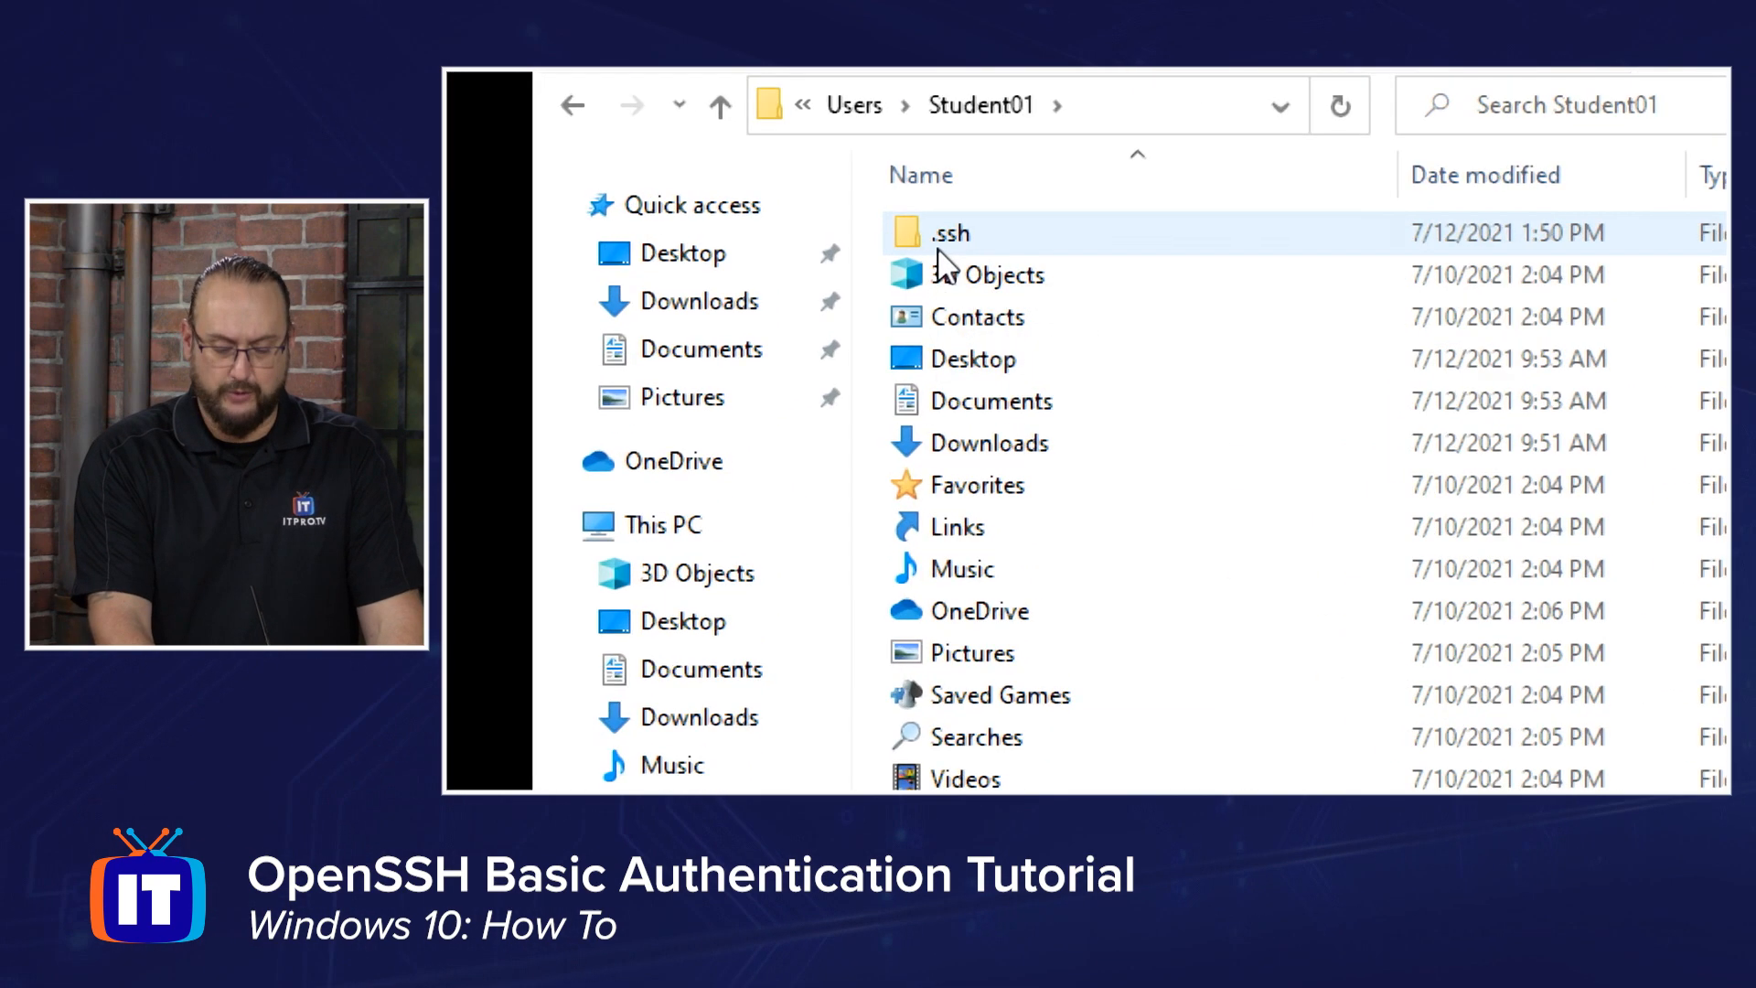
Open the .ssh folder and open known_hosts in Notepad.
{"action": "double_click", "coordinate": [948, 233]}
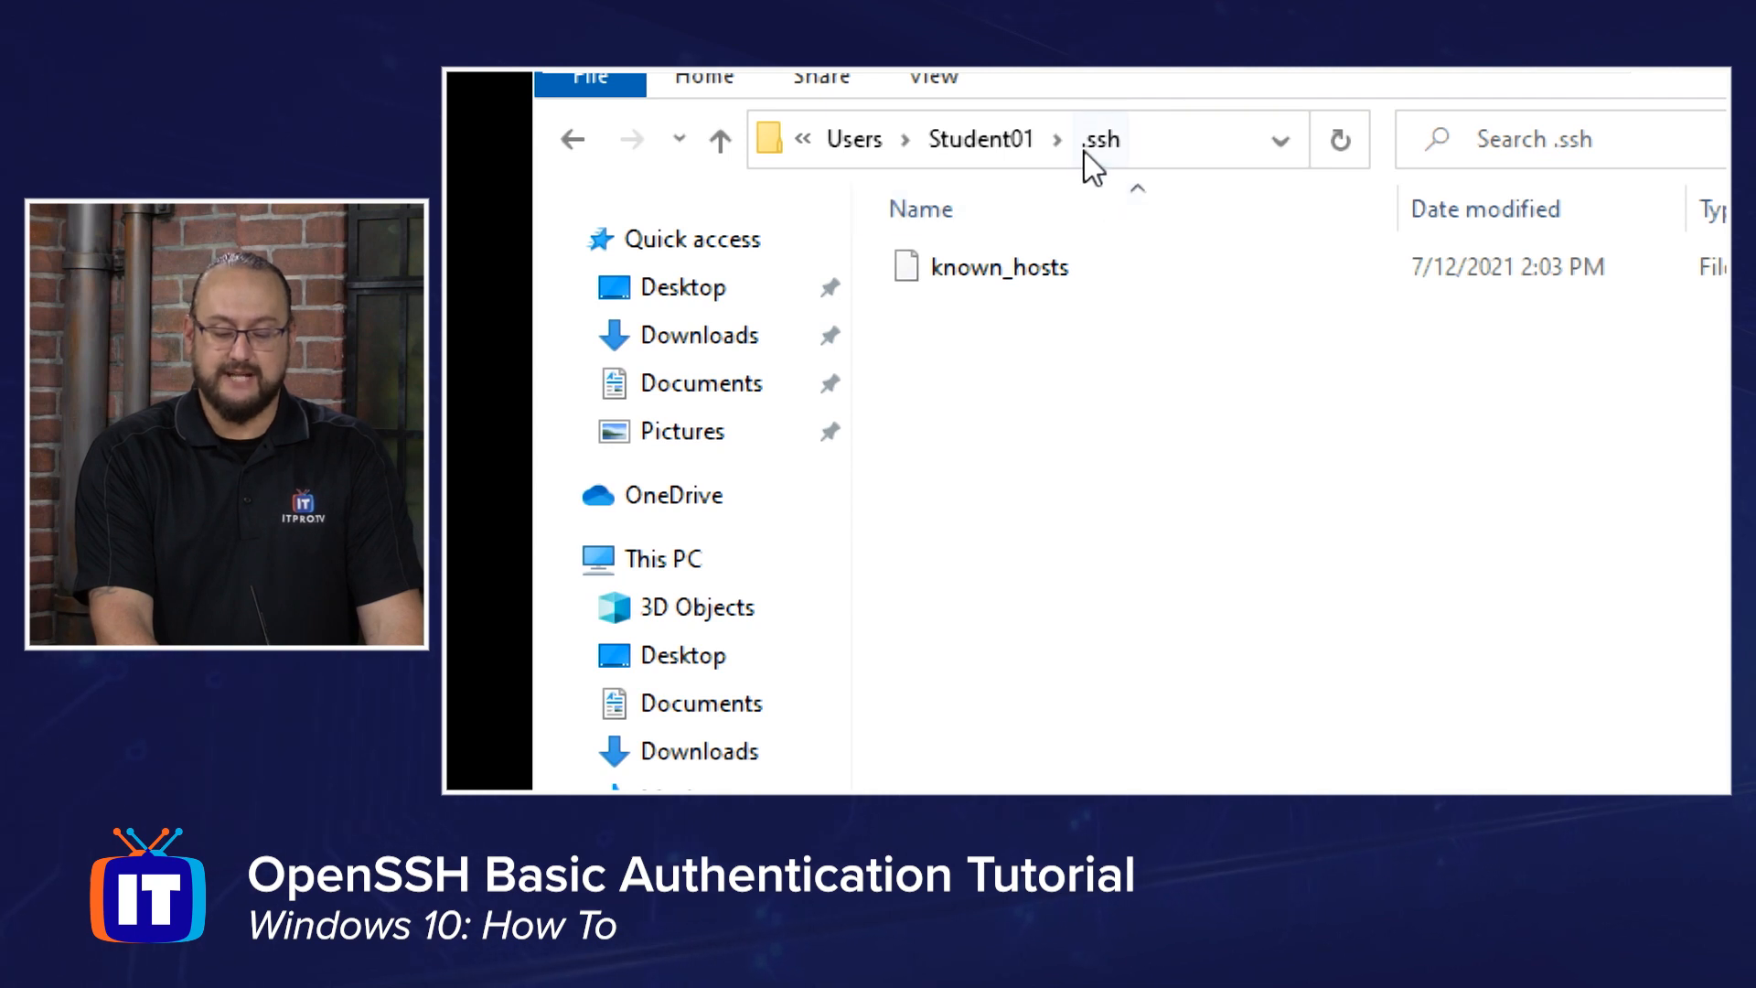
{"action": "left_click", "coordinate": [998, 267]}
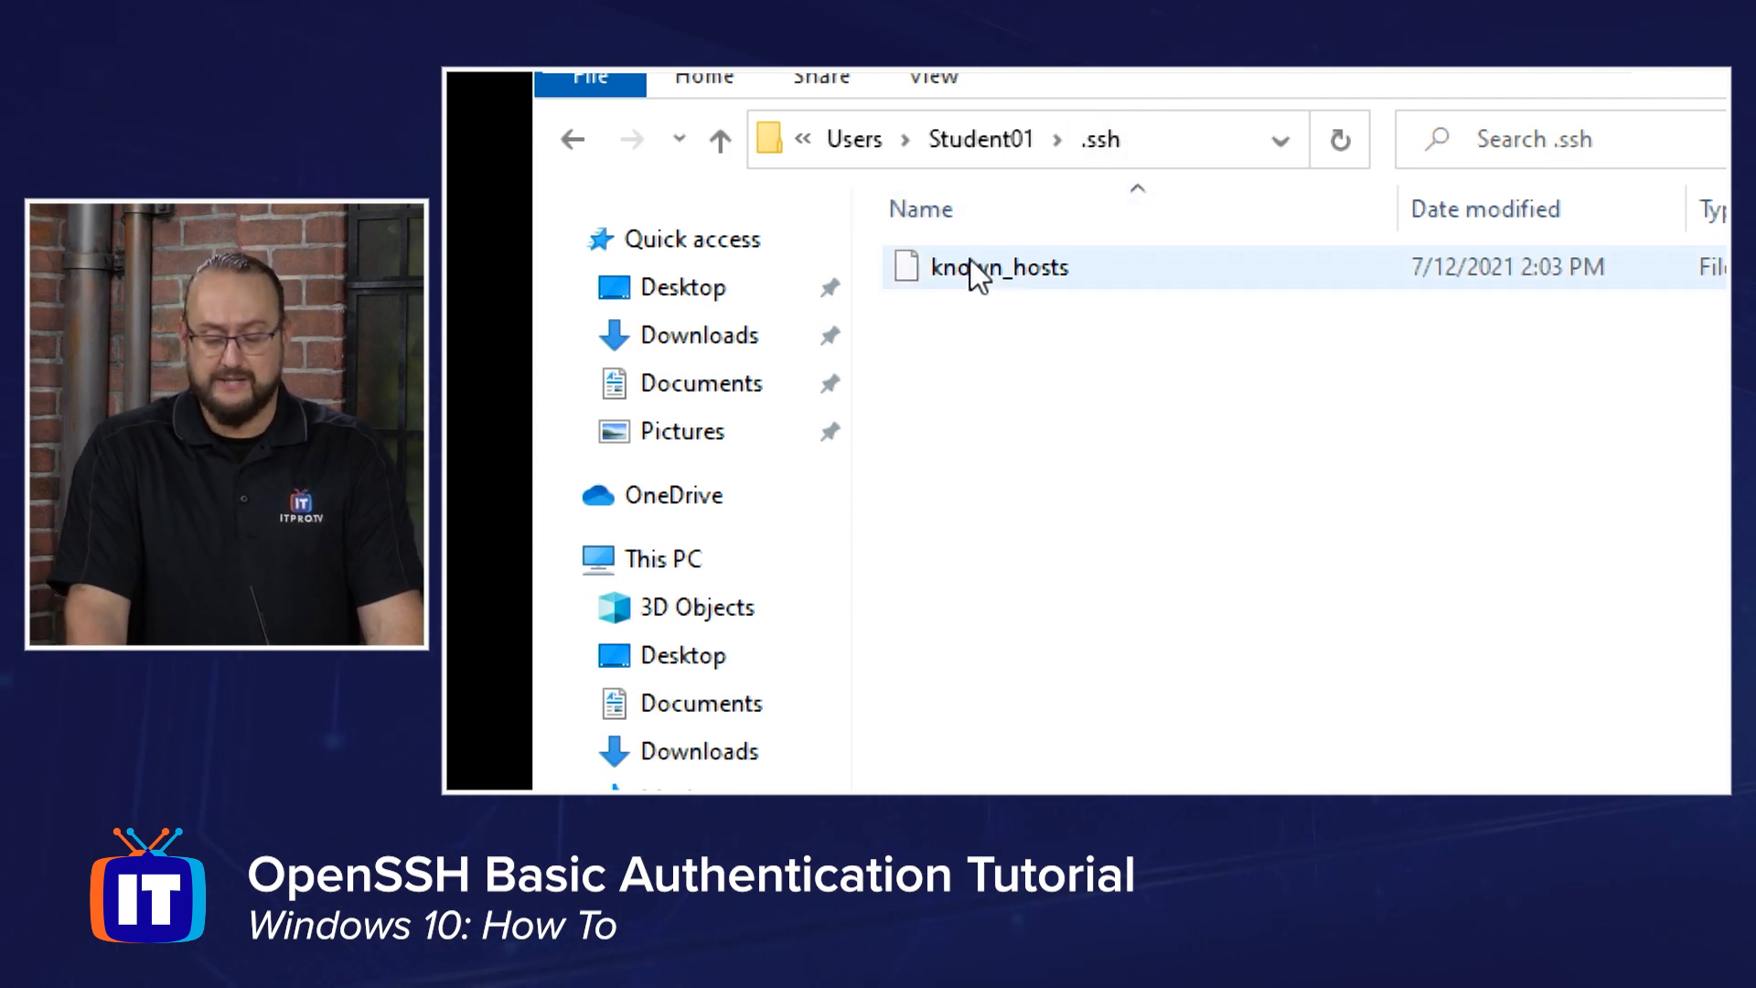
{"action": "mouse_move", "coordinate": [996, 268]}
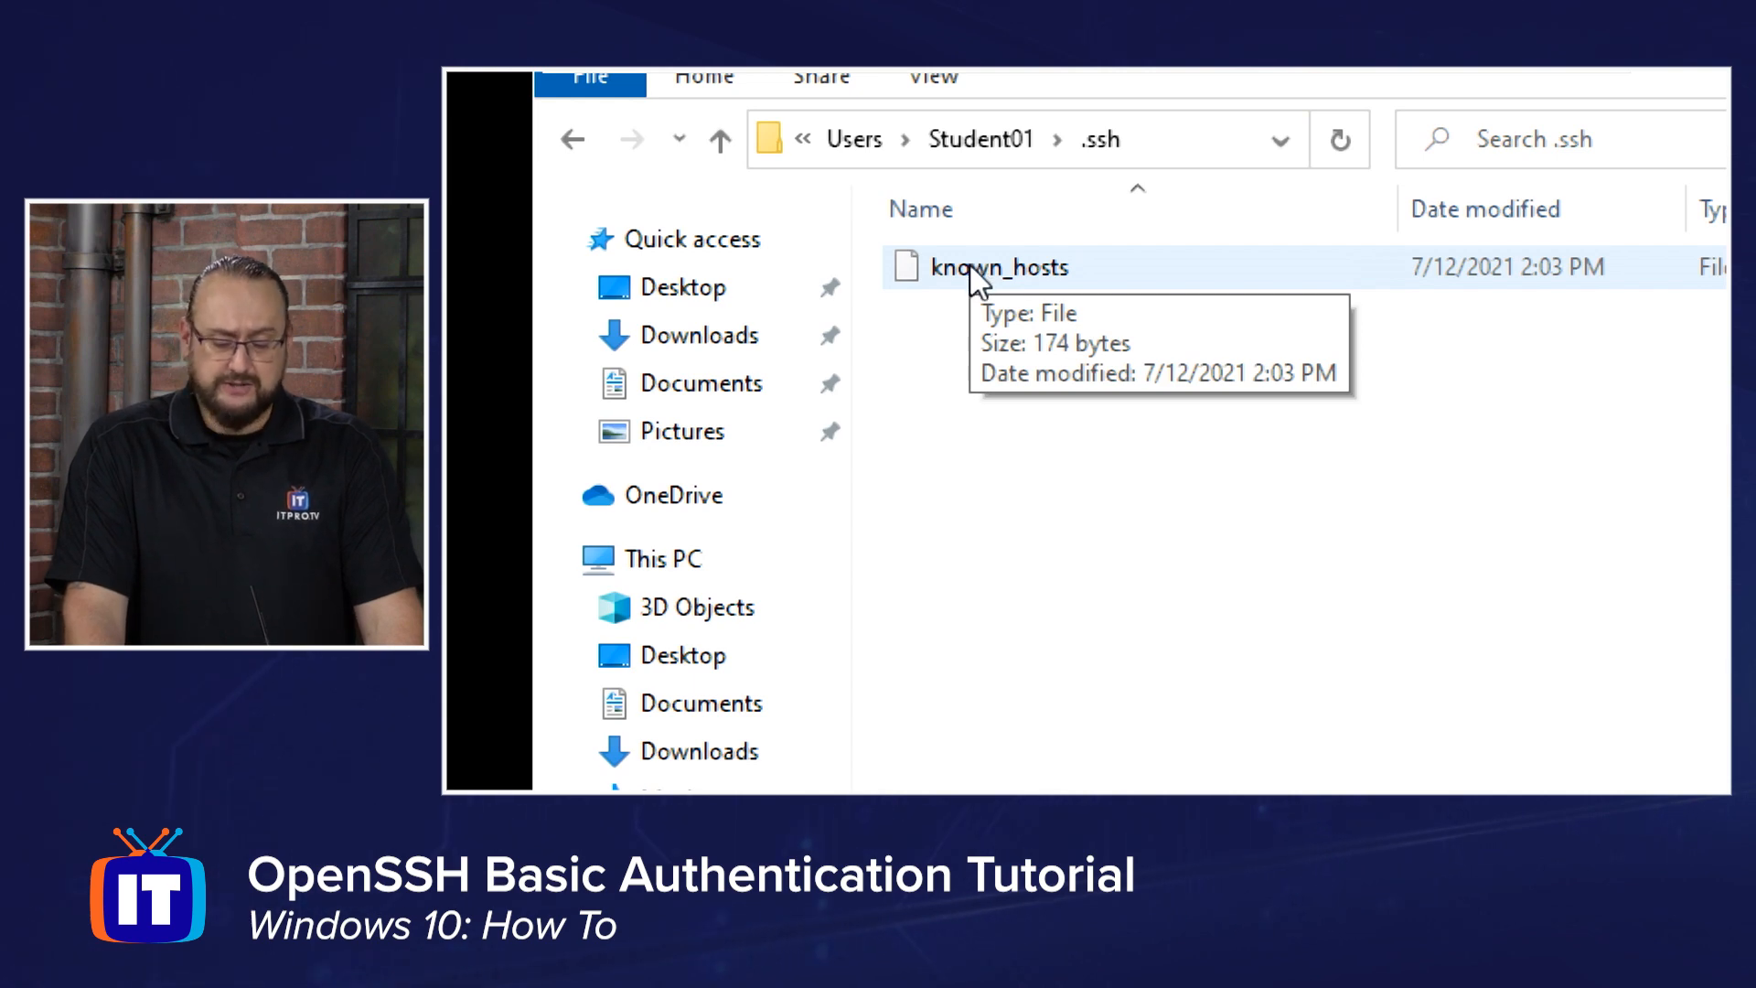
{"action": "double_click", "coordinate": [998, 266]}
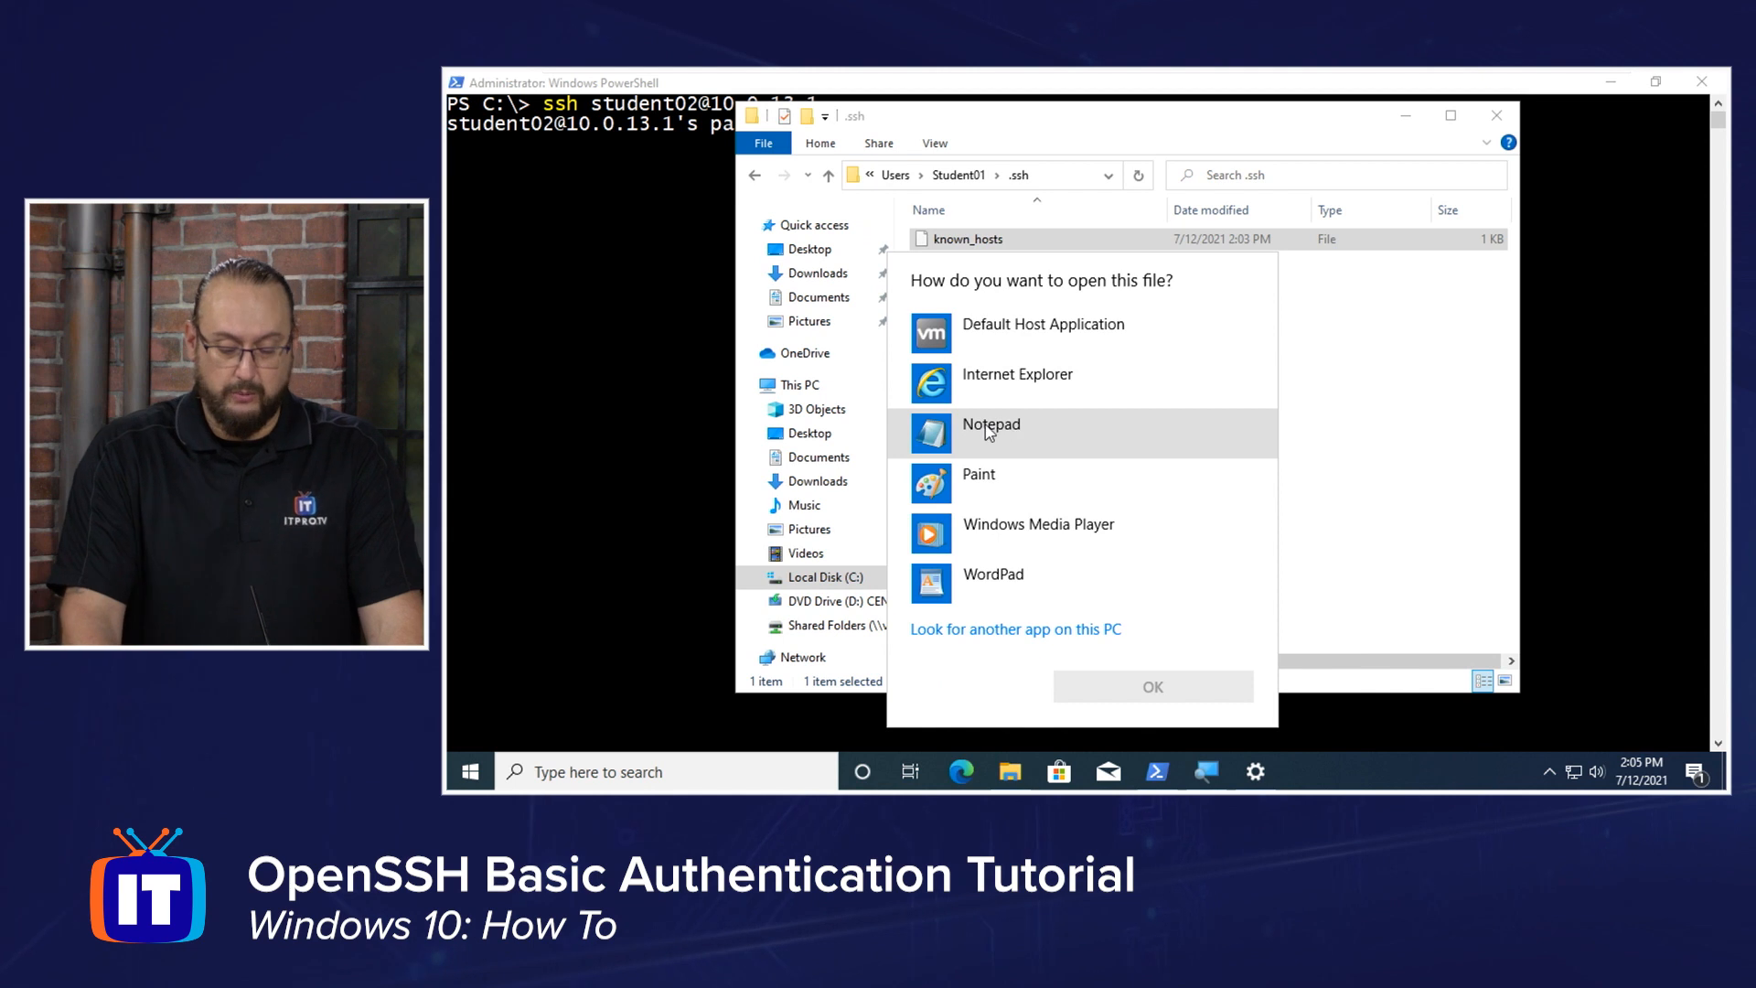
{"action": "left_click", "coordinate": [990, 429]}
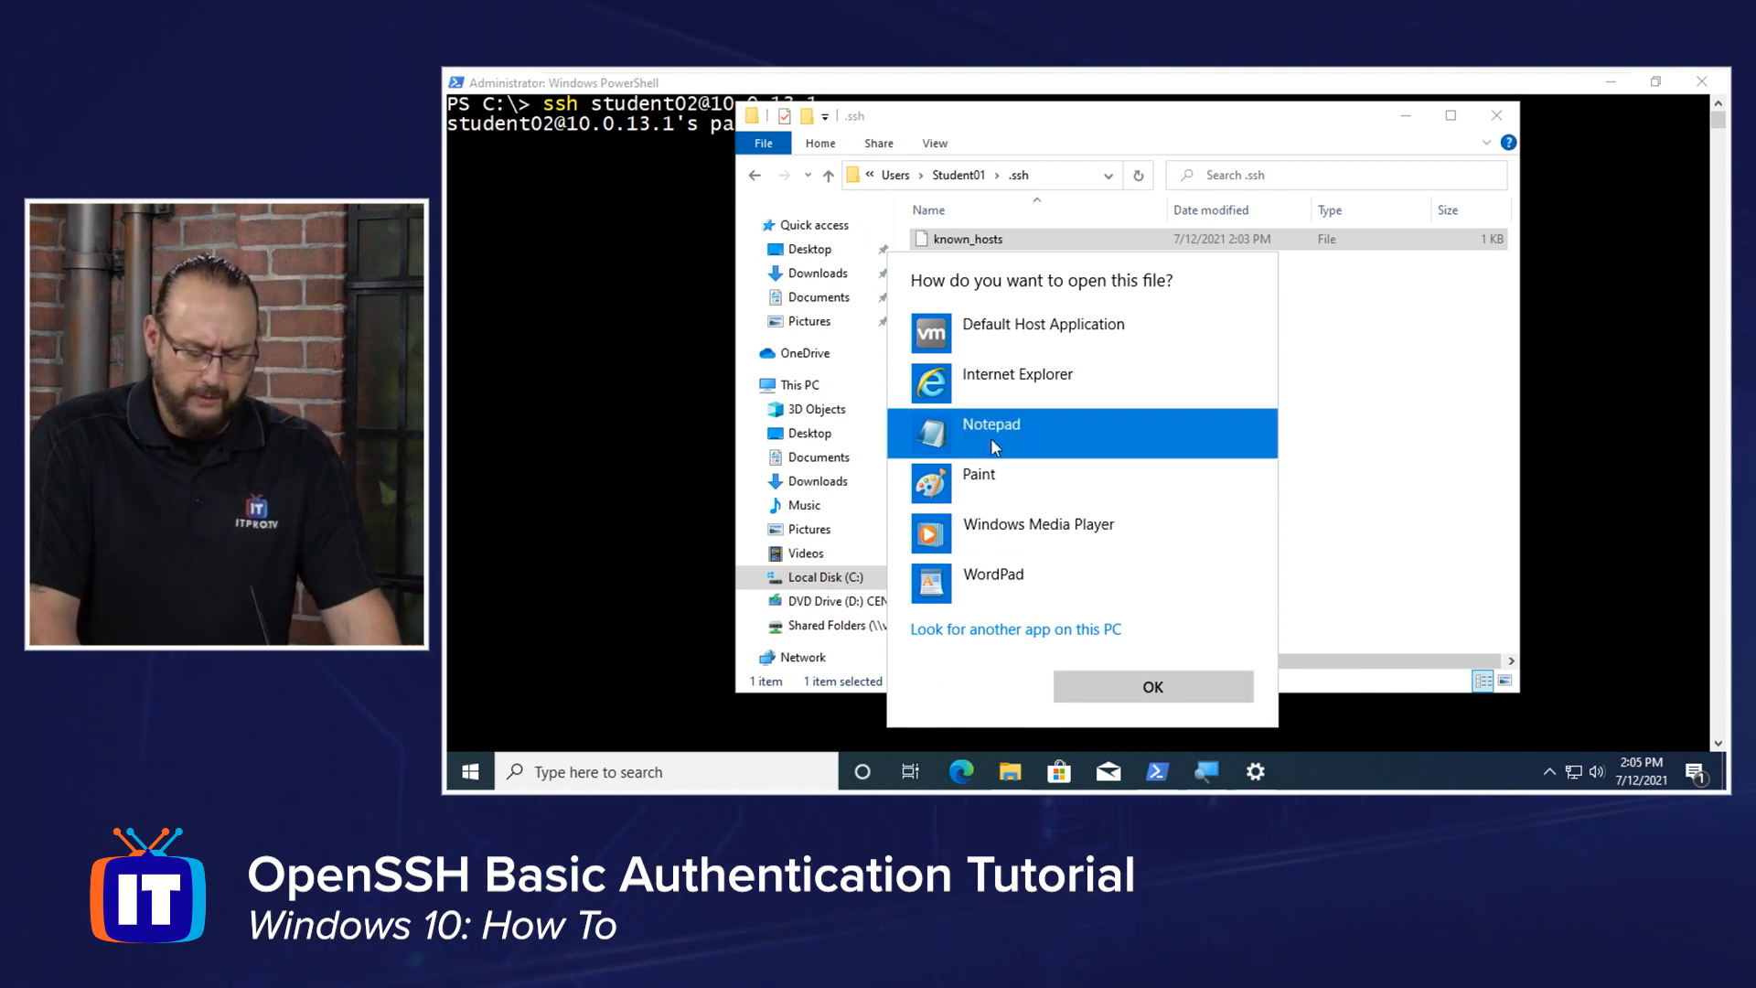
{"action": "left_click", "coordinate": [1151, 687]}
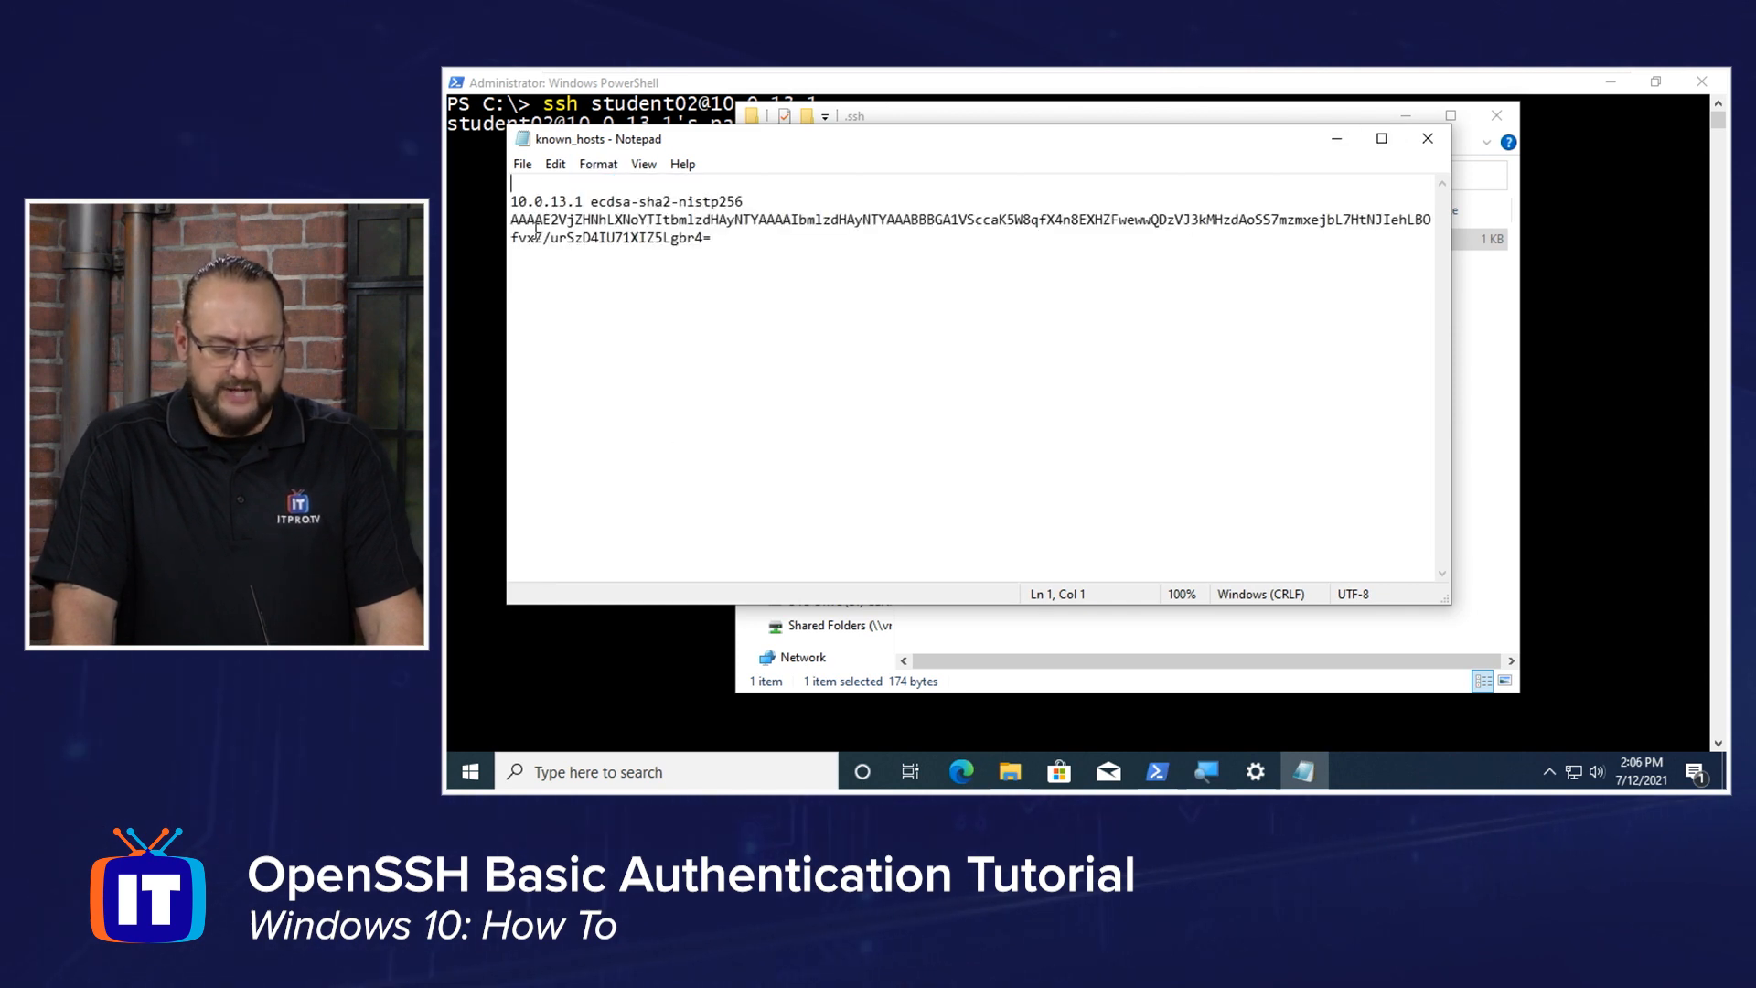
Highlight the server's key string in known_hosts, then deselect it.
{"action": "double_click", "coordinate": [549, 201]}
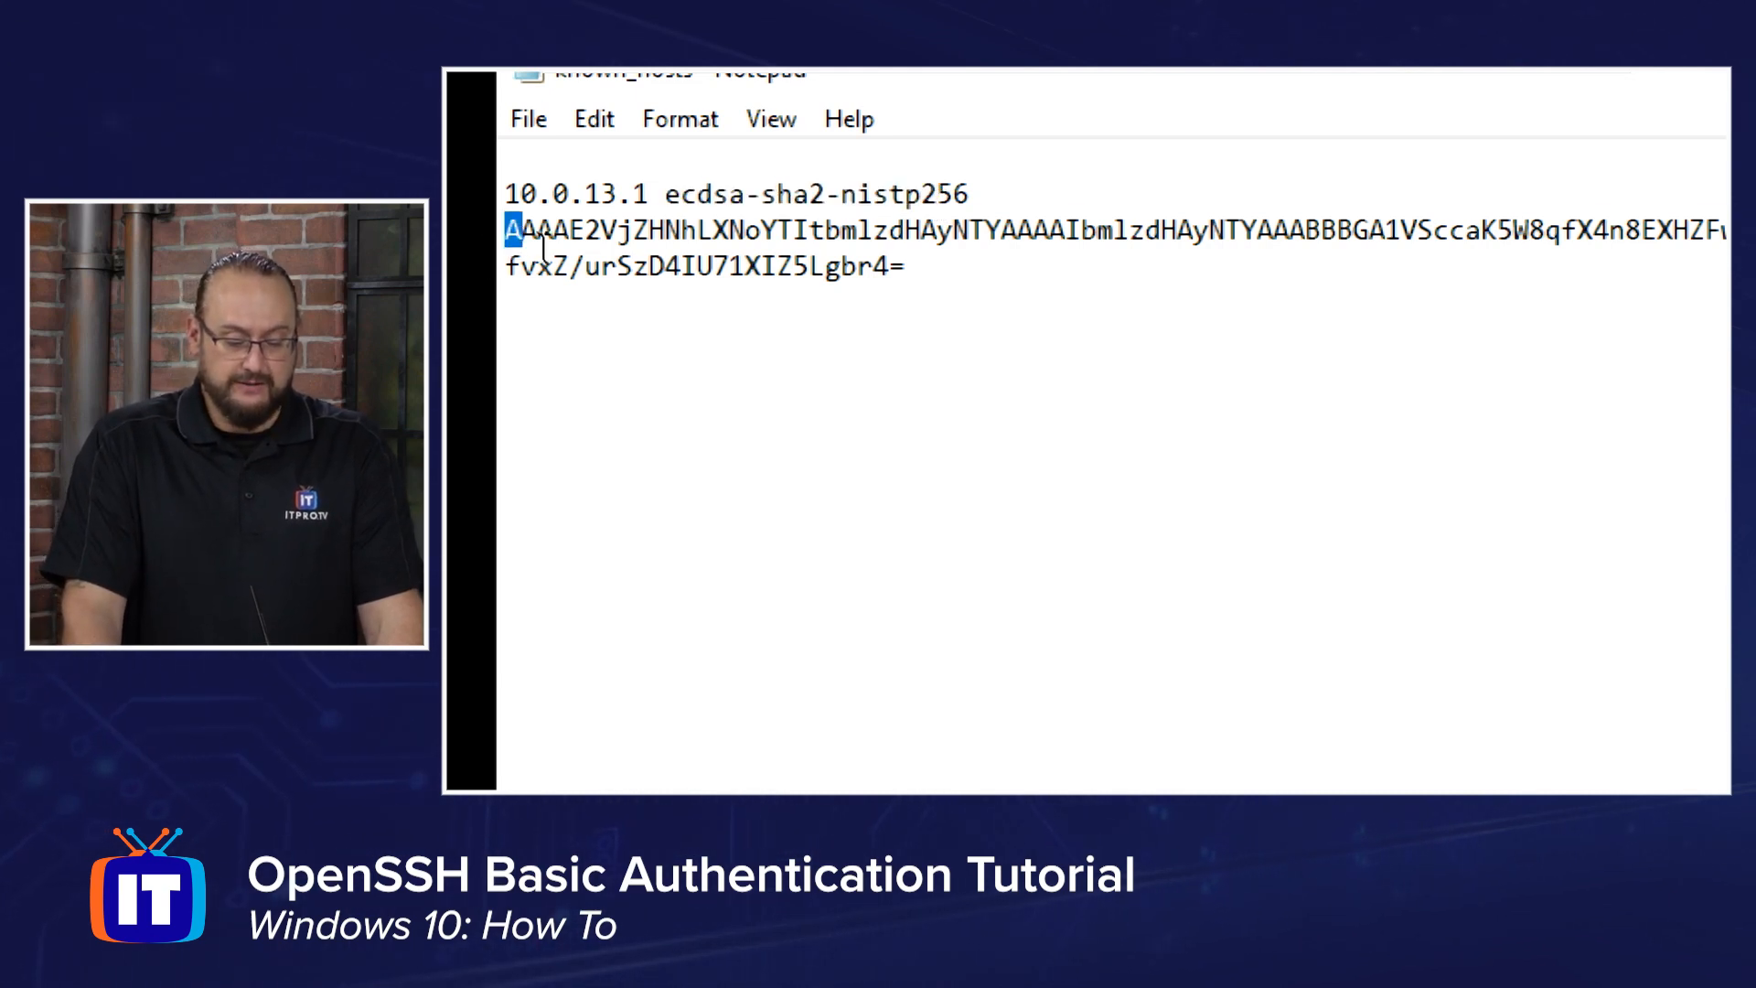
{"action": "left_click_drag", "start_coordinate": [511, 230], "coordinate": [907, 266]}
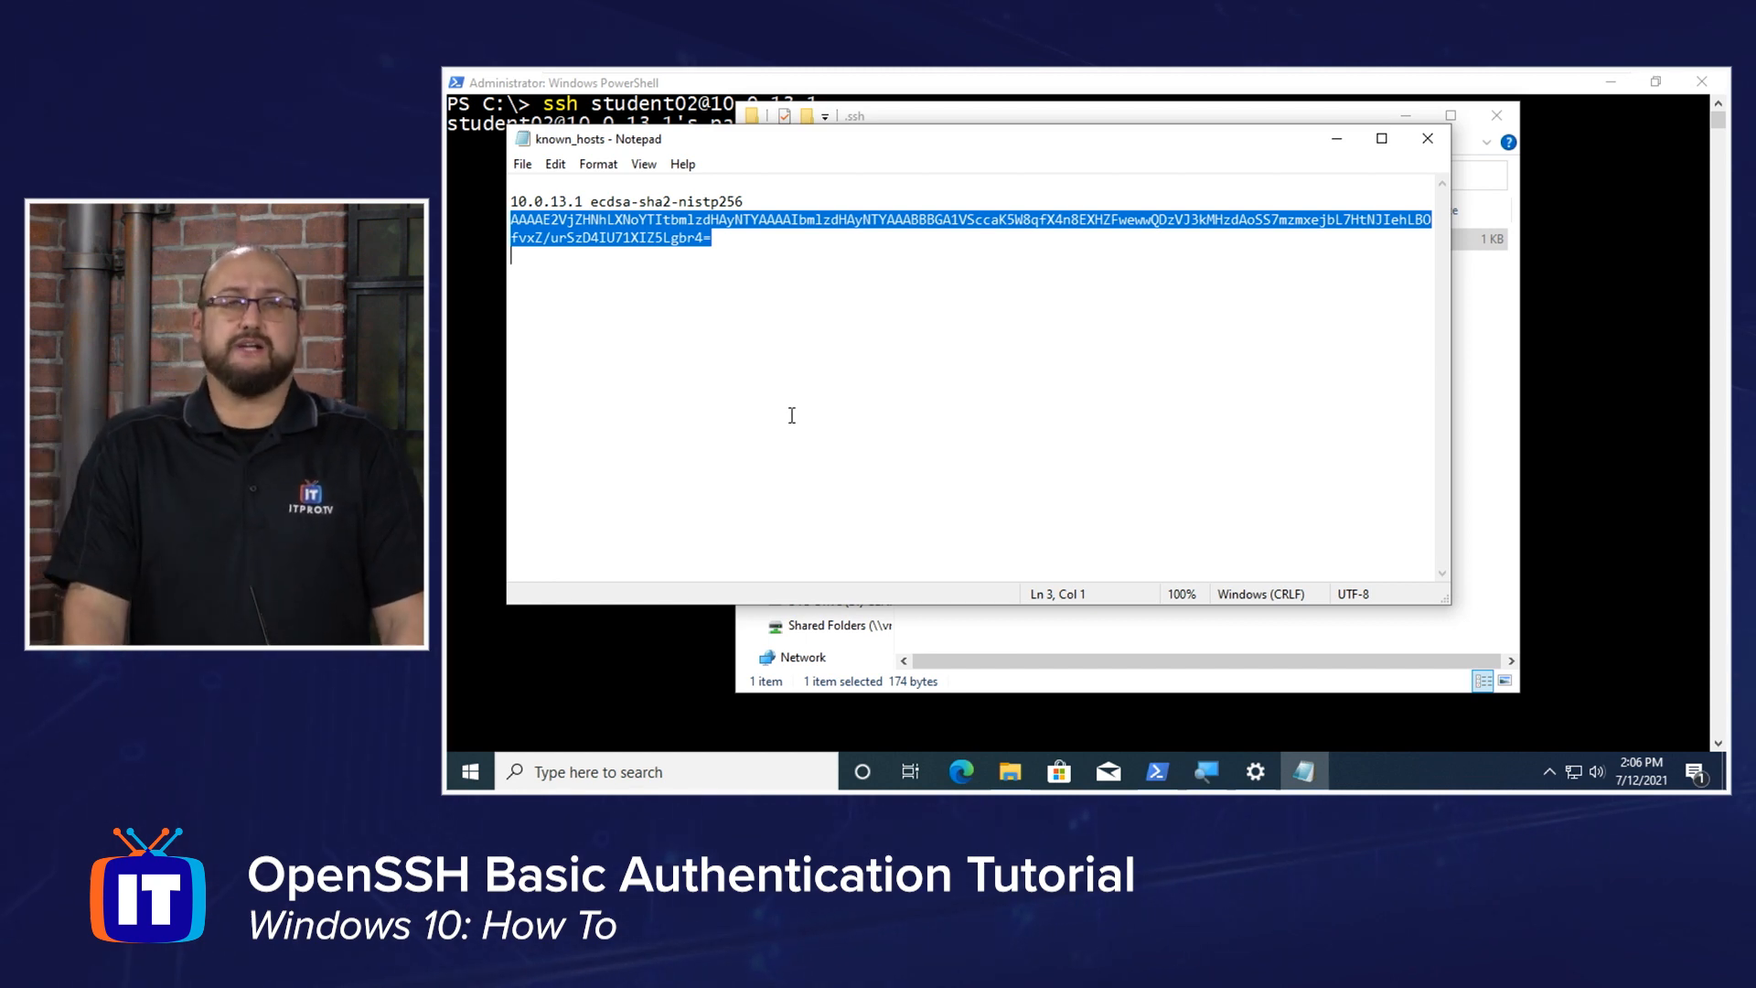
{"action": "left_click", "coordinate": [784, 419]}
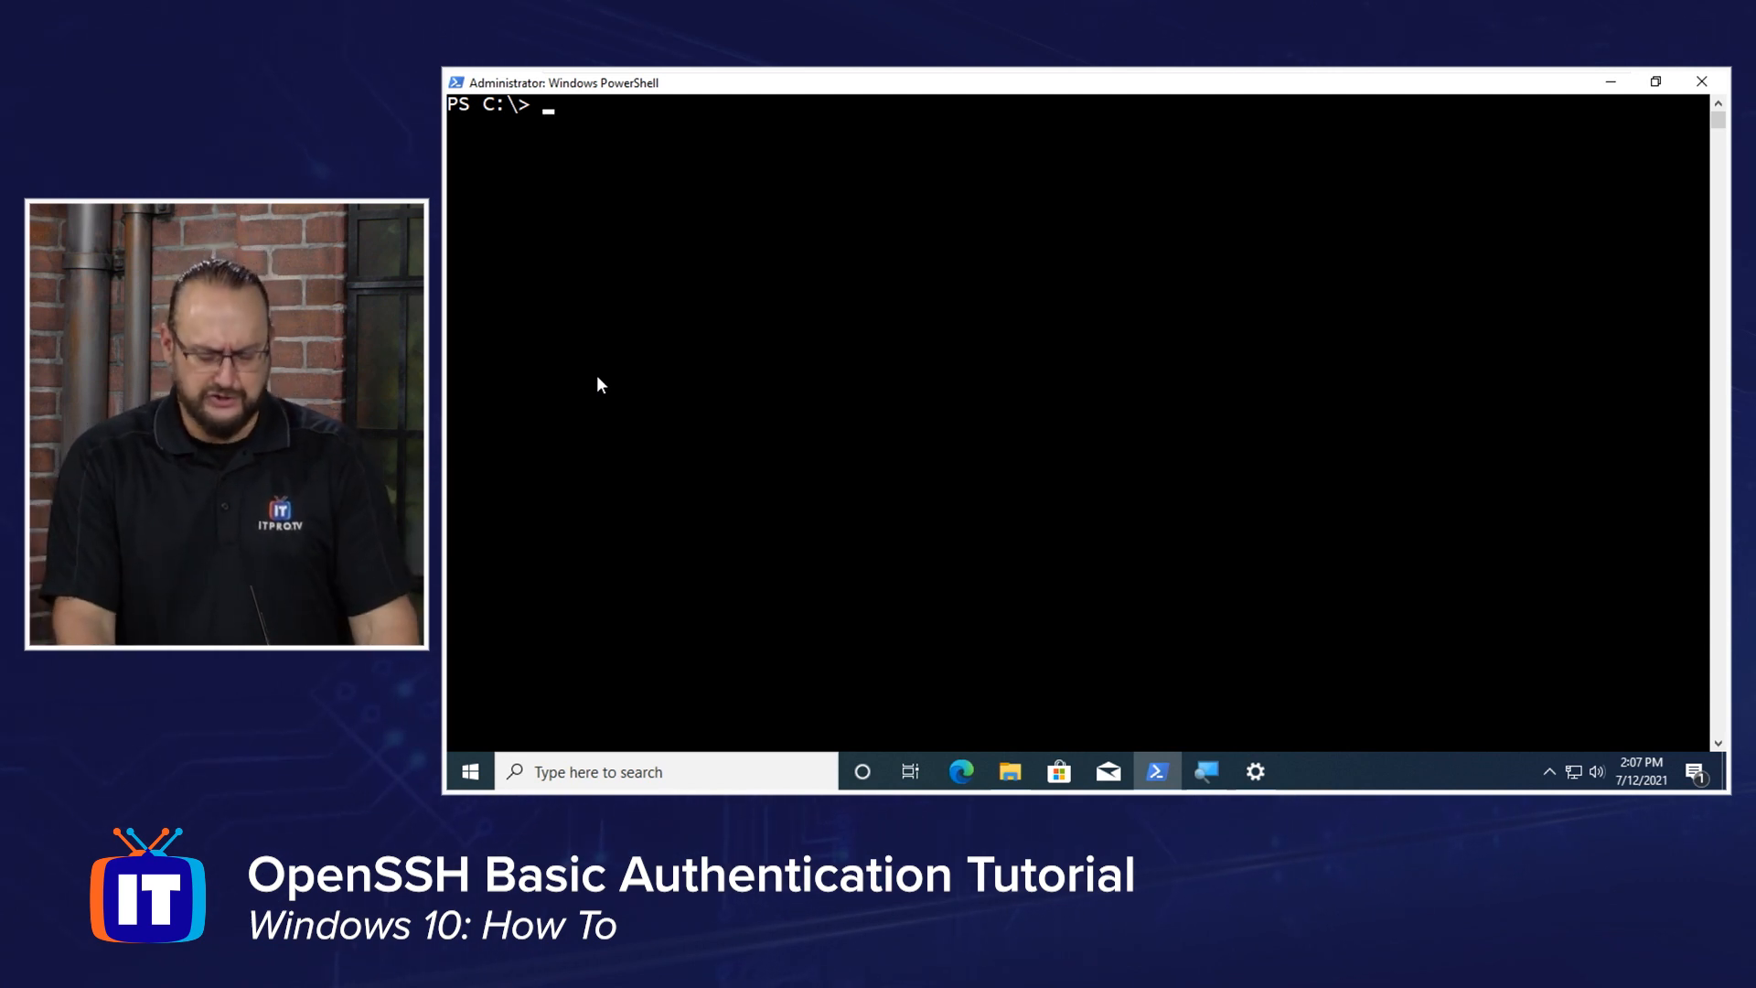
{"action": "type", "text": "ssh"}
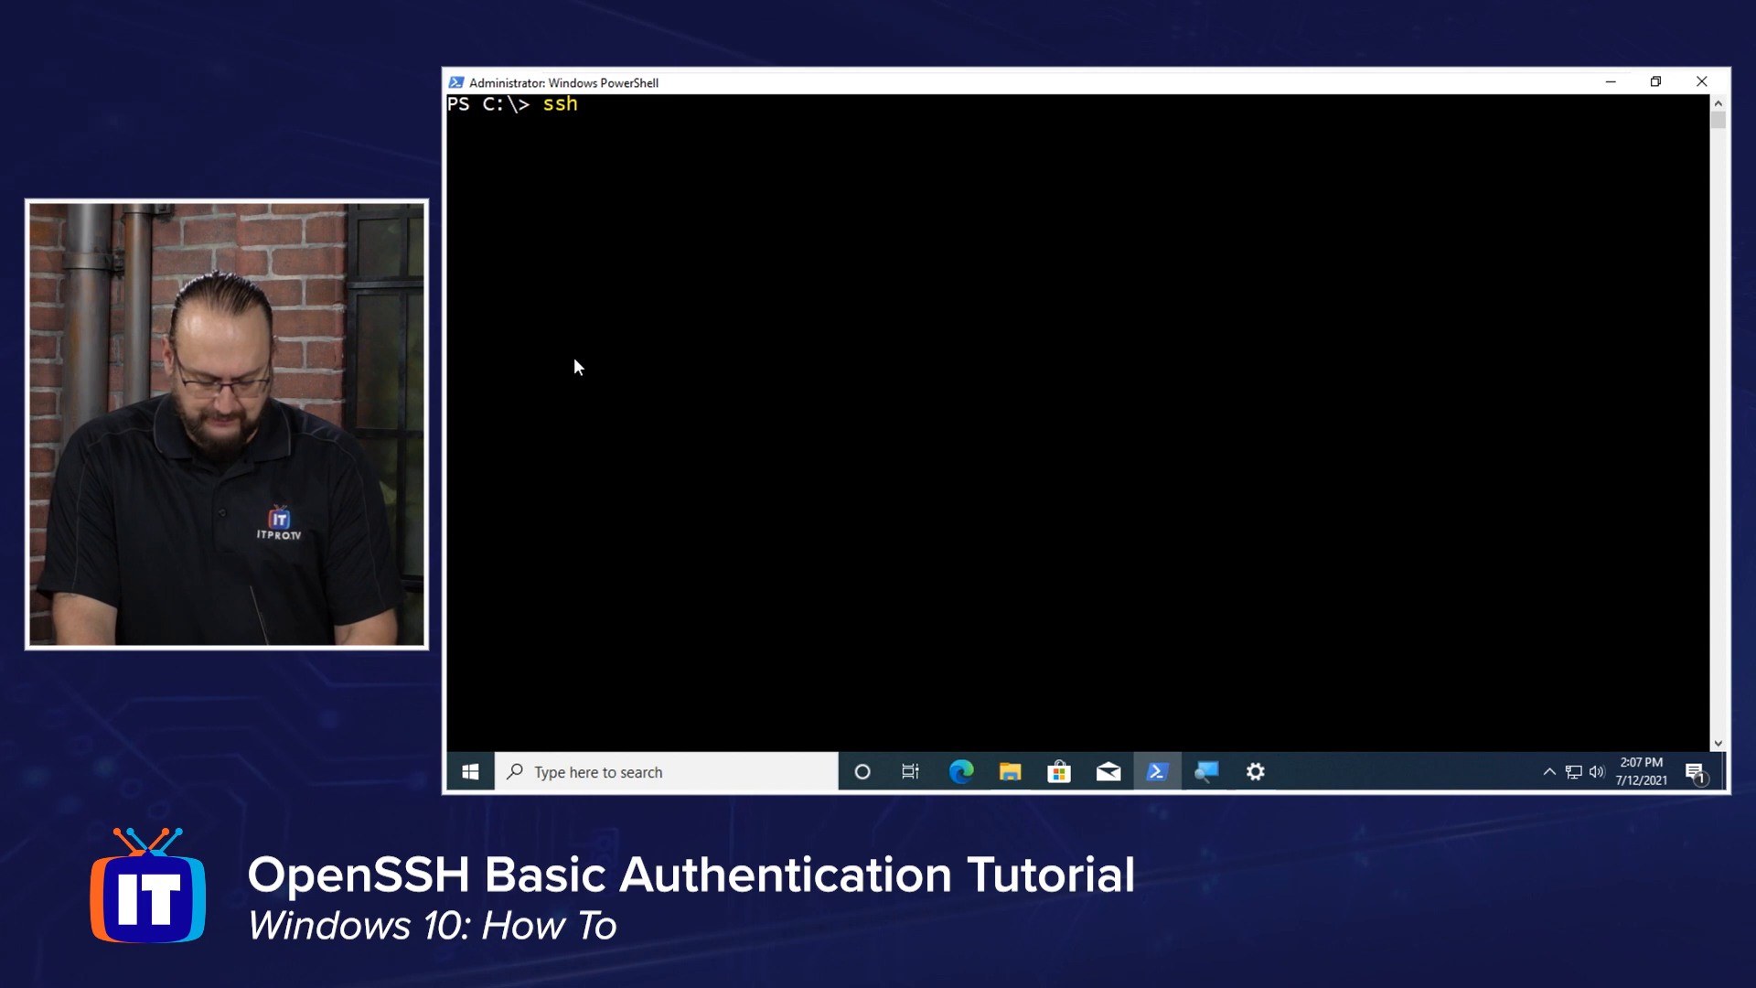
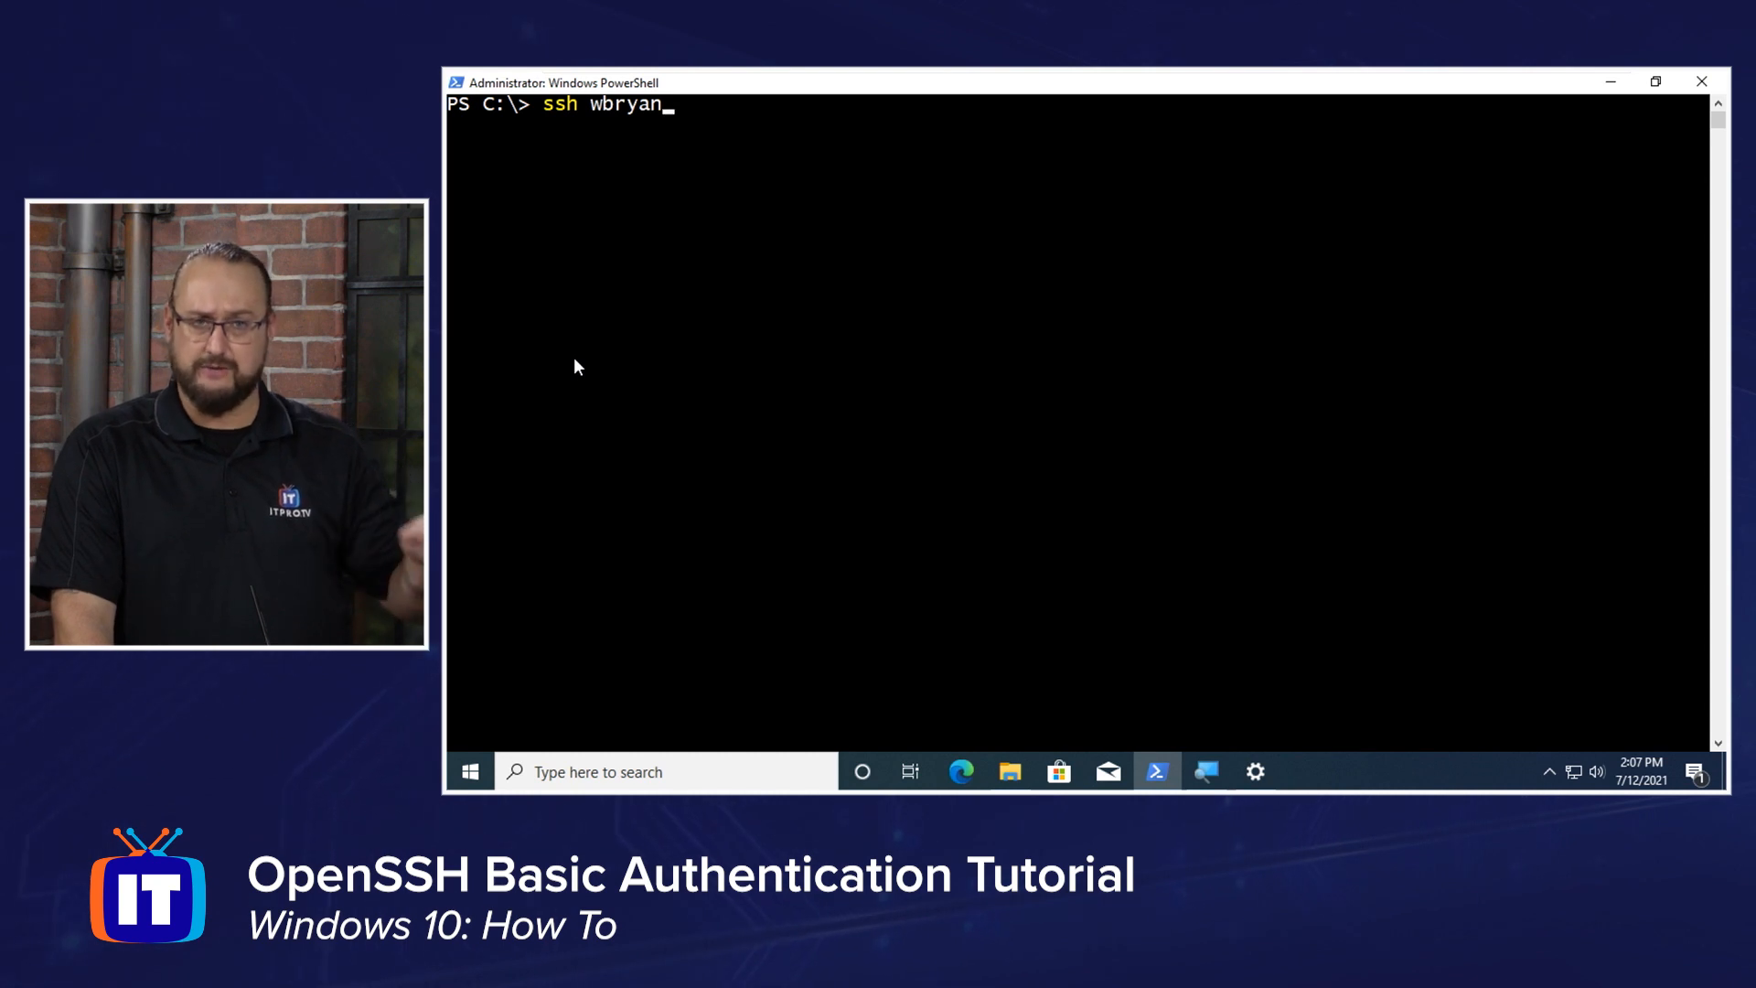
{"action": "type", "text": "@"}
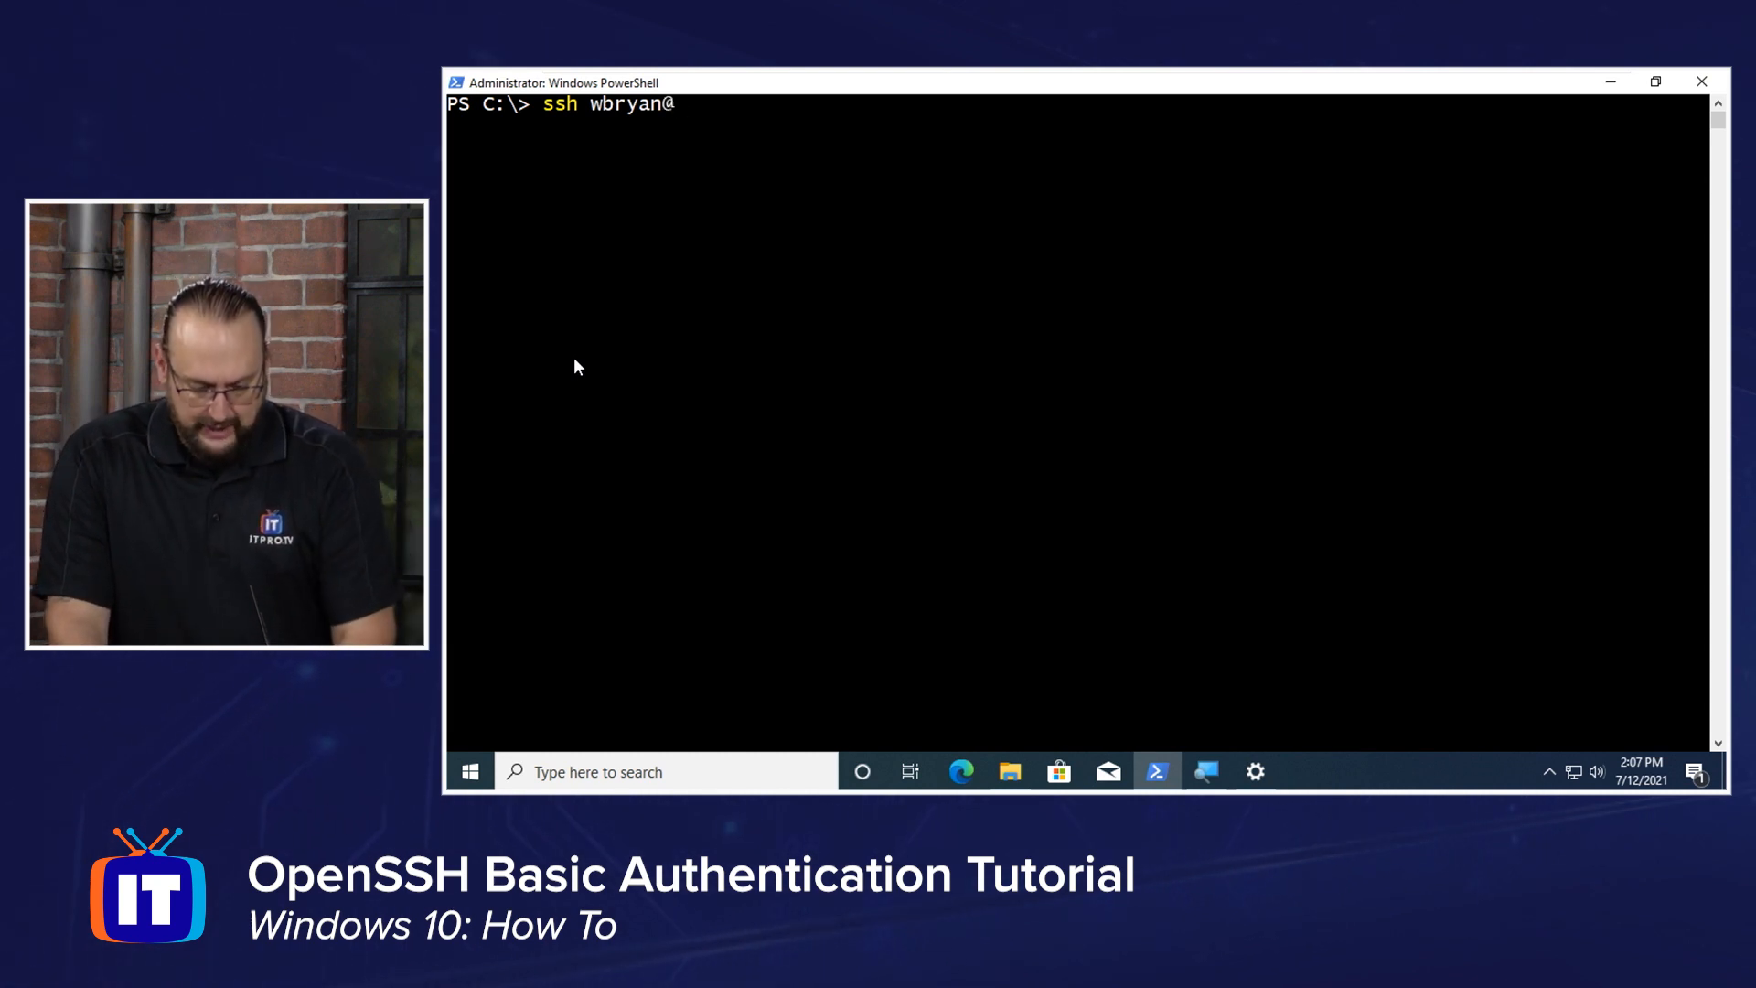
{"action": "type", "text": "10."}
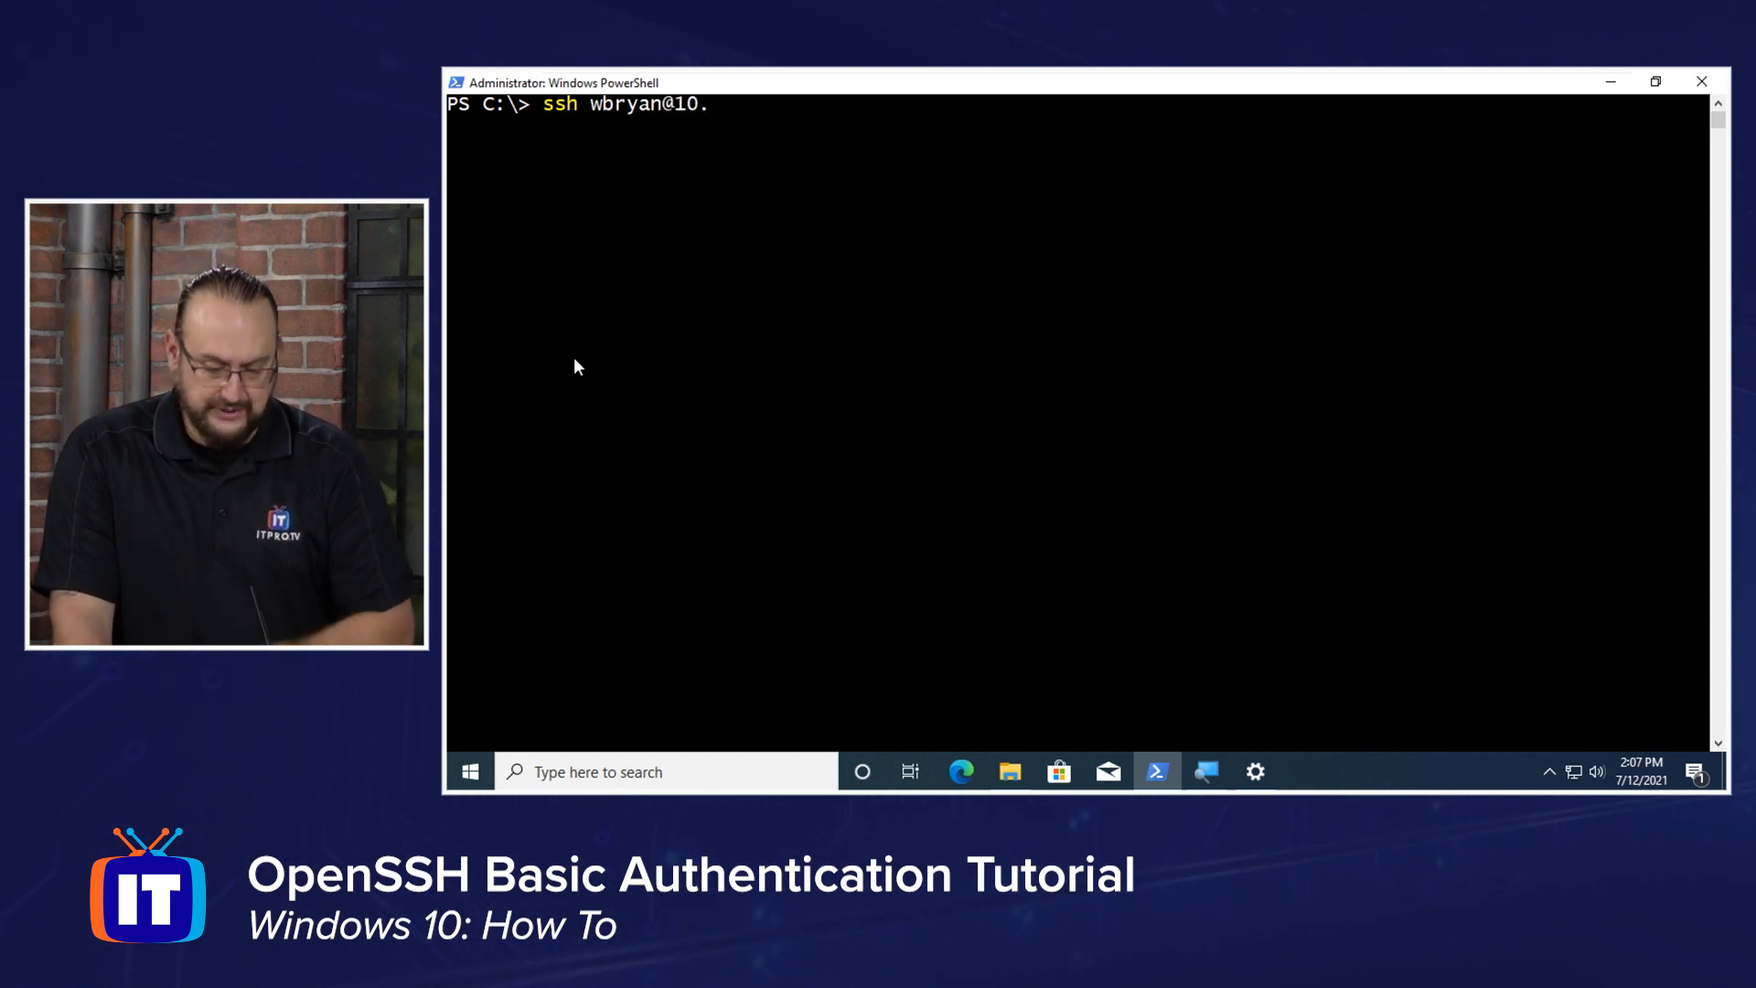
{"action": "type", "text": "0."}
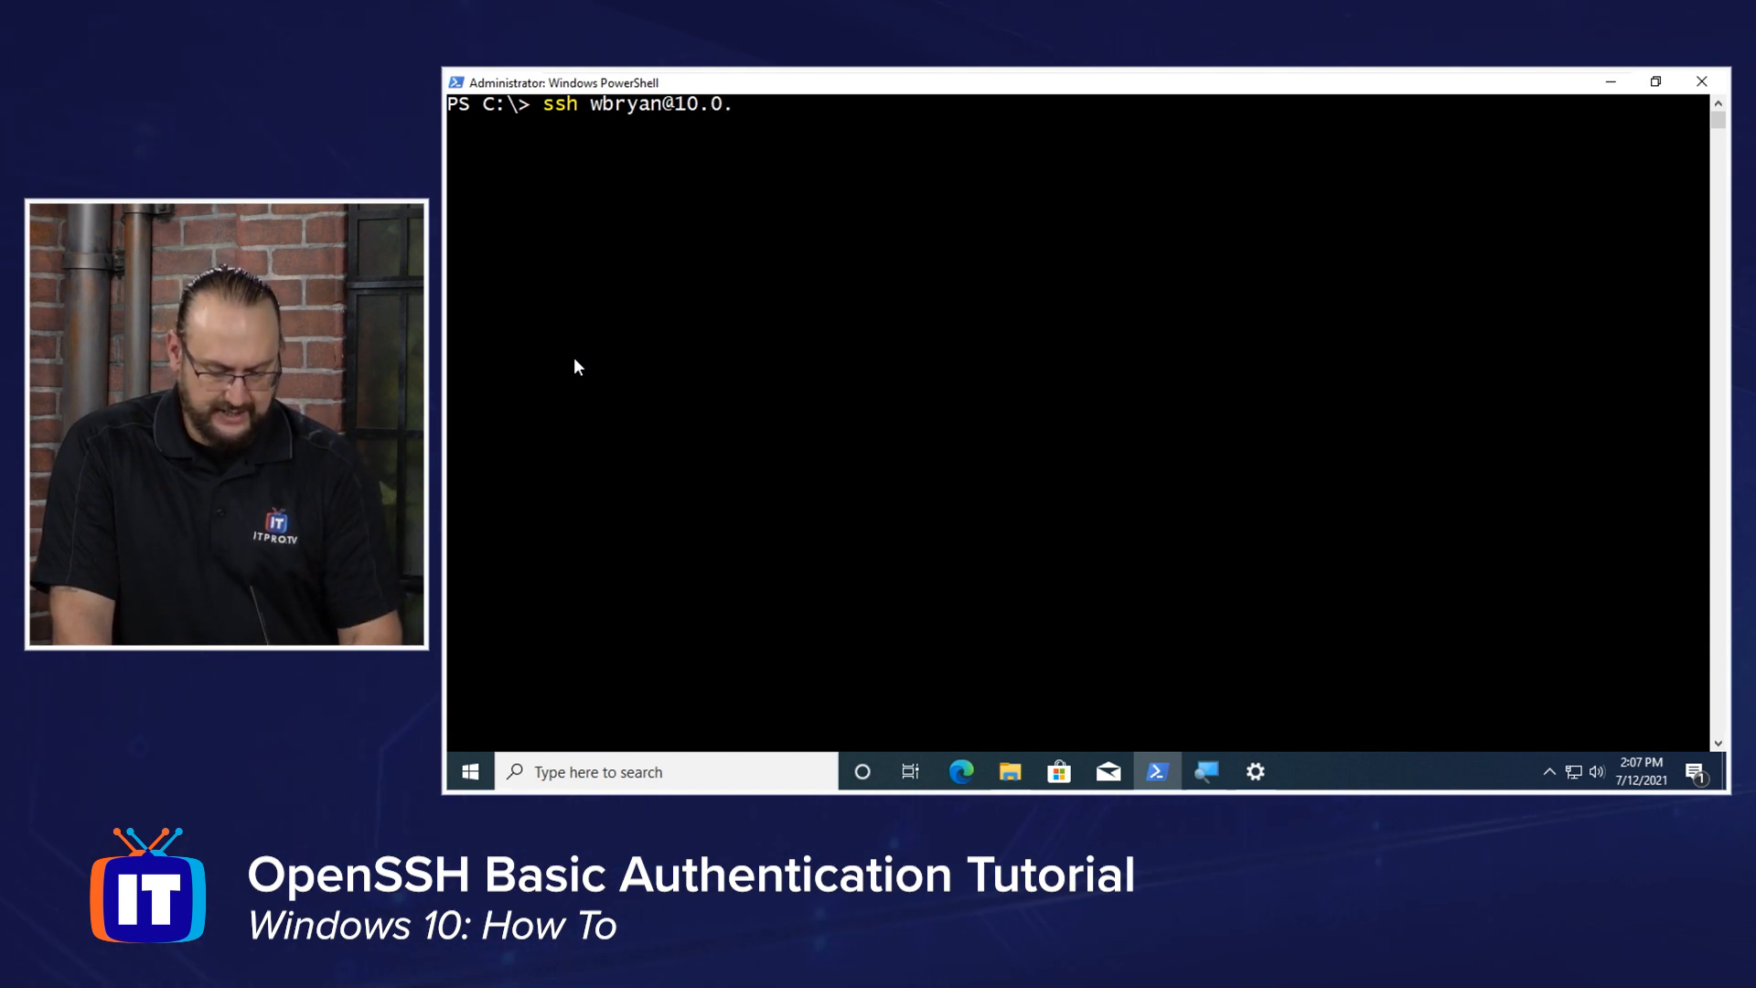
{"action": "type", "text": "10.112"}
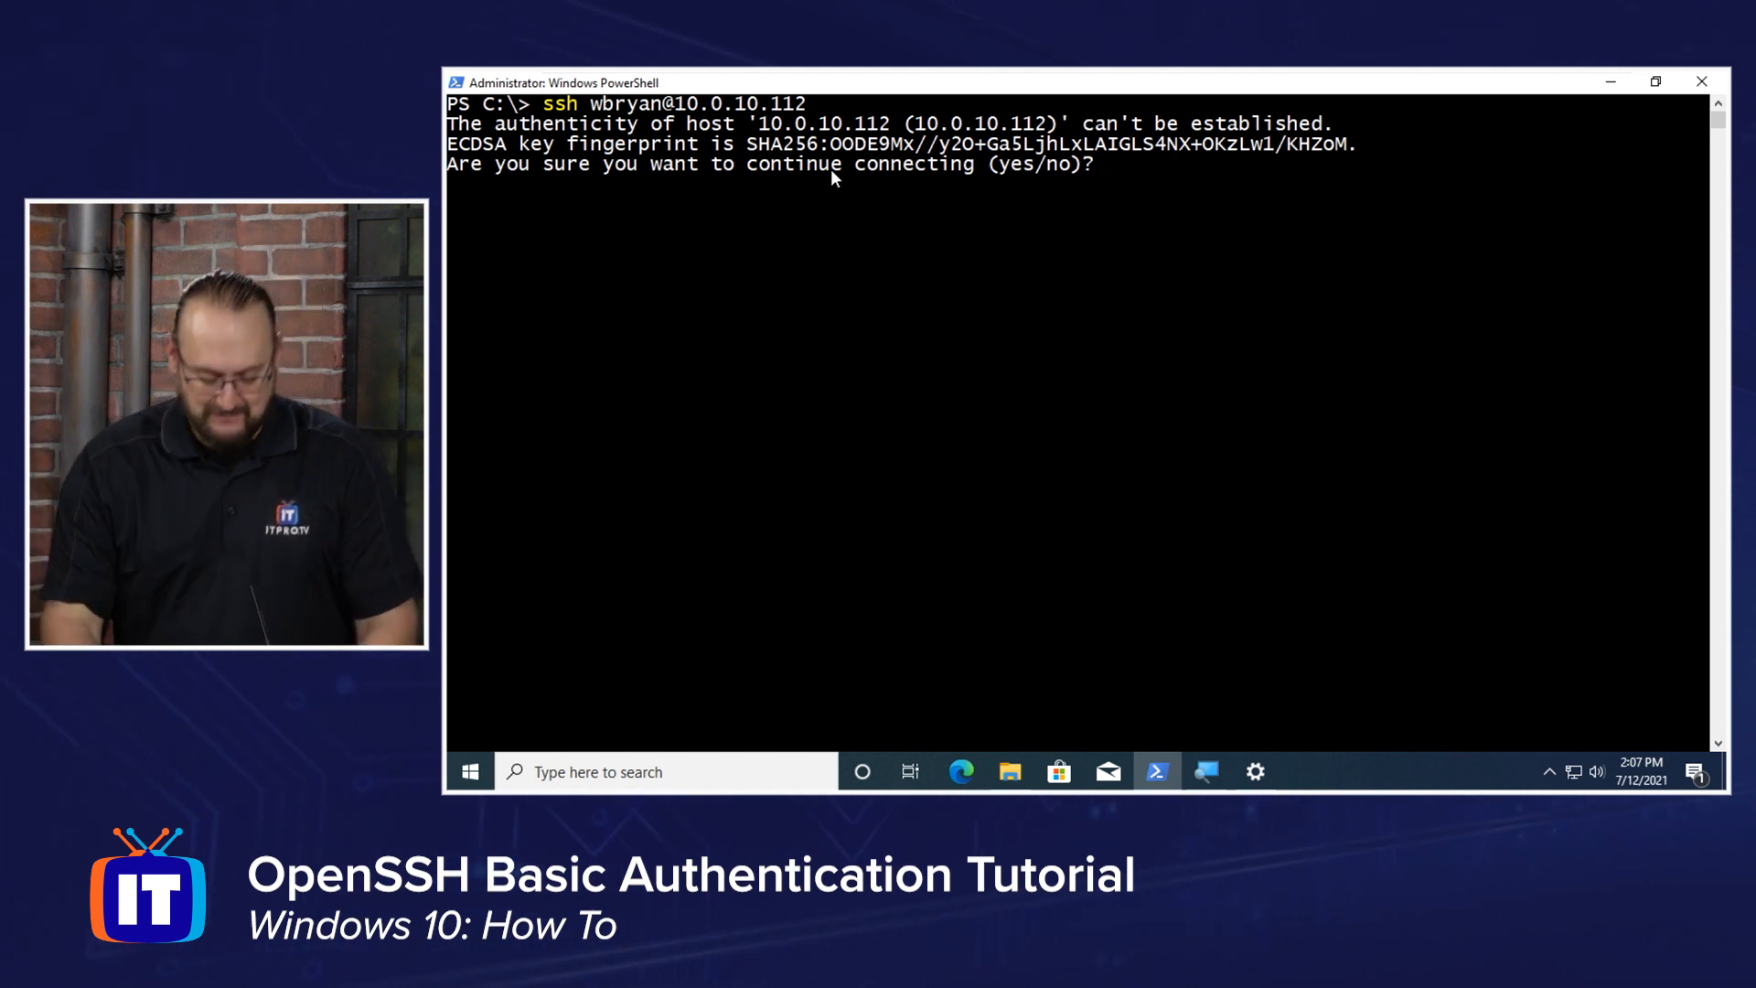
Accept the host key with yes, exit the session, and clear the screen.
{"action": "type", "text": "yes"}
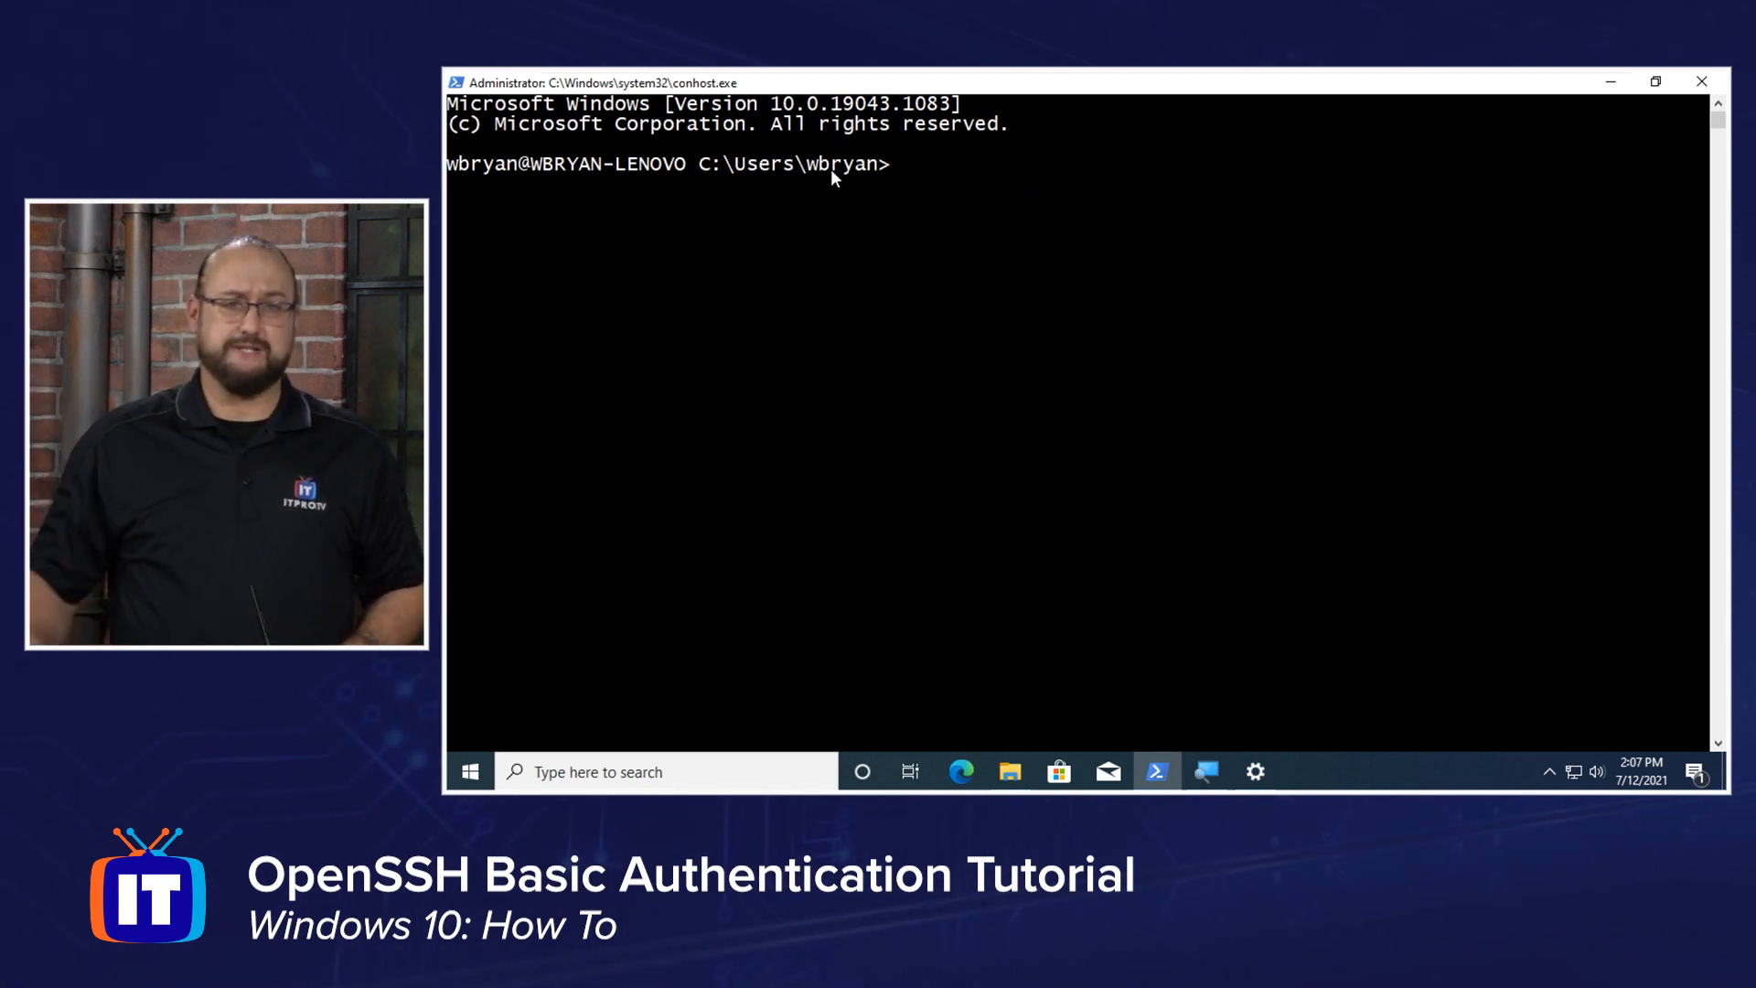
{"action": "type", "text": "exit"}
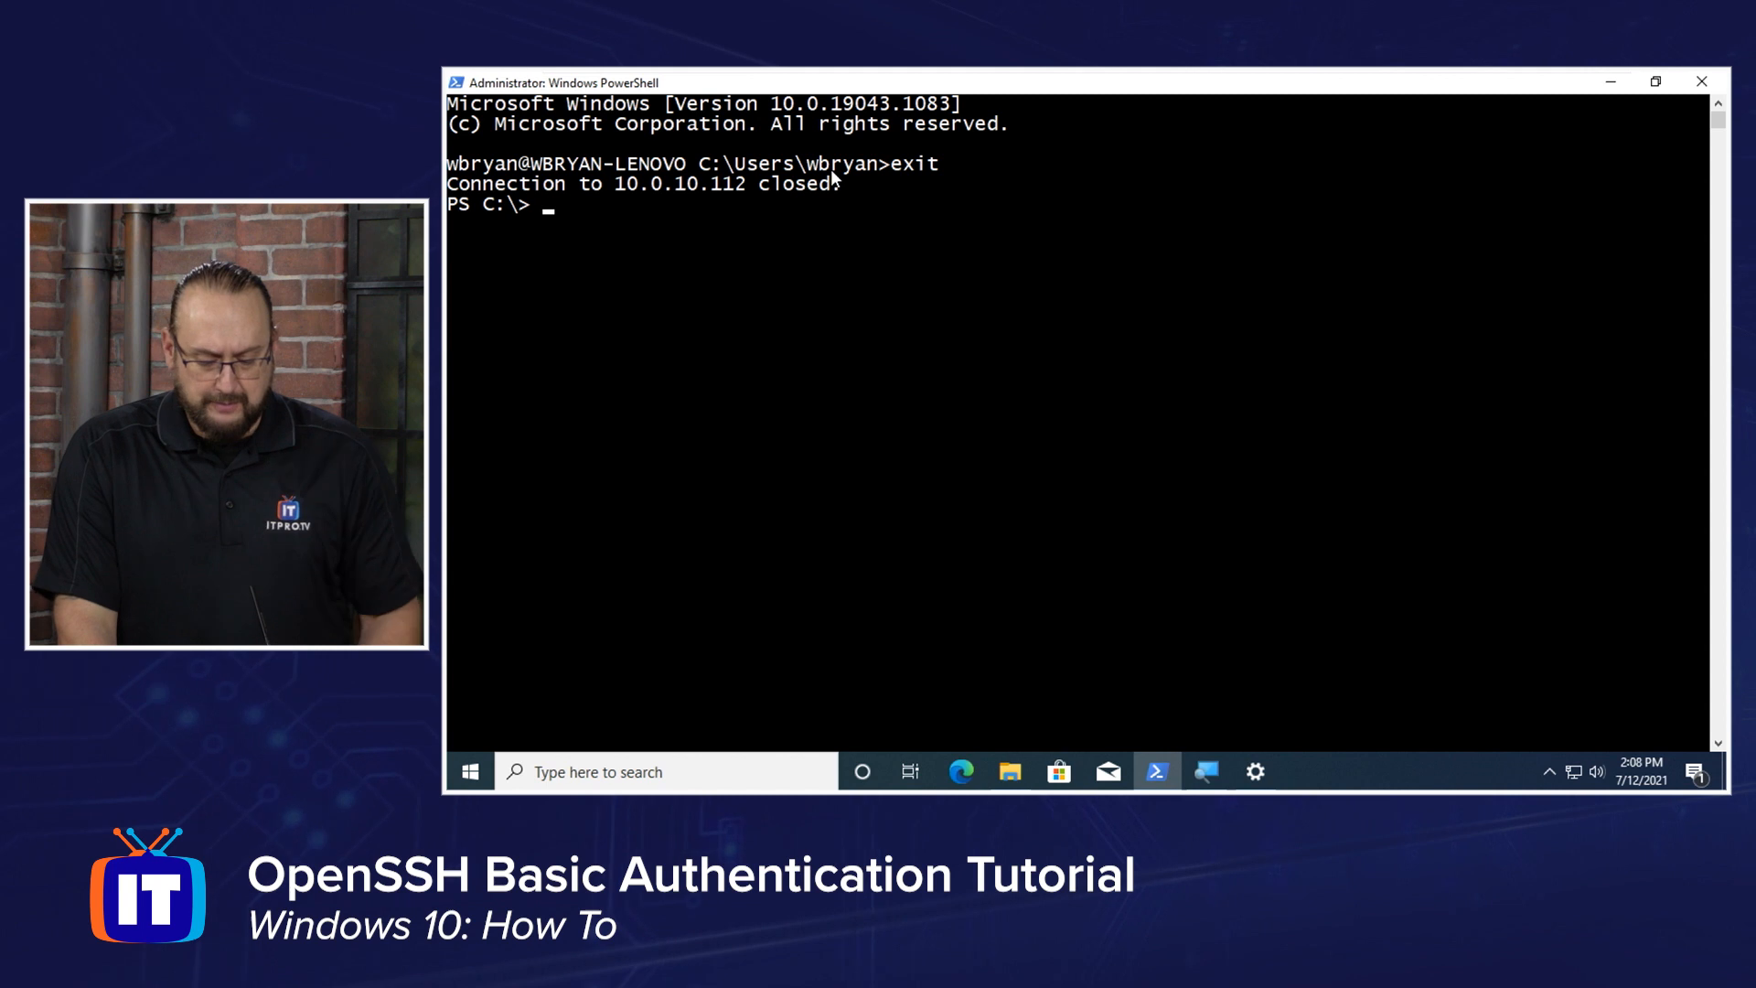
{"action": "type", "text": "clear"}
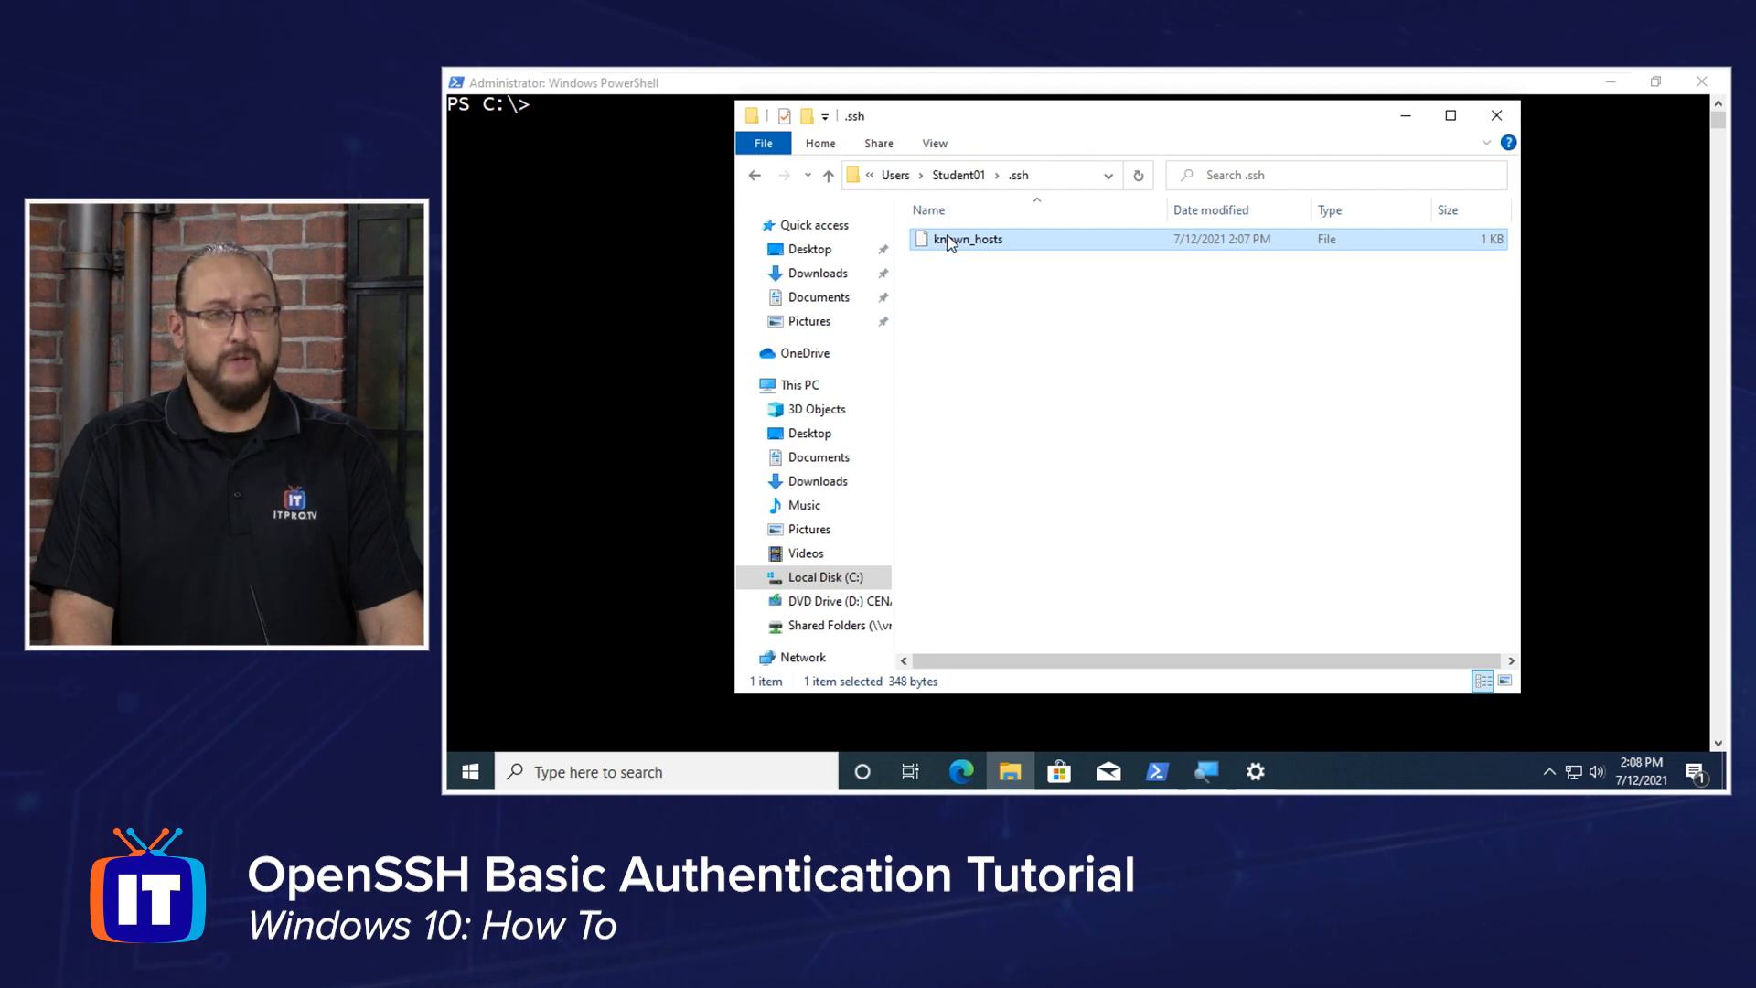
Reopen known_hosts in Notepad, separate the two host entries, and close it via the save prompt.
{"action": "double_click", "coordinate": [966, 238]}
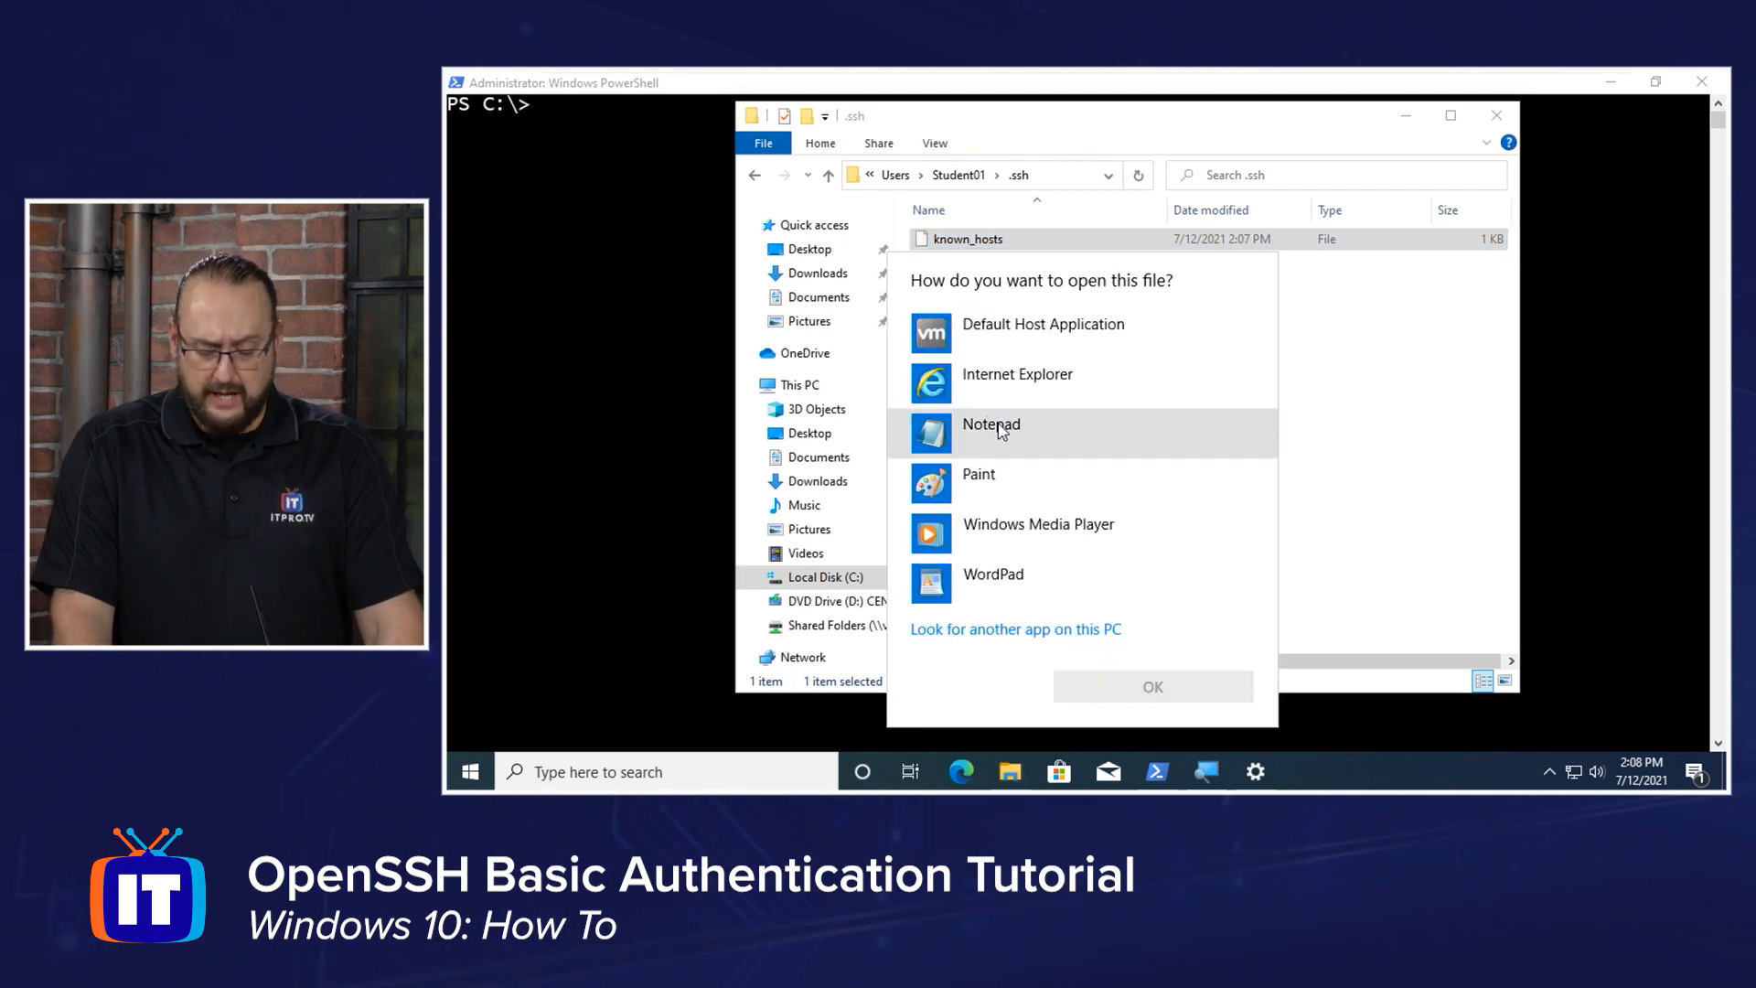
{"action": "left_click", "coordinate": [1151, 685]}
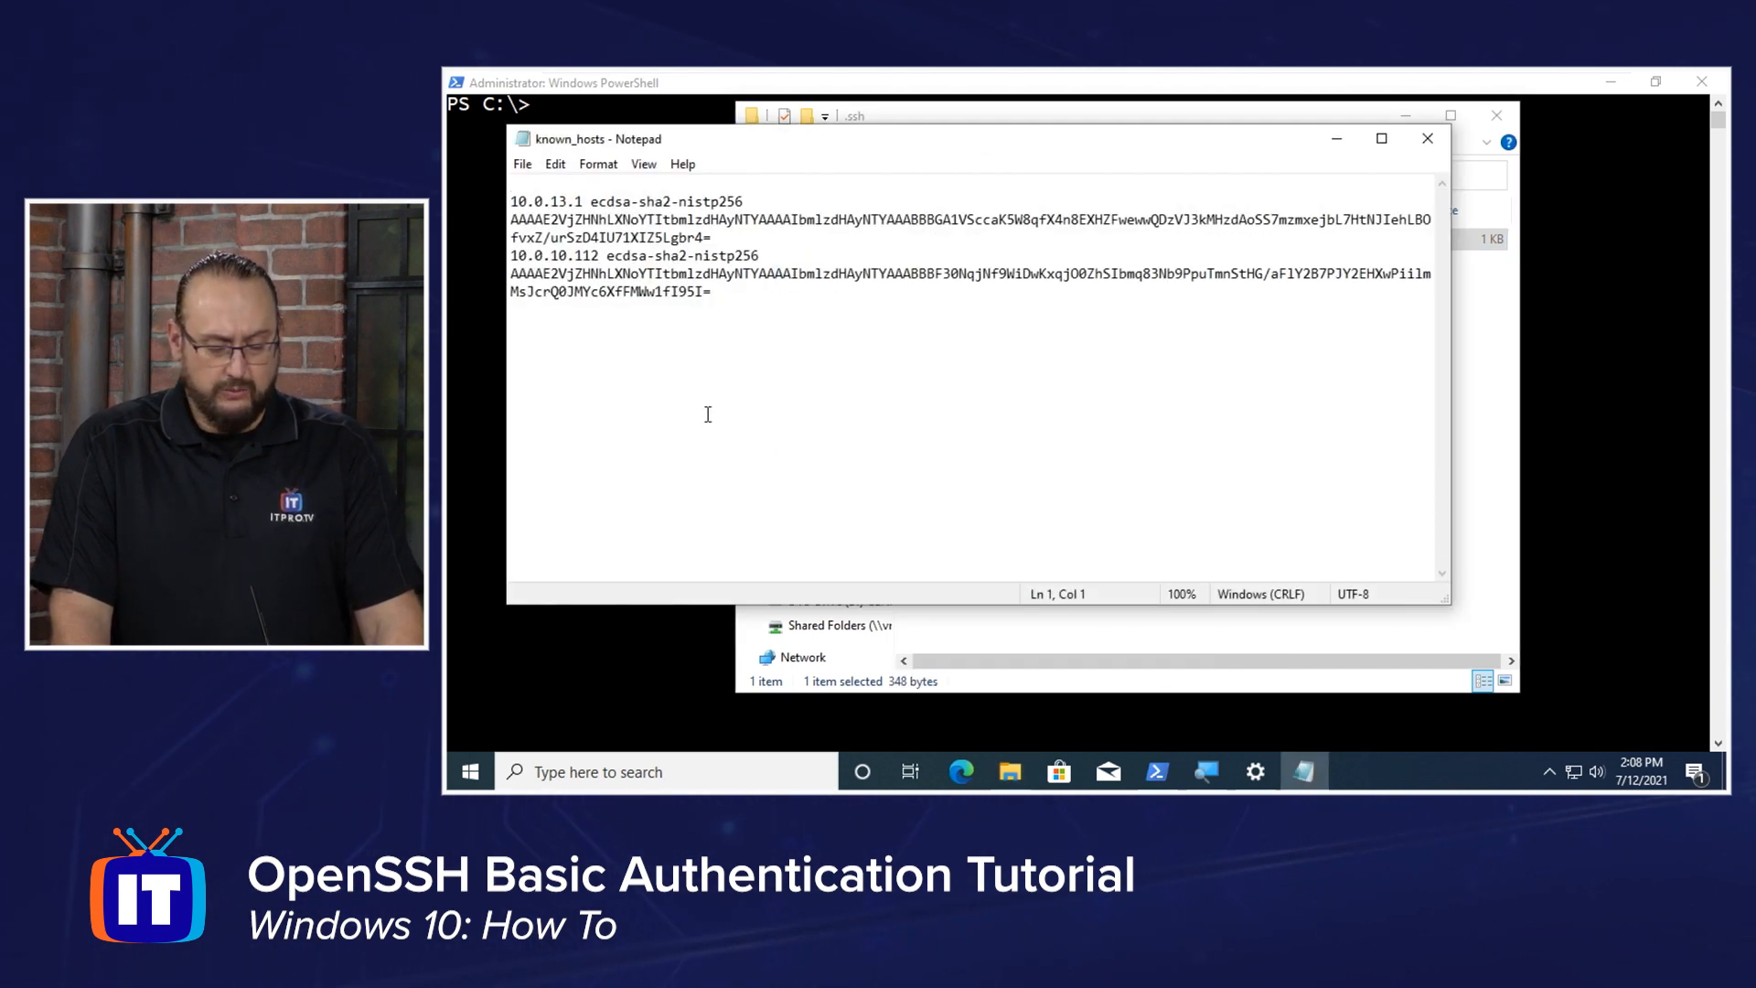
{"action": "key", "text": "Enter"}
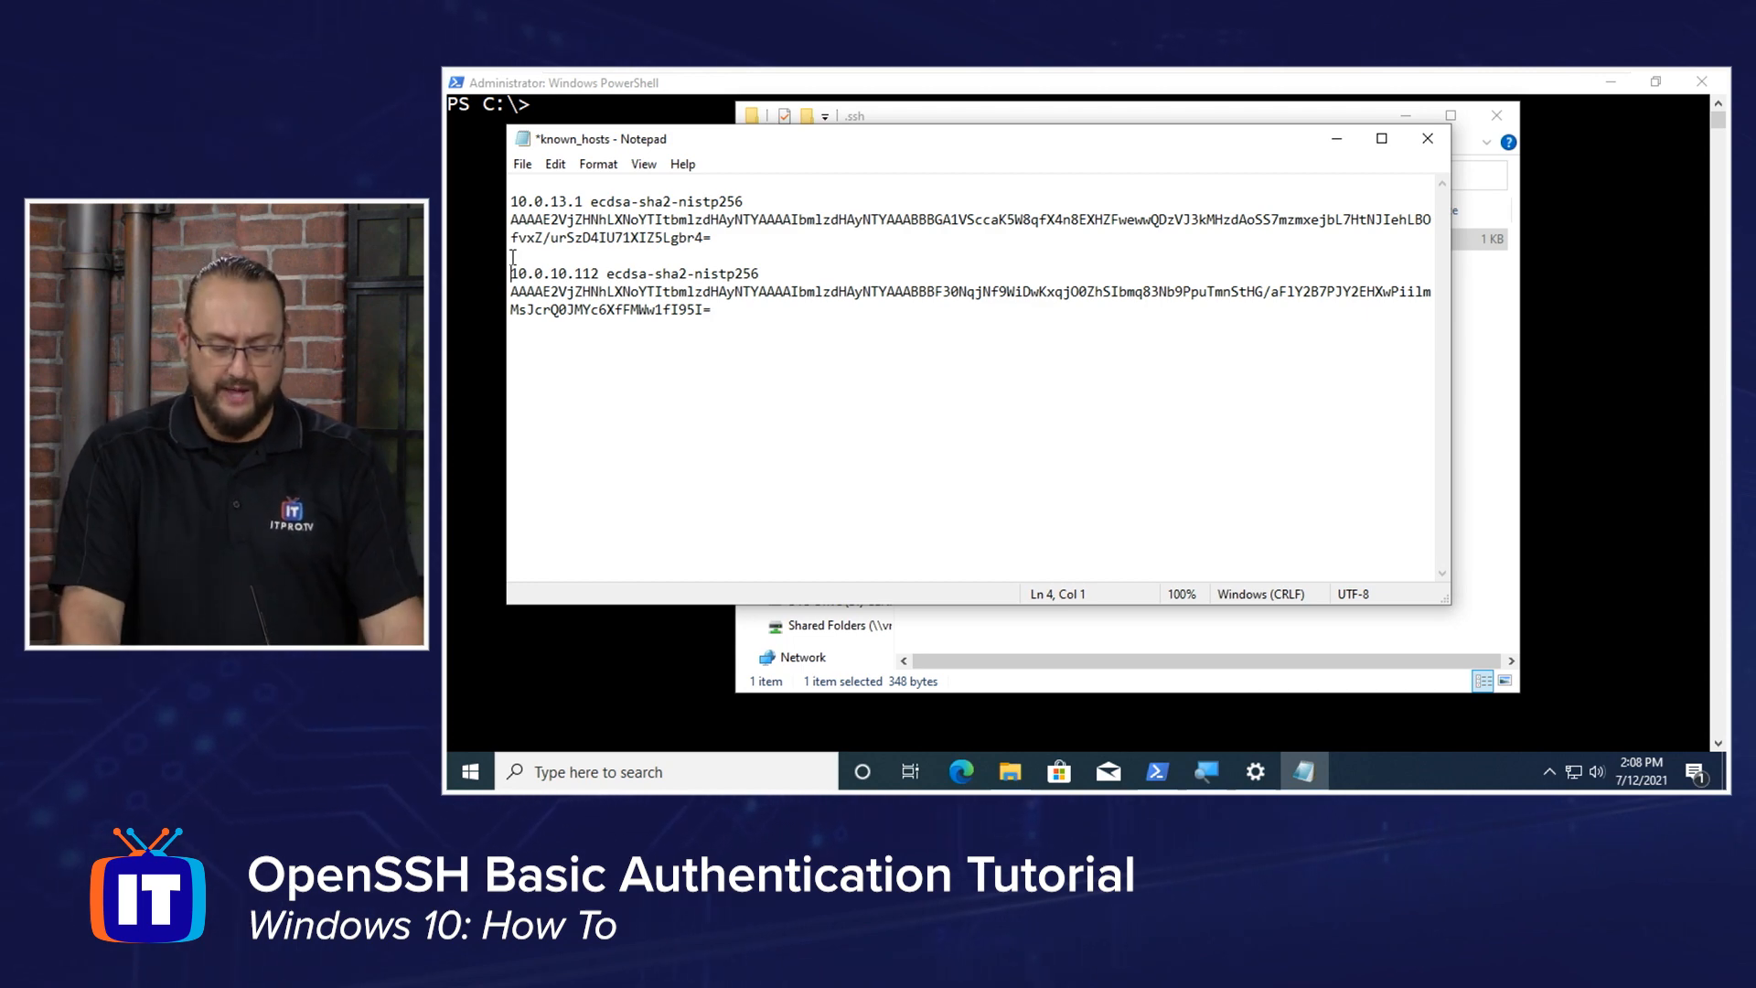
{"action": "left_click", "coordinate": [1496, 115]}
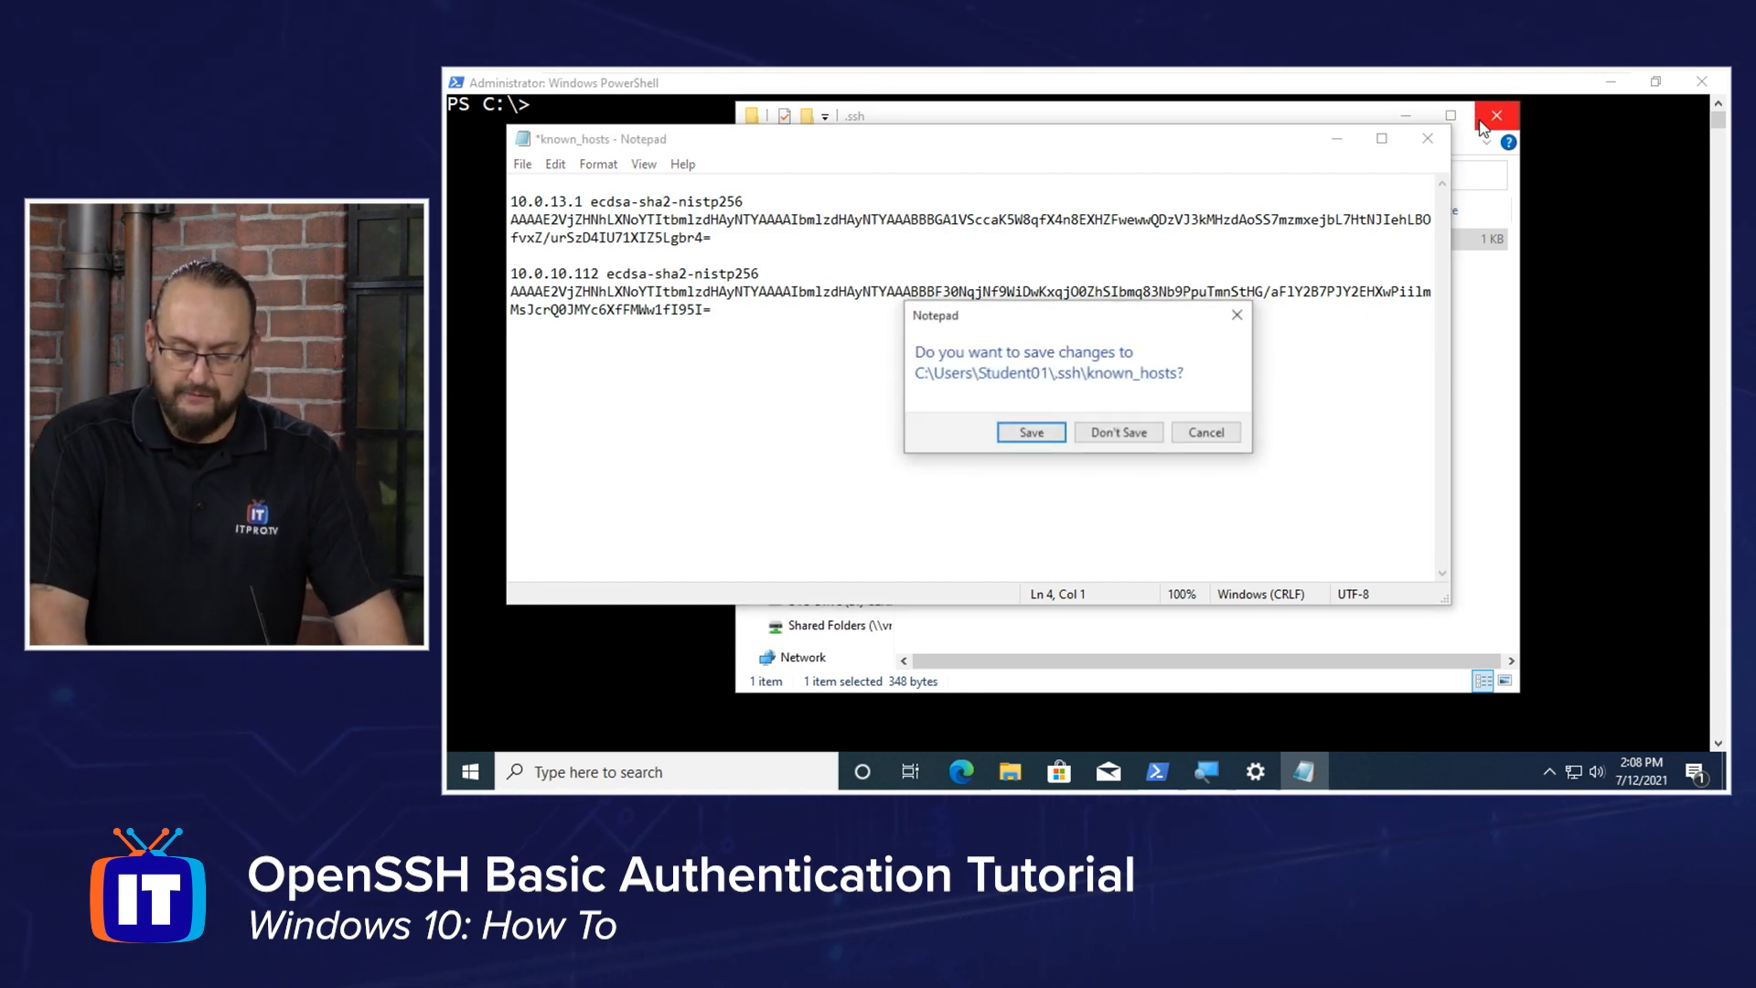
{"action": "left_click", "coordinate": [1117, 432]}
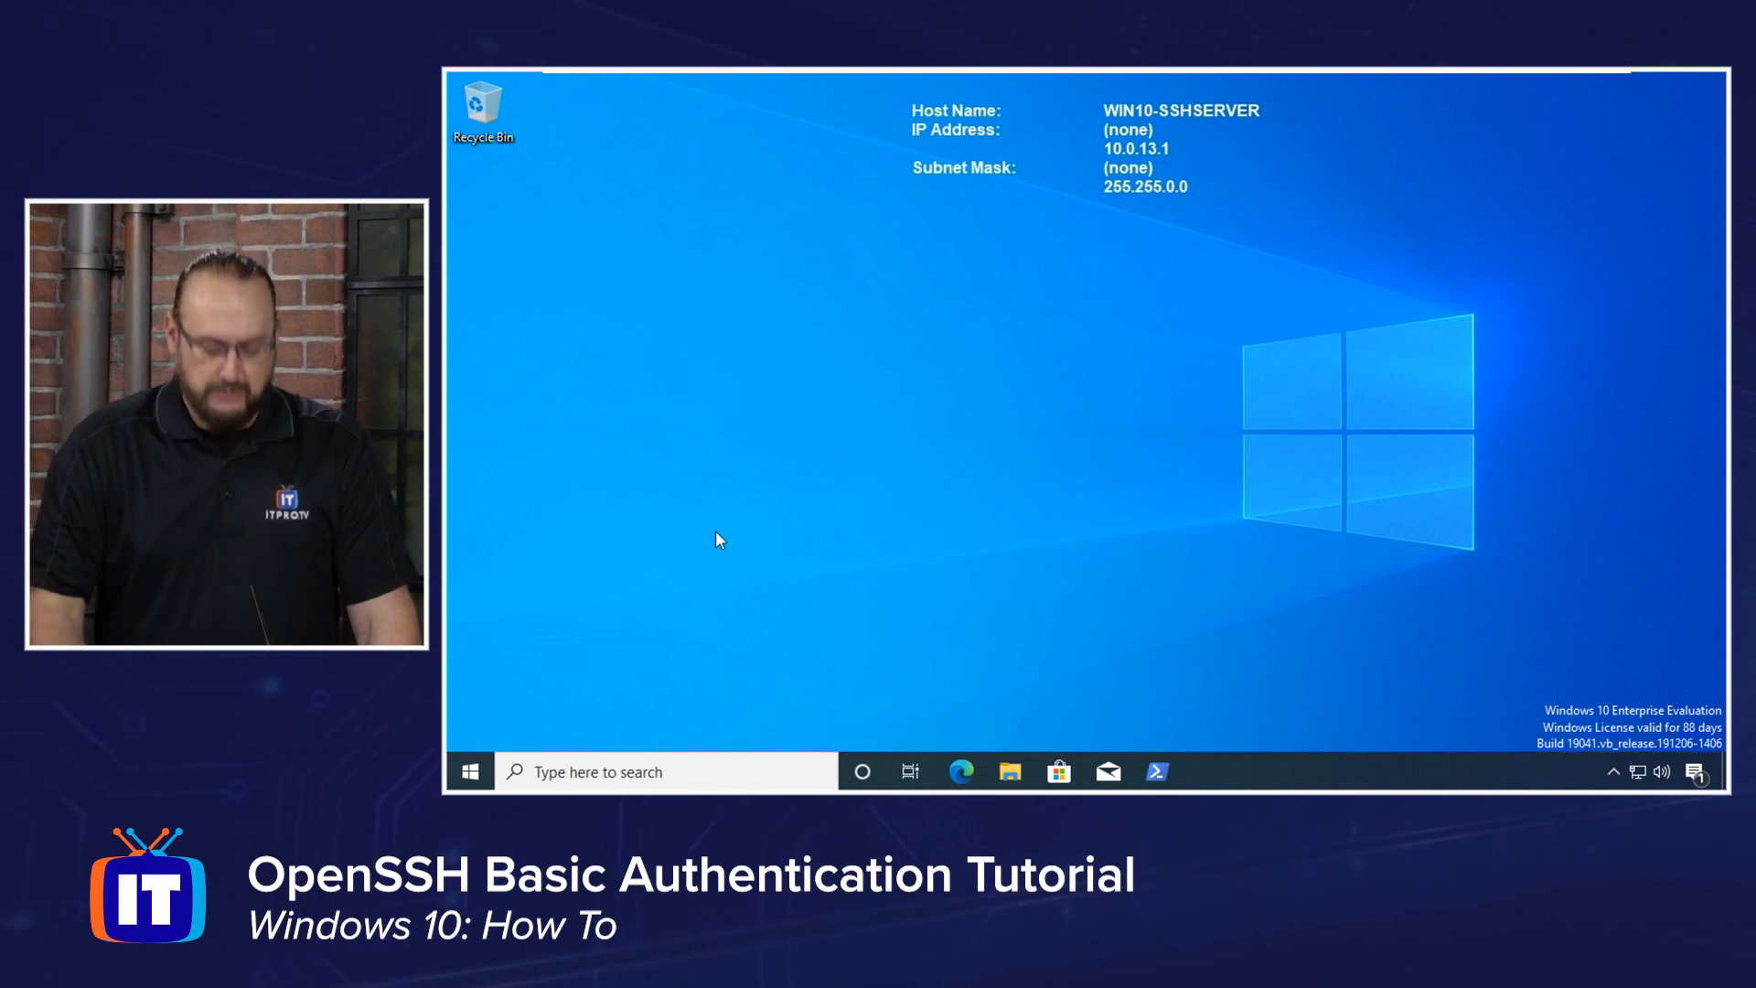
Open Computer Management from the Start context menu and show Local Users and Groups > Users.
{"action": "right_click", "coordinate": [469, 770]}
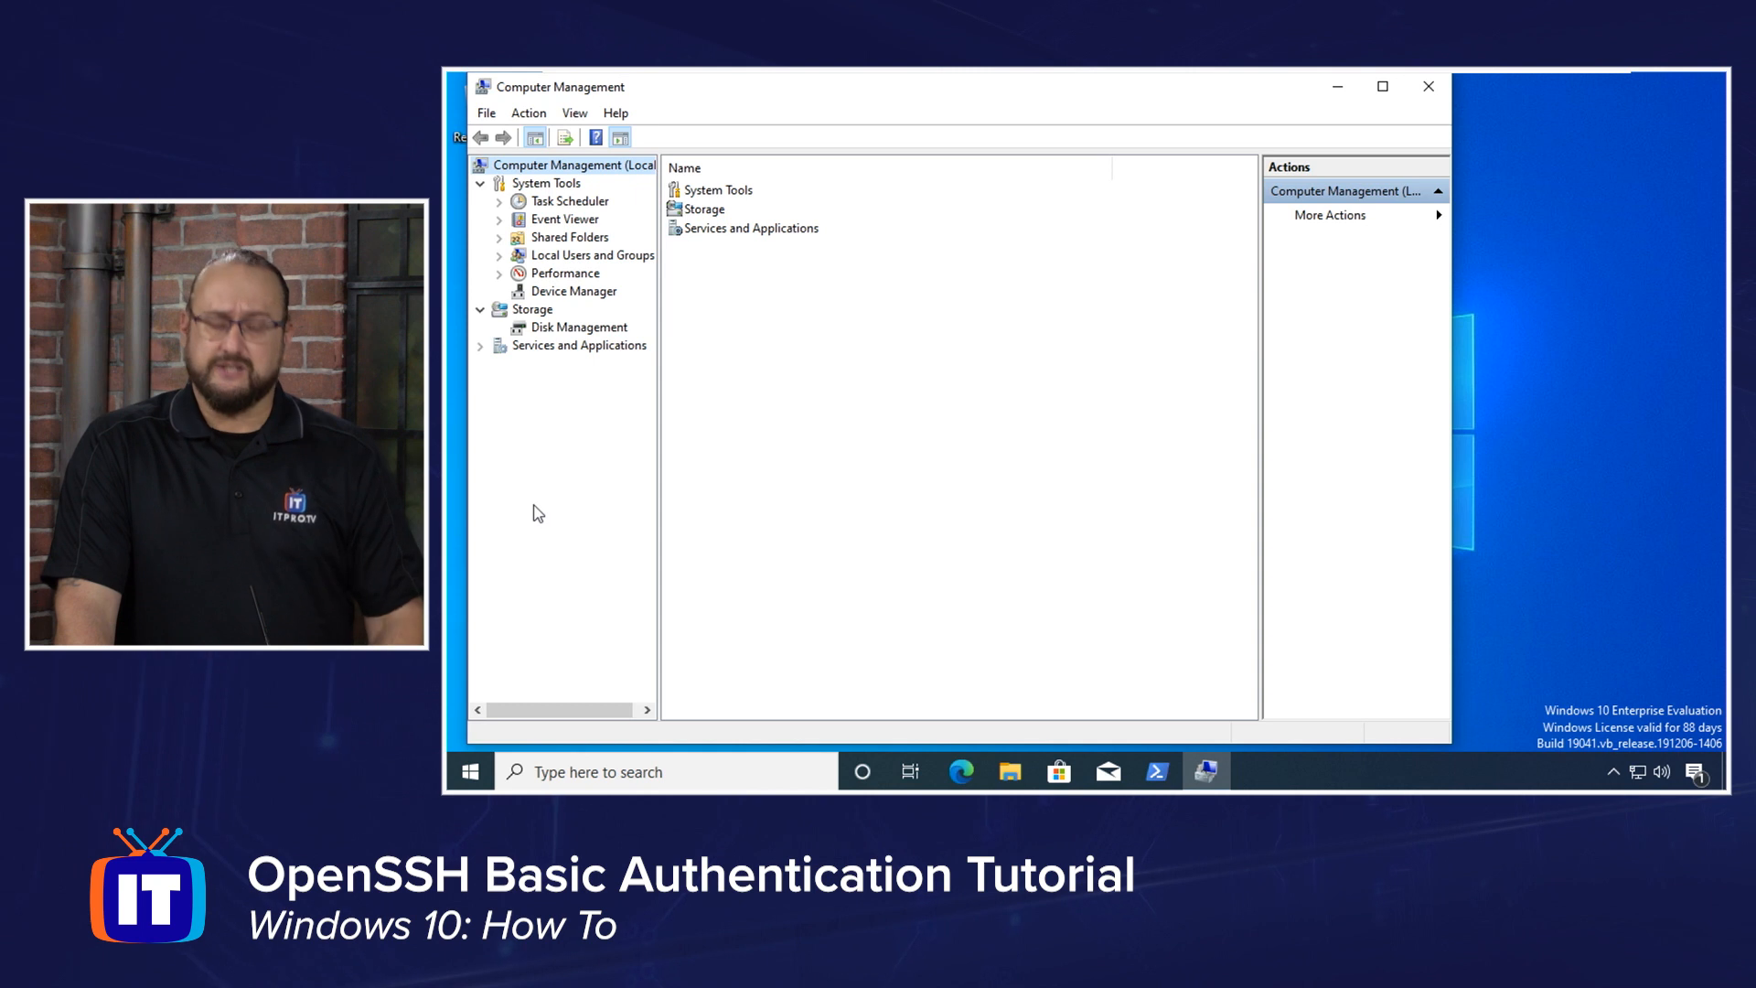
{"action": "left_click", "coordinate": [590, 254]}
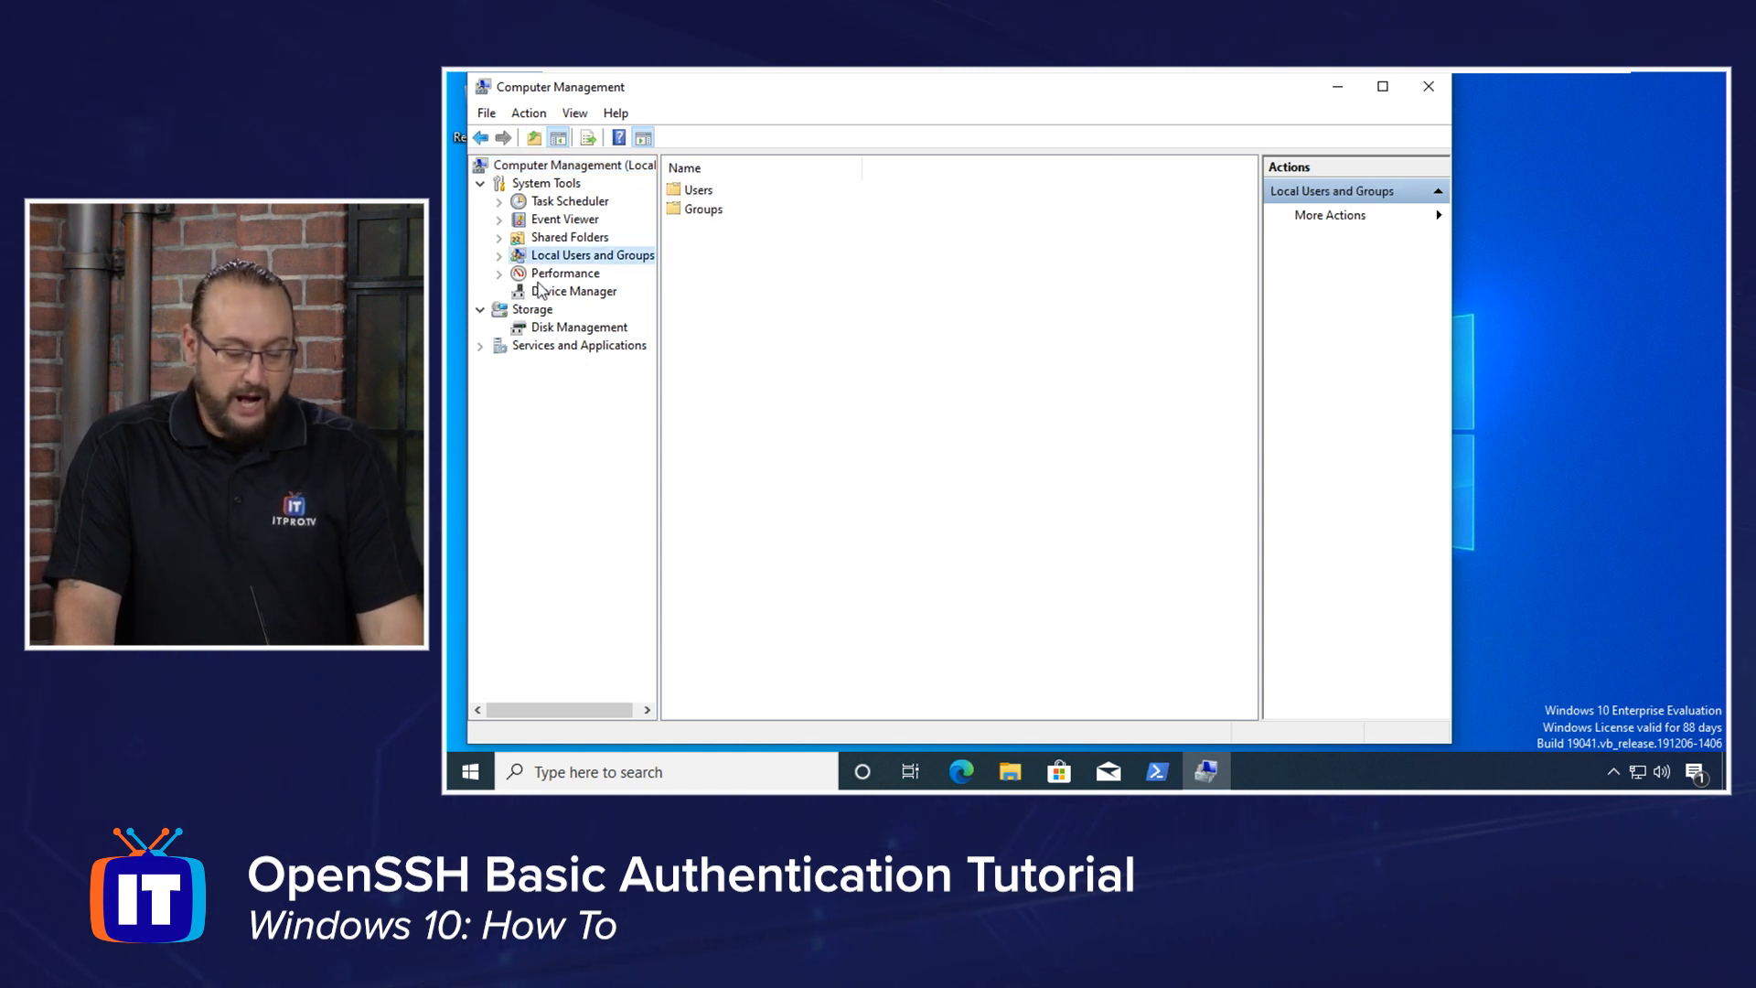
{"action": "left_click", "coordinate": [498, 255]}
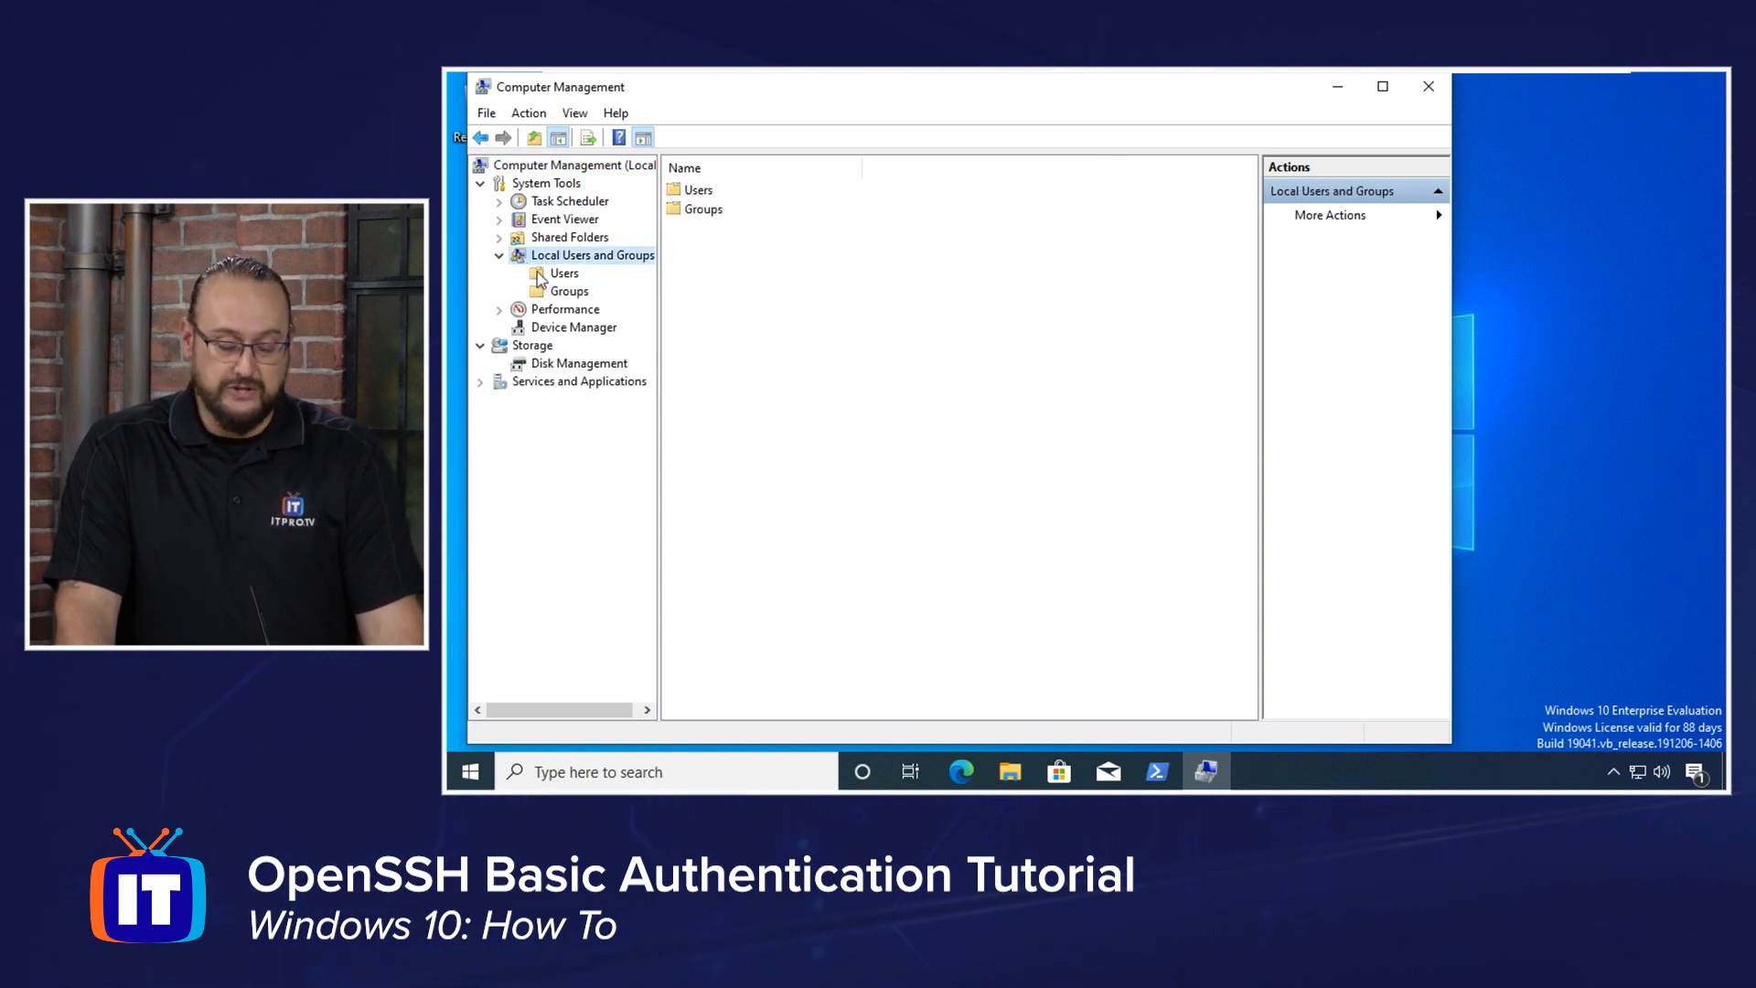
{"action": "left_click", "coordinate": [564, 274]}
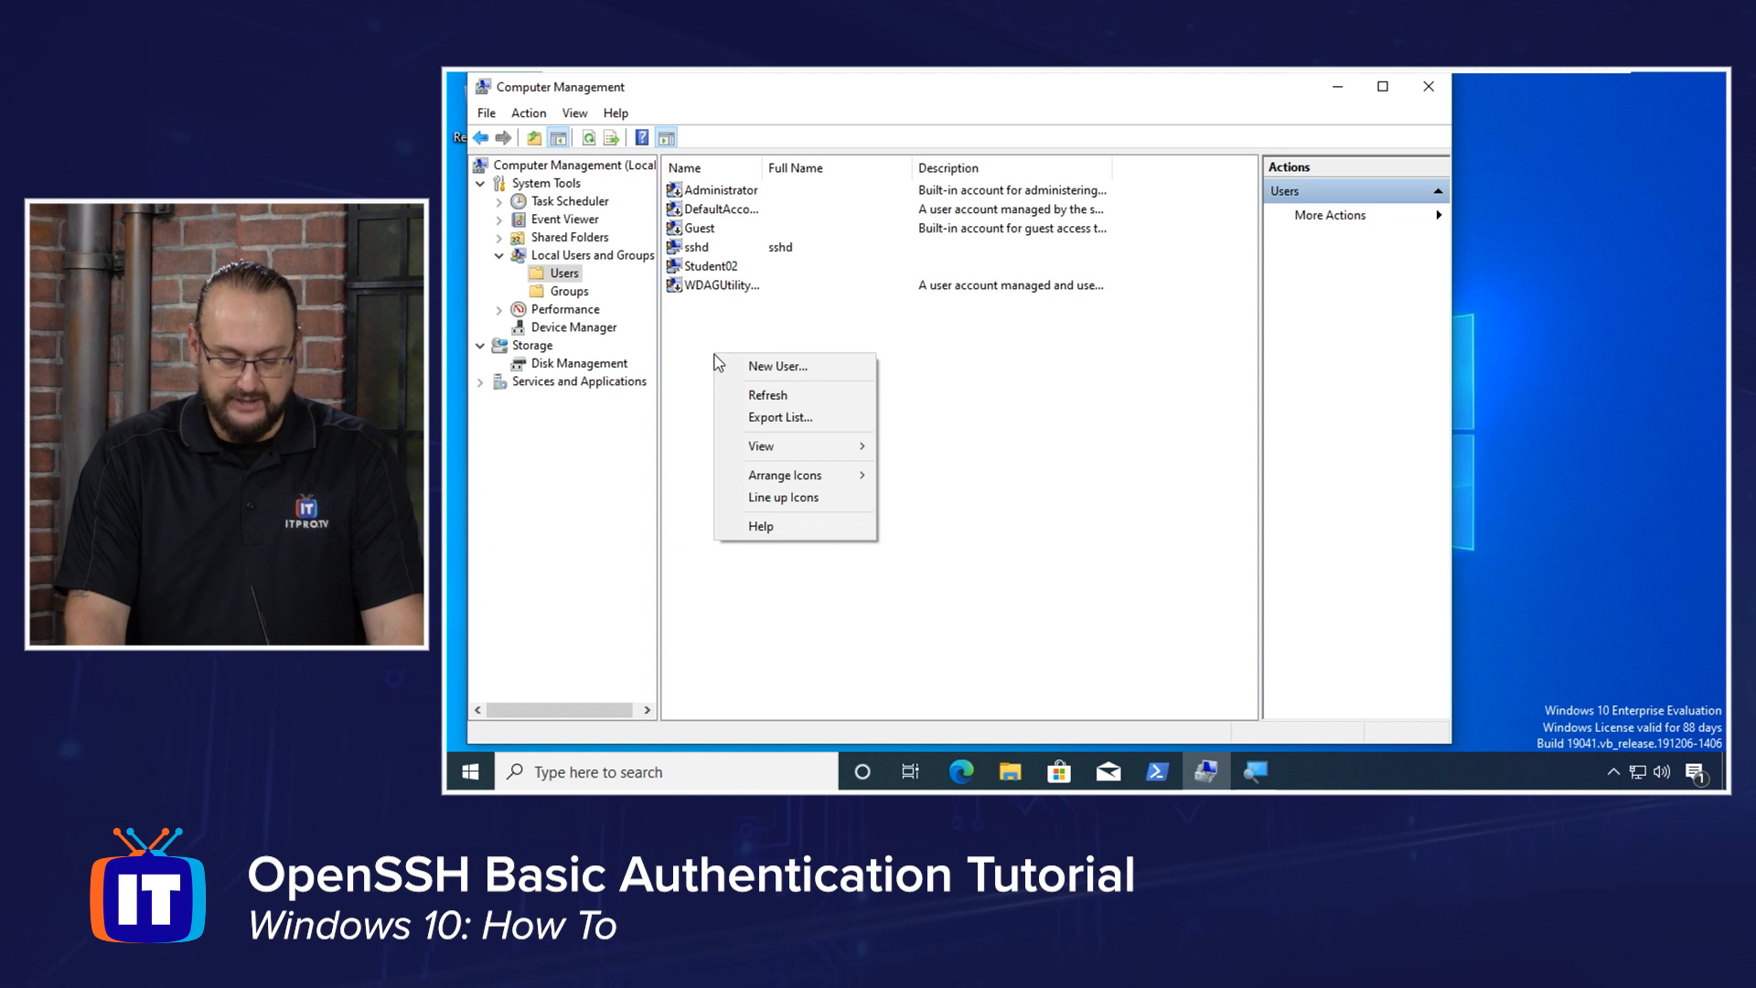
Create local user testssh without forcing a password change at next logon.
{"action": "left_click", "coordinate": [775, 365]}
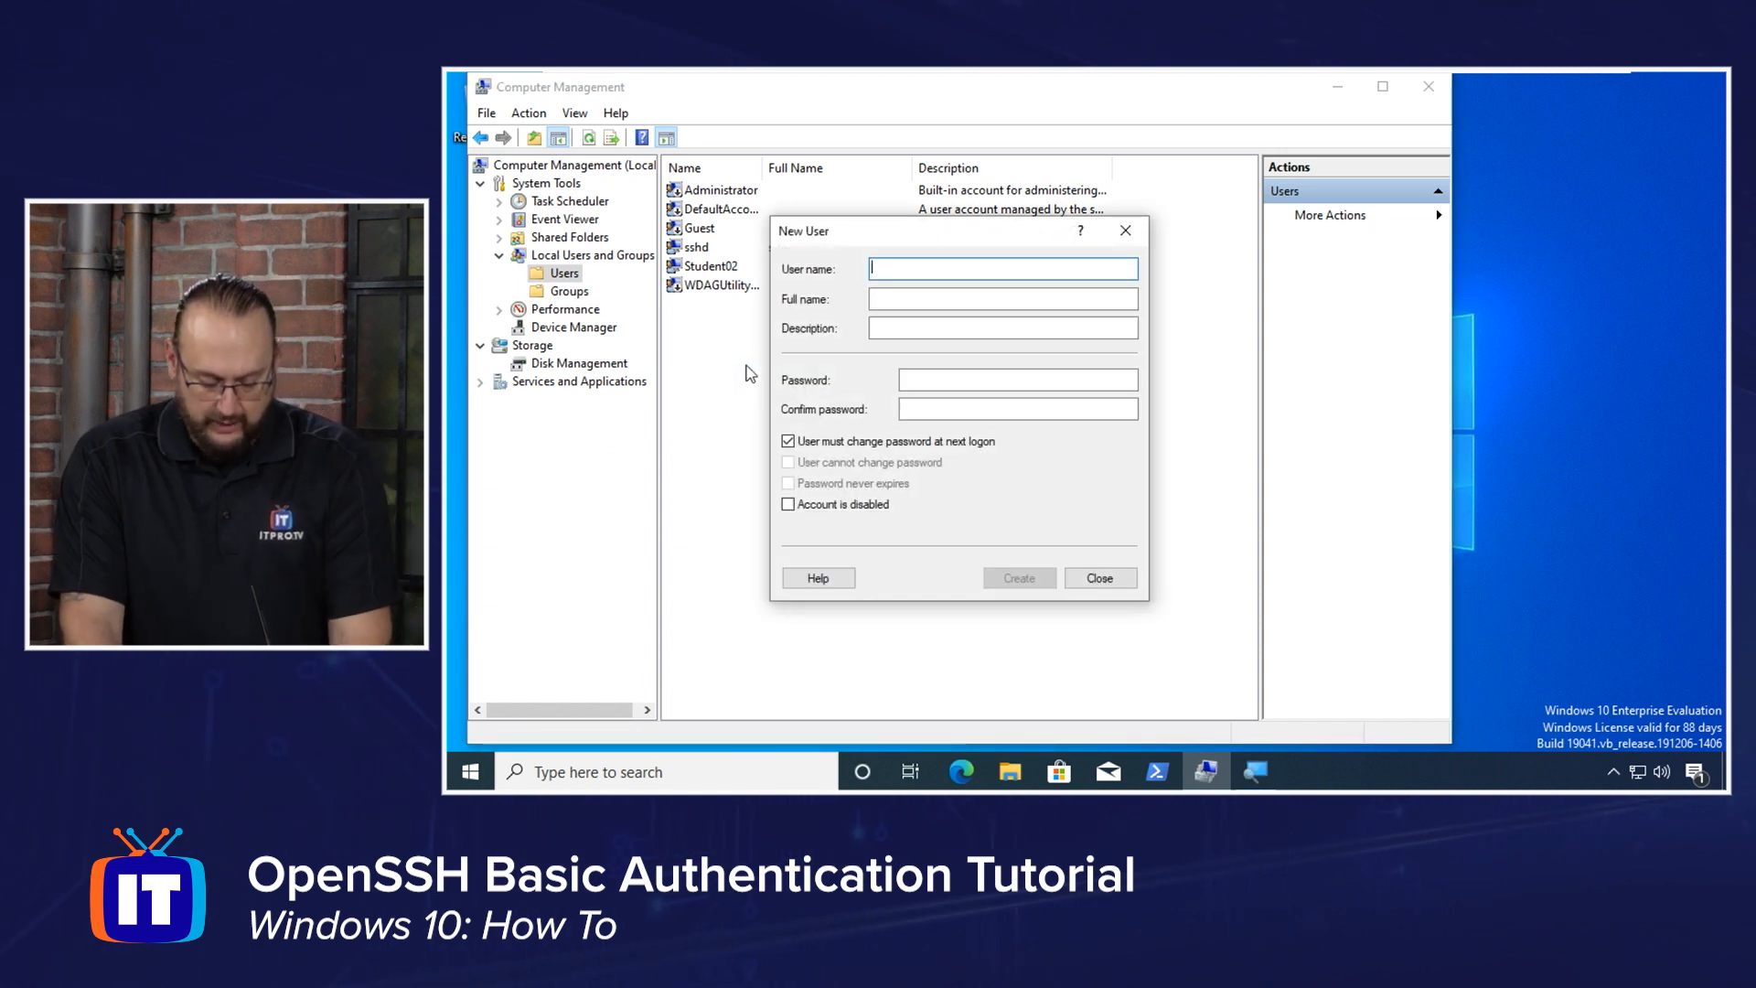
{"action": "type", "text": "testssh"}
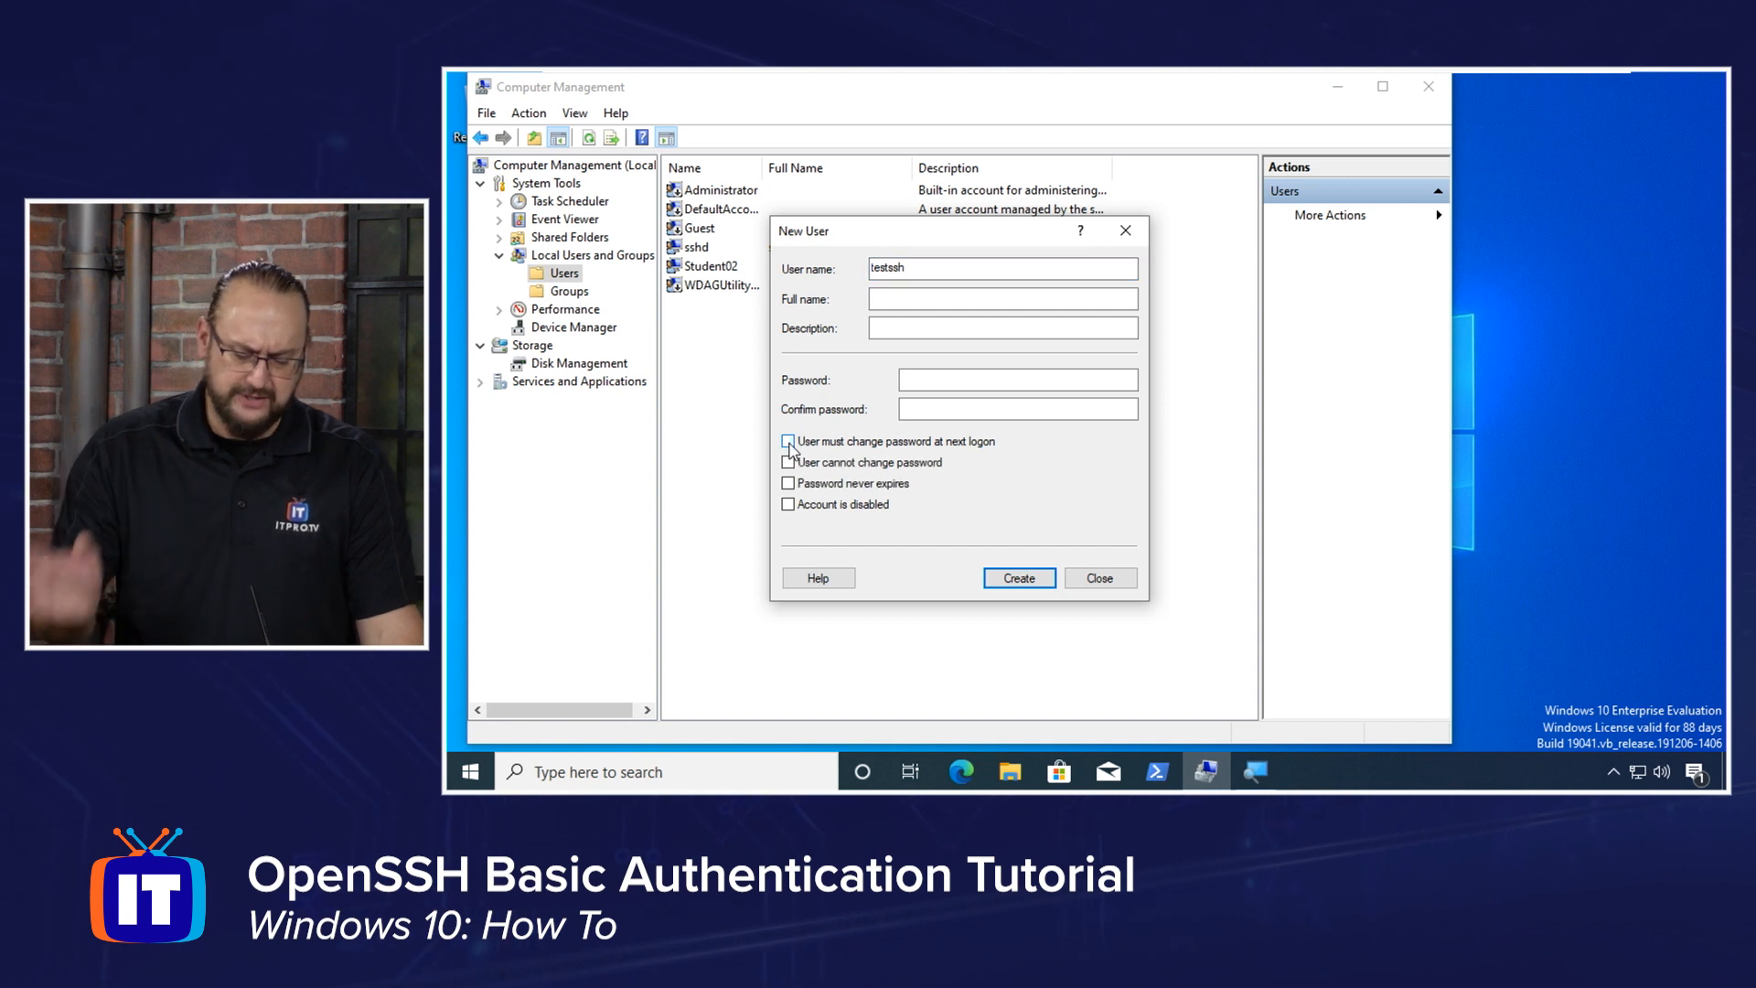
{"action": "left_click", "coordinate": [787, 440]}
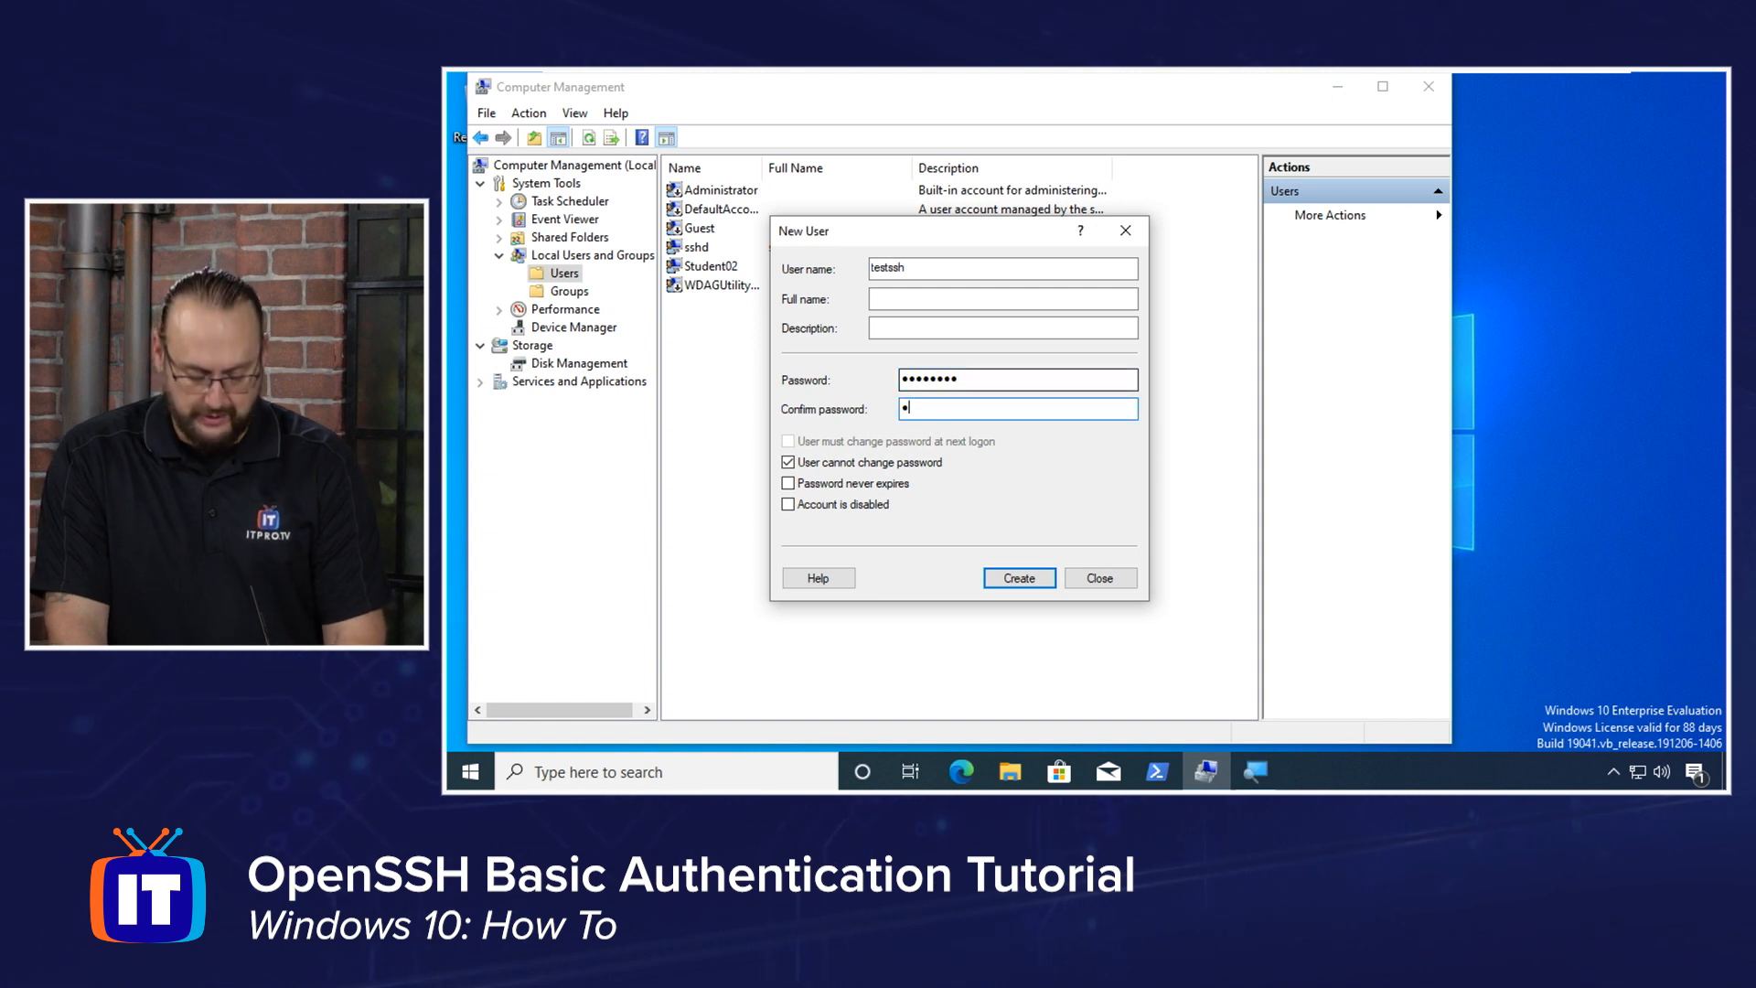
{"action": "left_click", "coordinate": [1017, 578]}
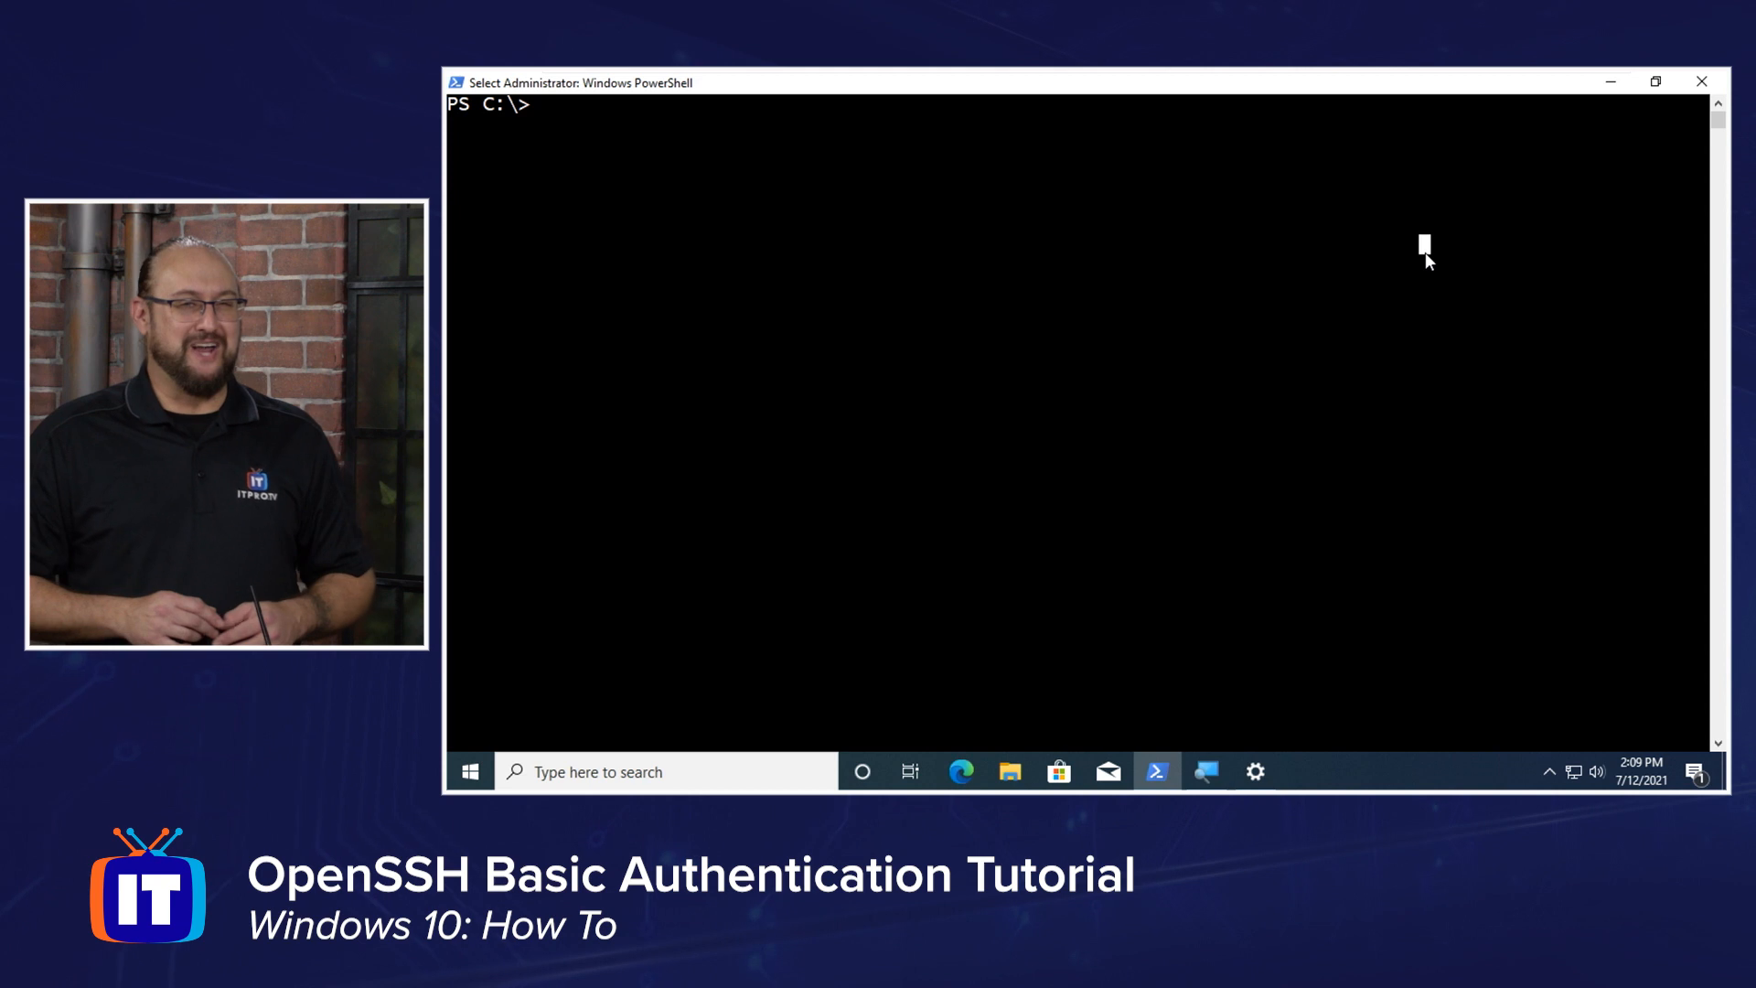
SSH into 10.0.13.1 as testssh, log in with the password, and list the home folder with dir.
{"action": "type", "text": "ssh"}
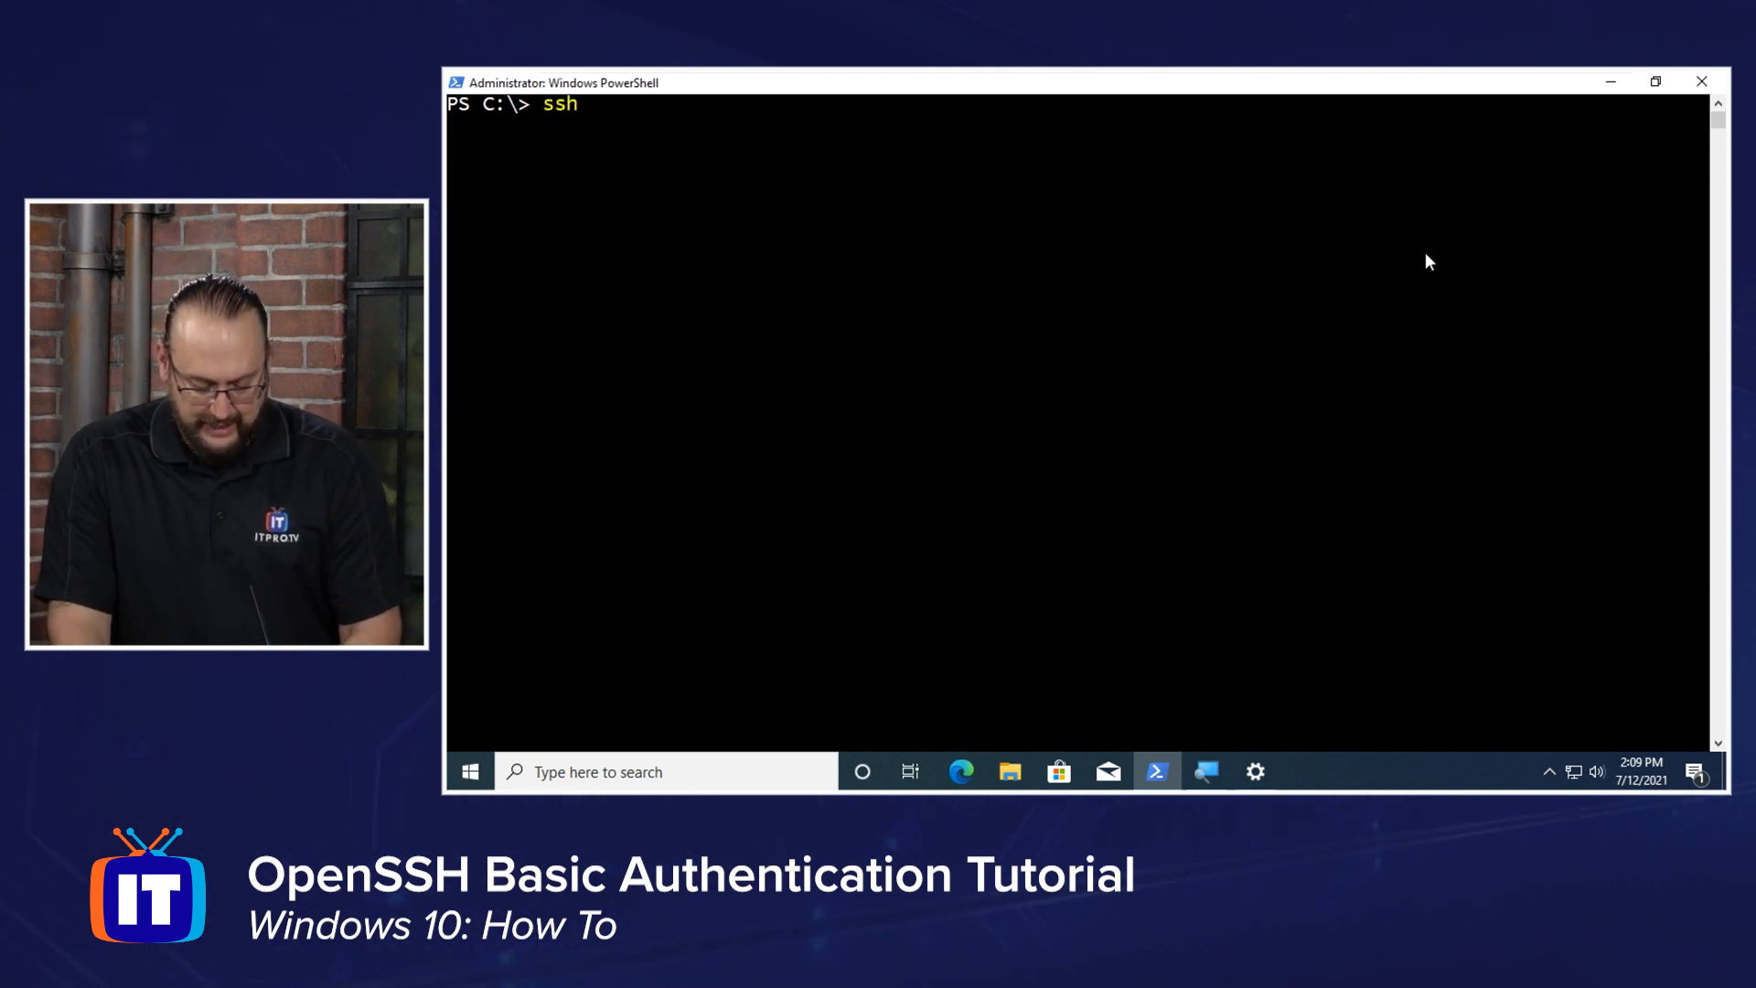
{"action": "type", "text": "testssh@1"}
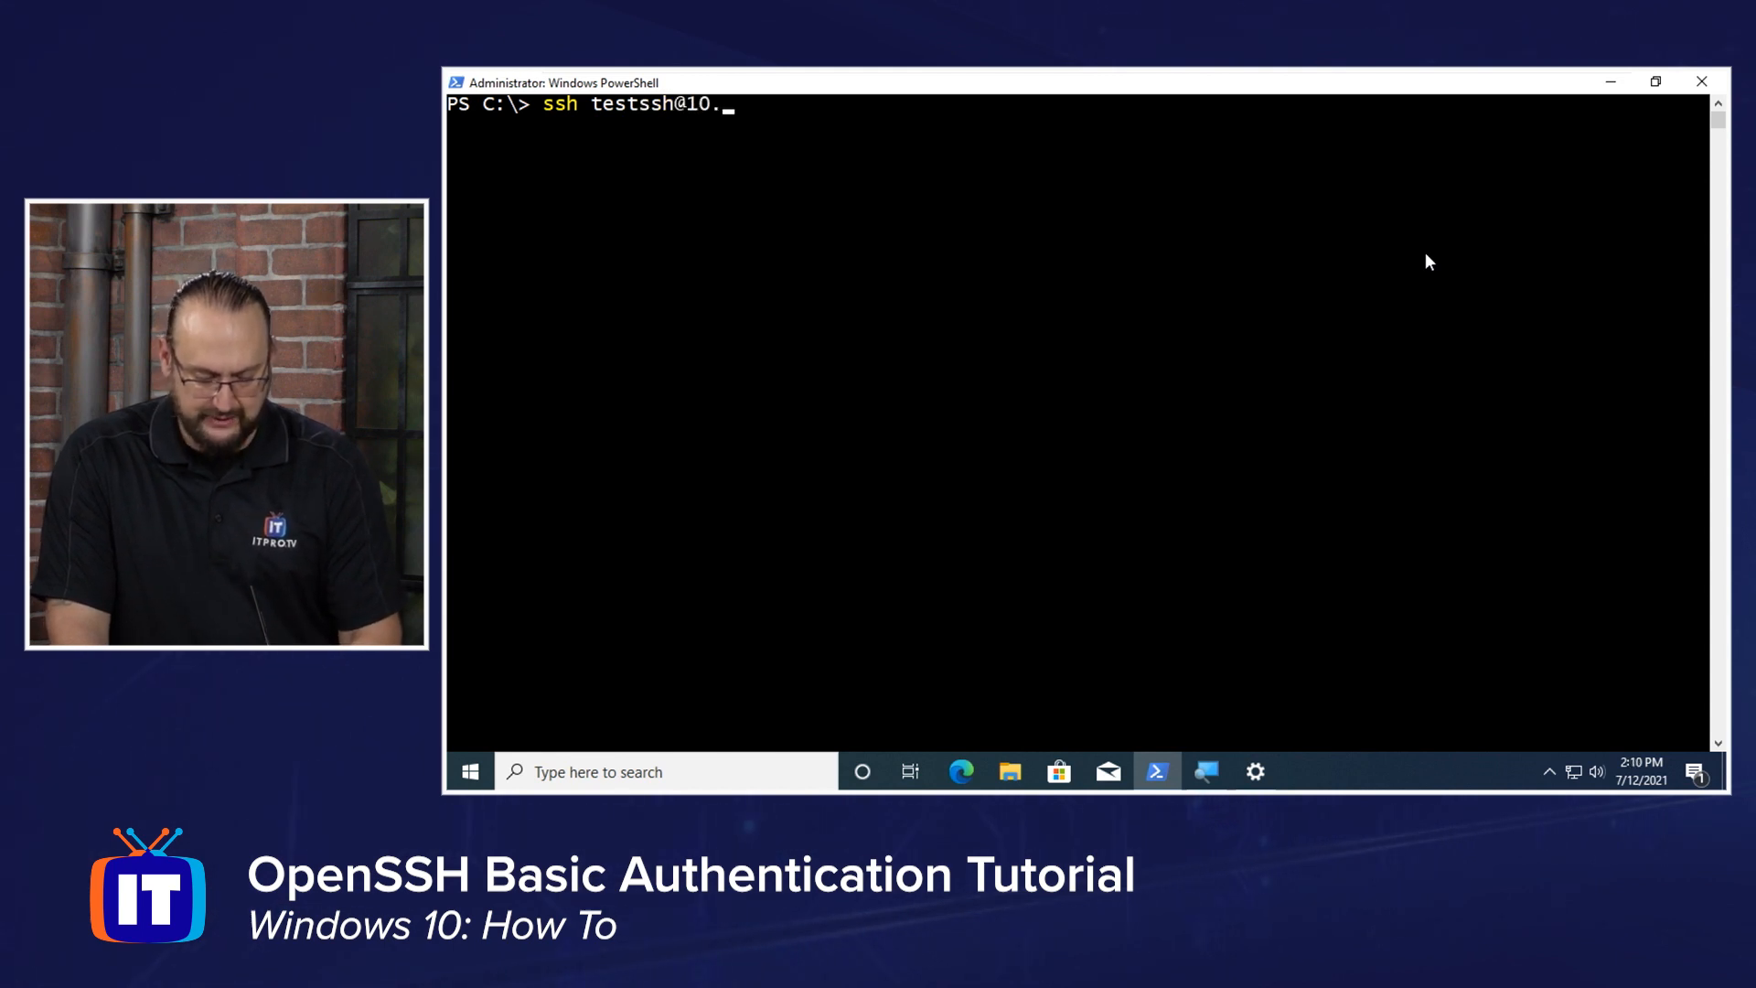
{"action": "type", "text": "0.13.1"}
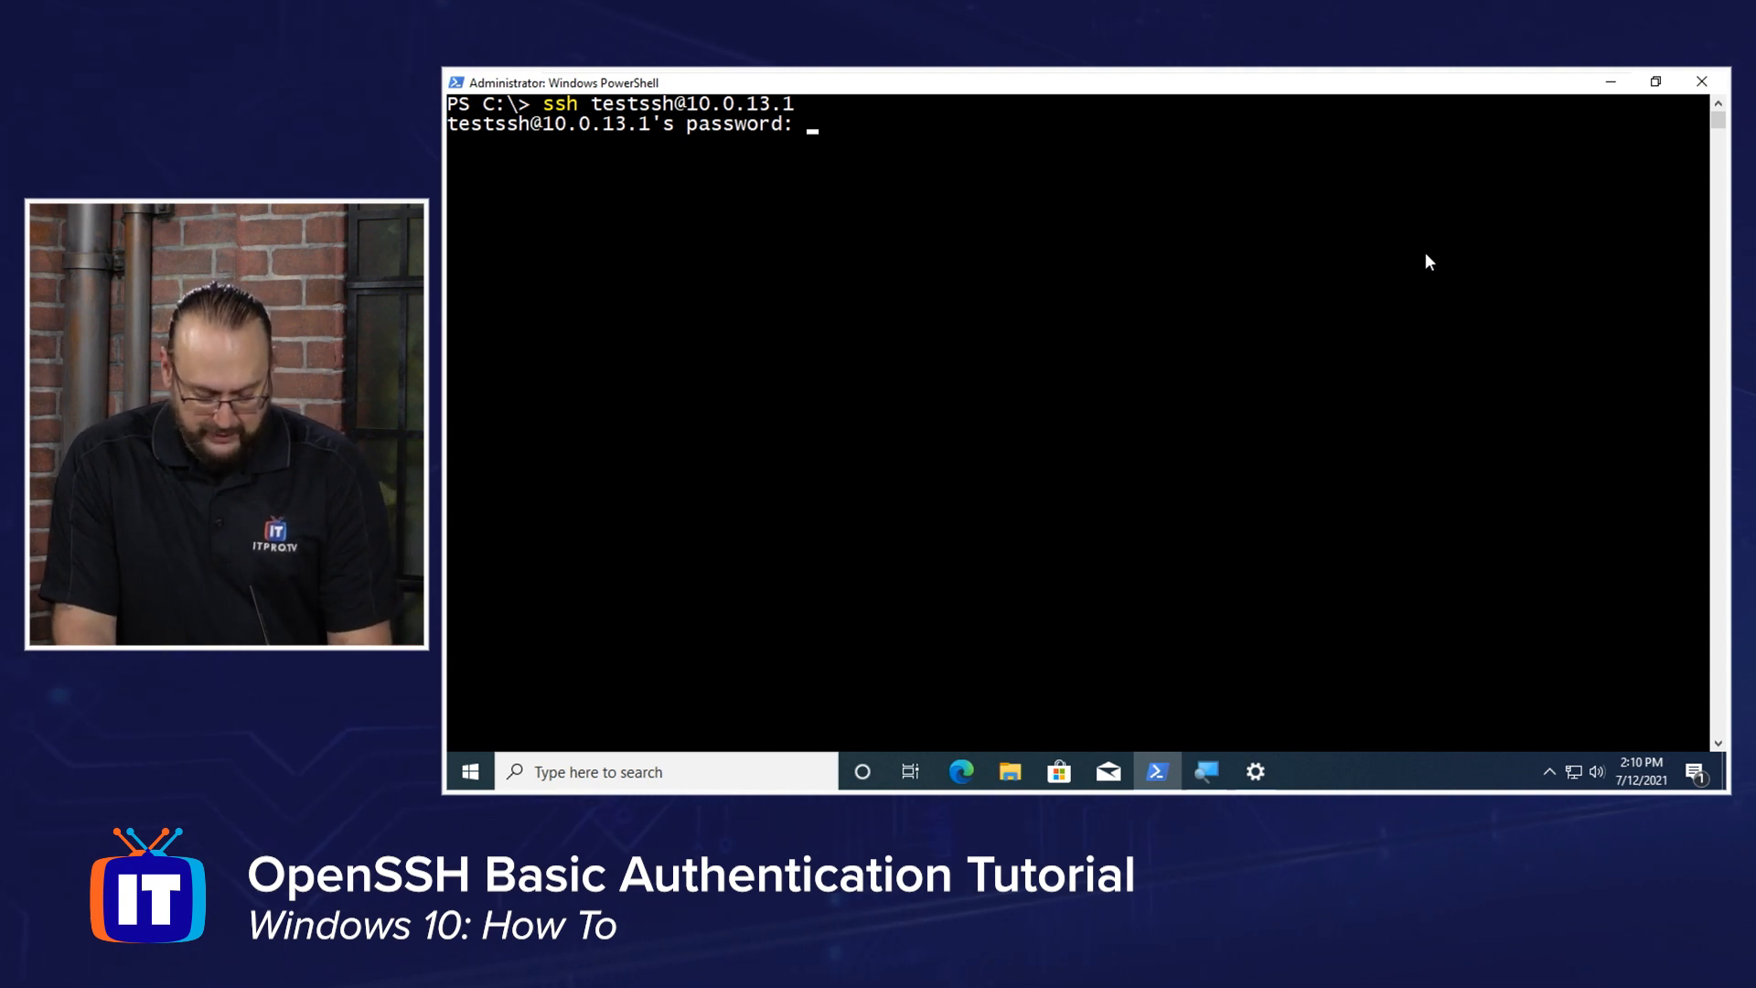
{"action": "key", "text": "Enter"}
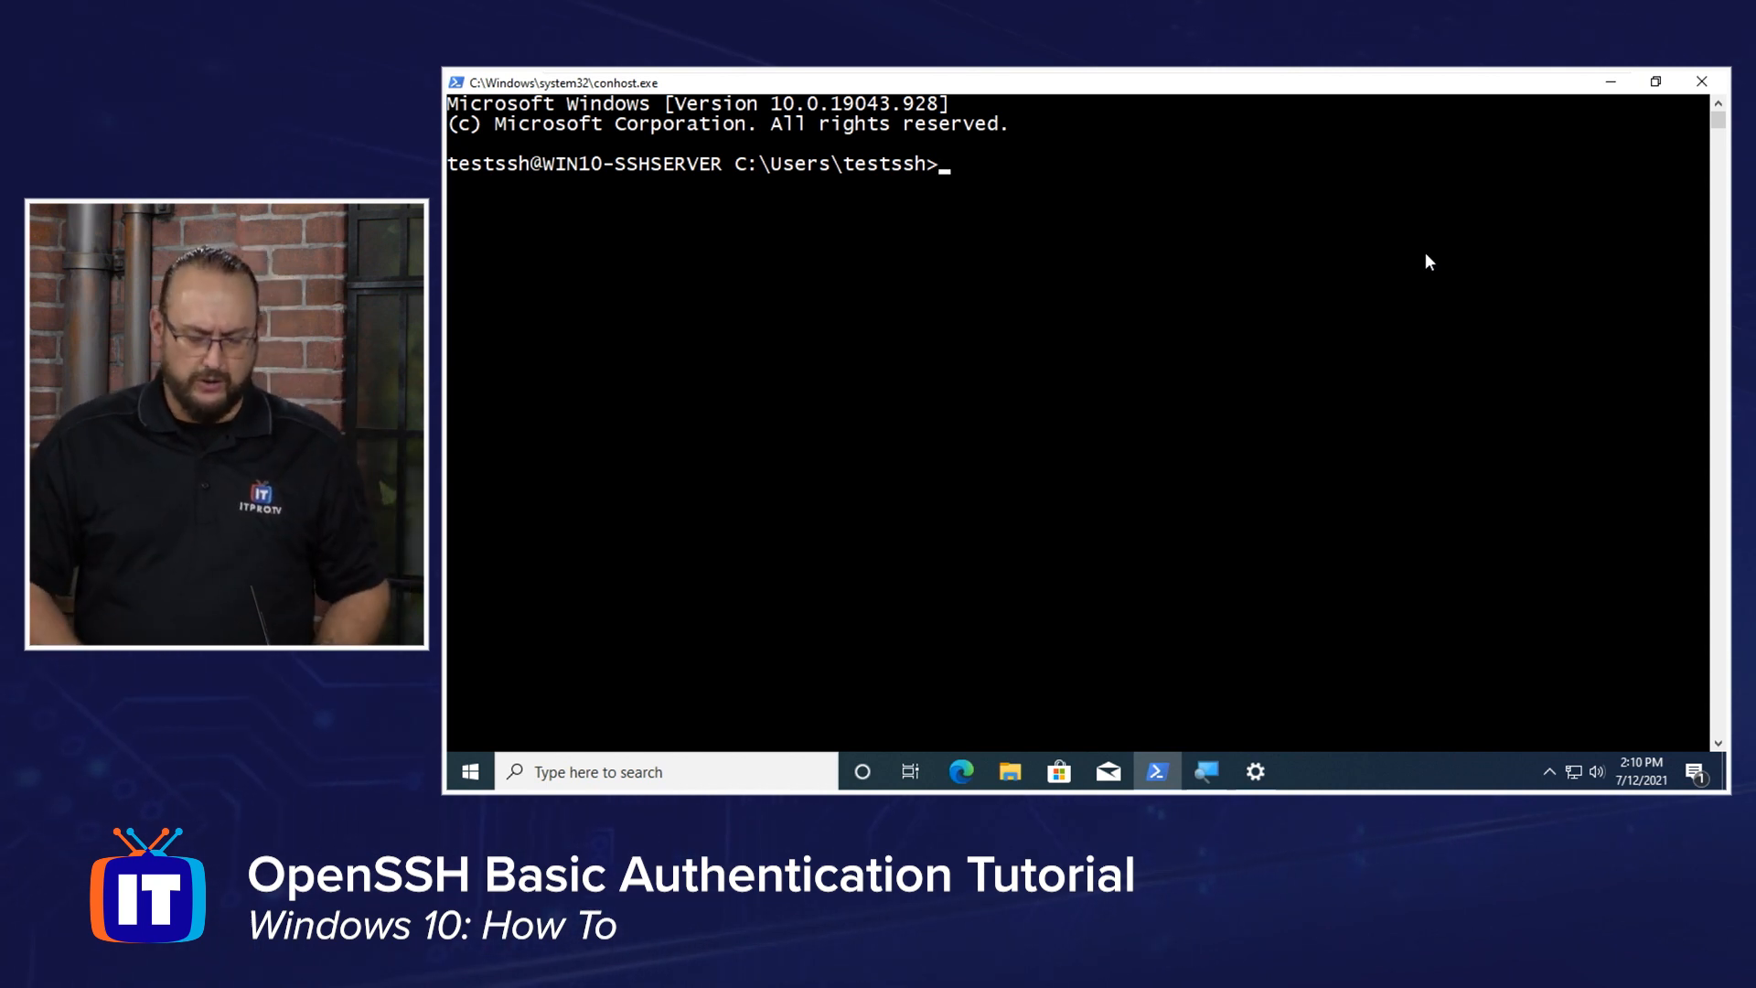
{"action": "type", "text": "dir"}
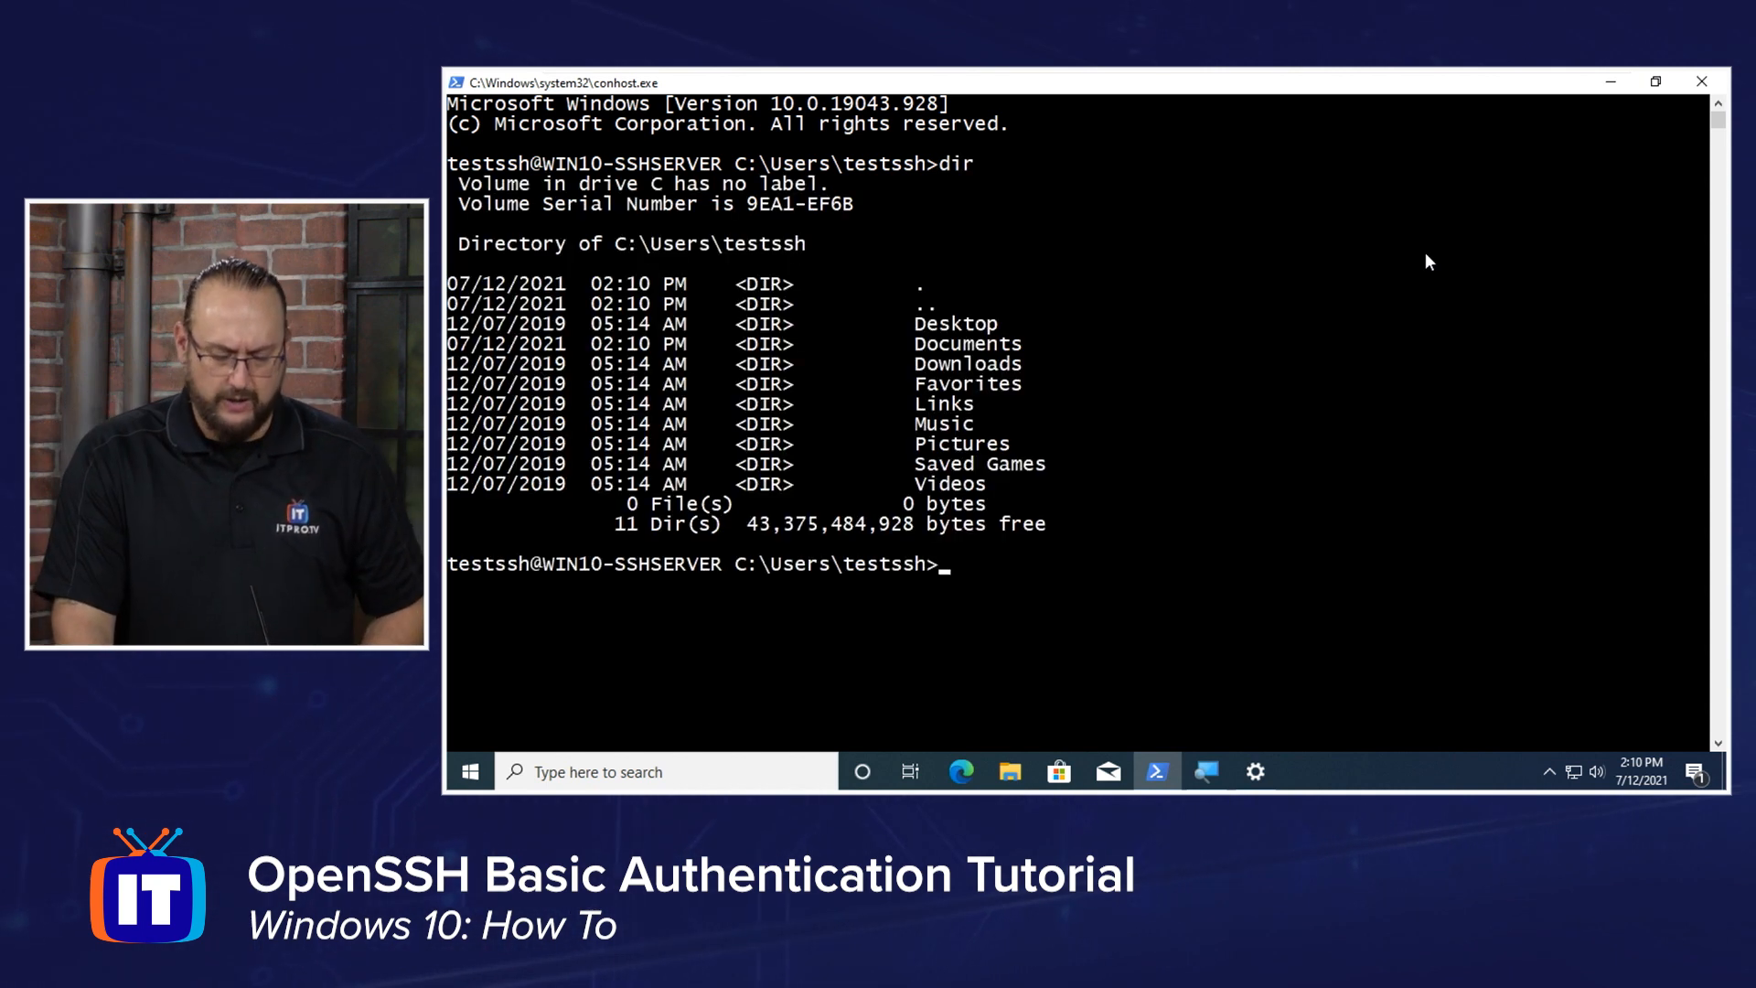